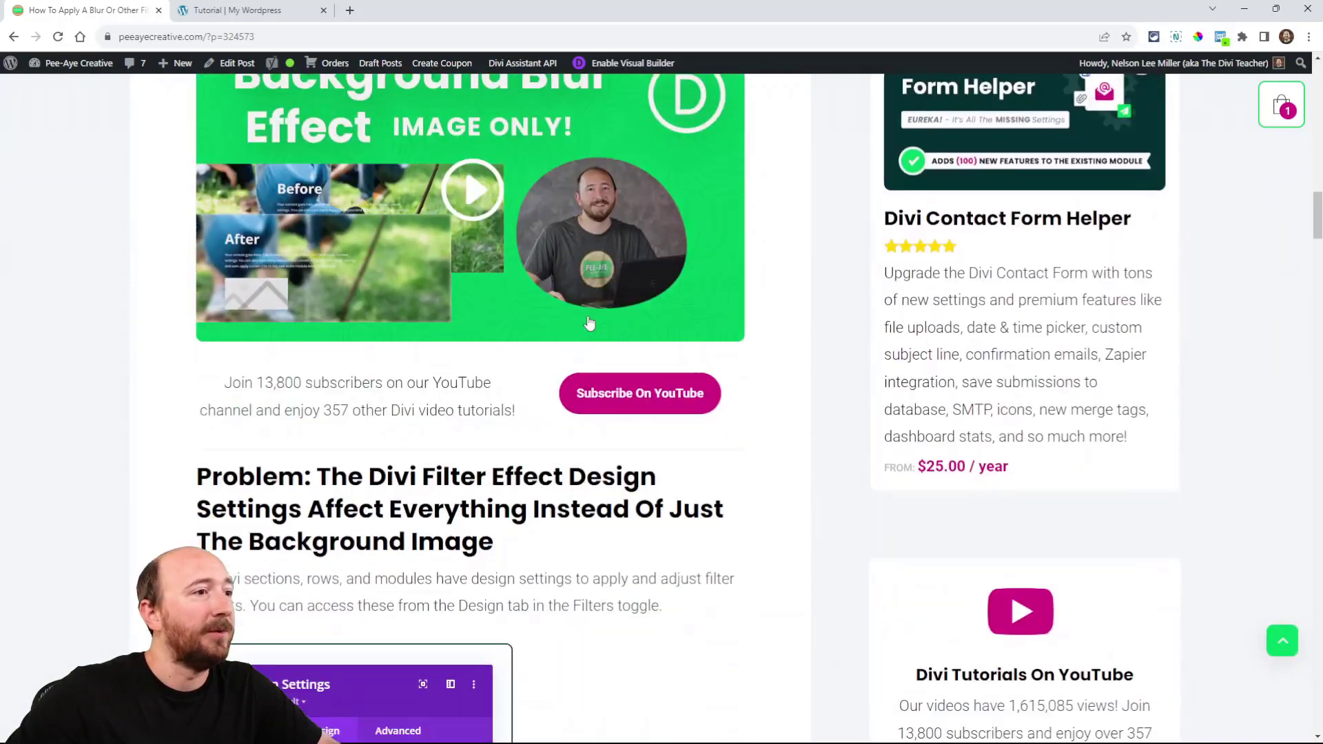
# Step: Switch to the tutorial page and scroll between the sharp Before section and the fully blurred After section
pyautogui.scroll(-3)
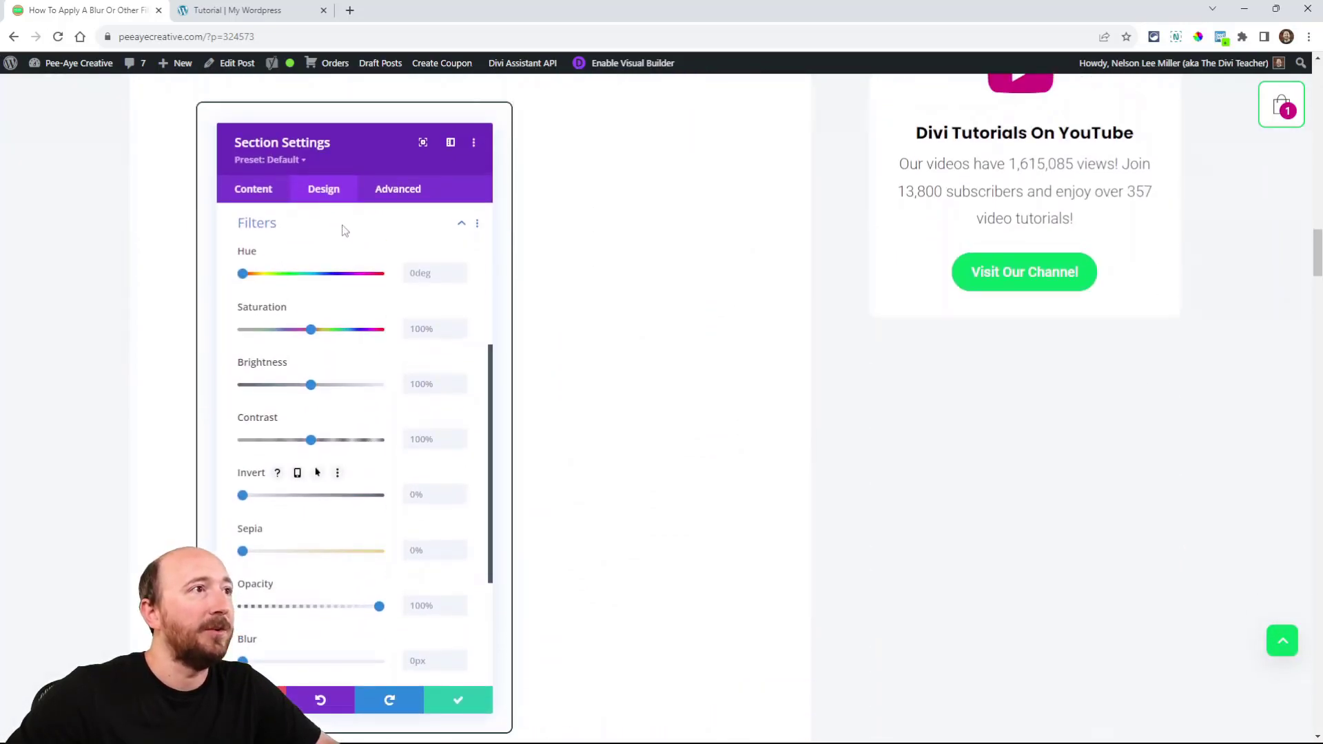
pyautogui.moveTo(282, 234)
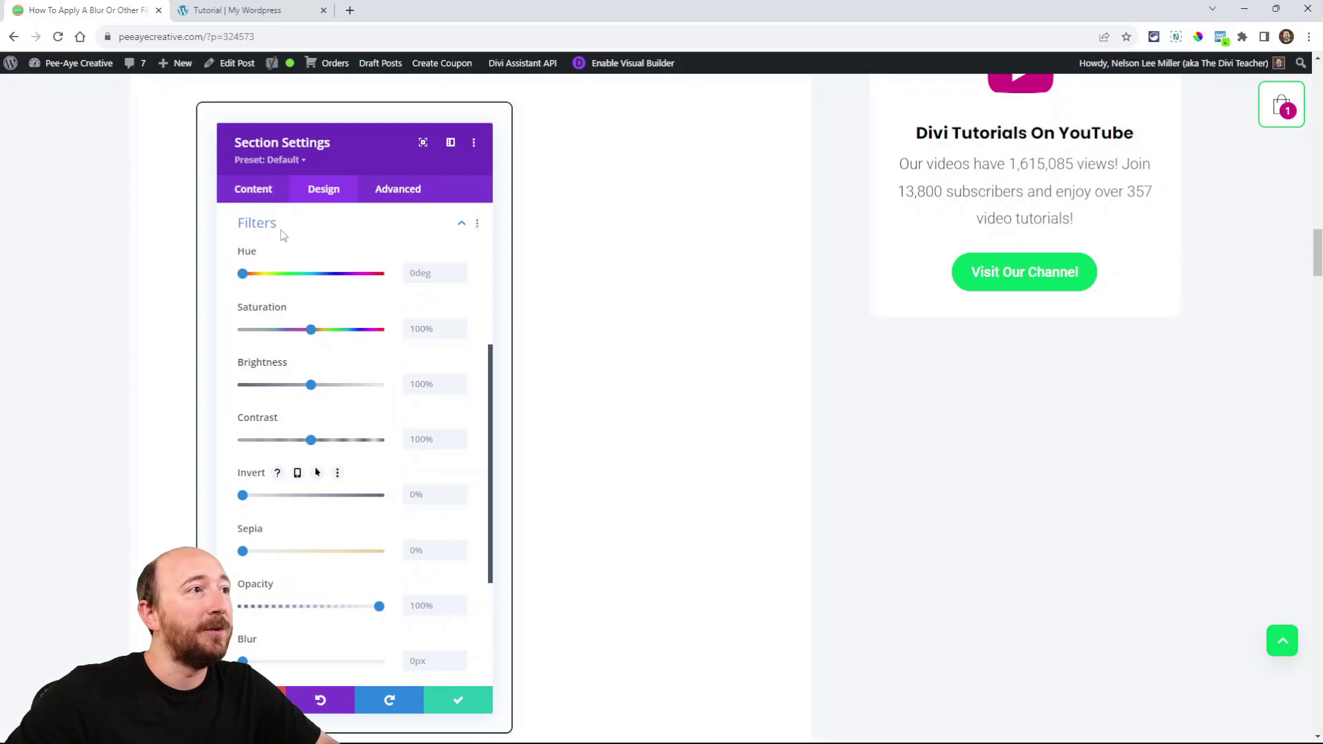
pyautogui.scroll(-3)
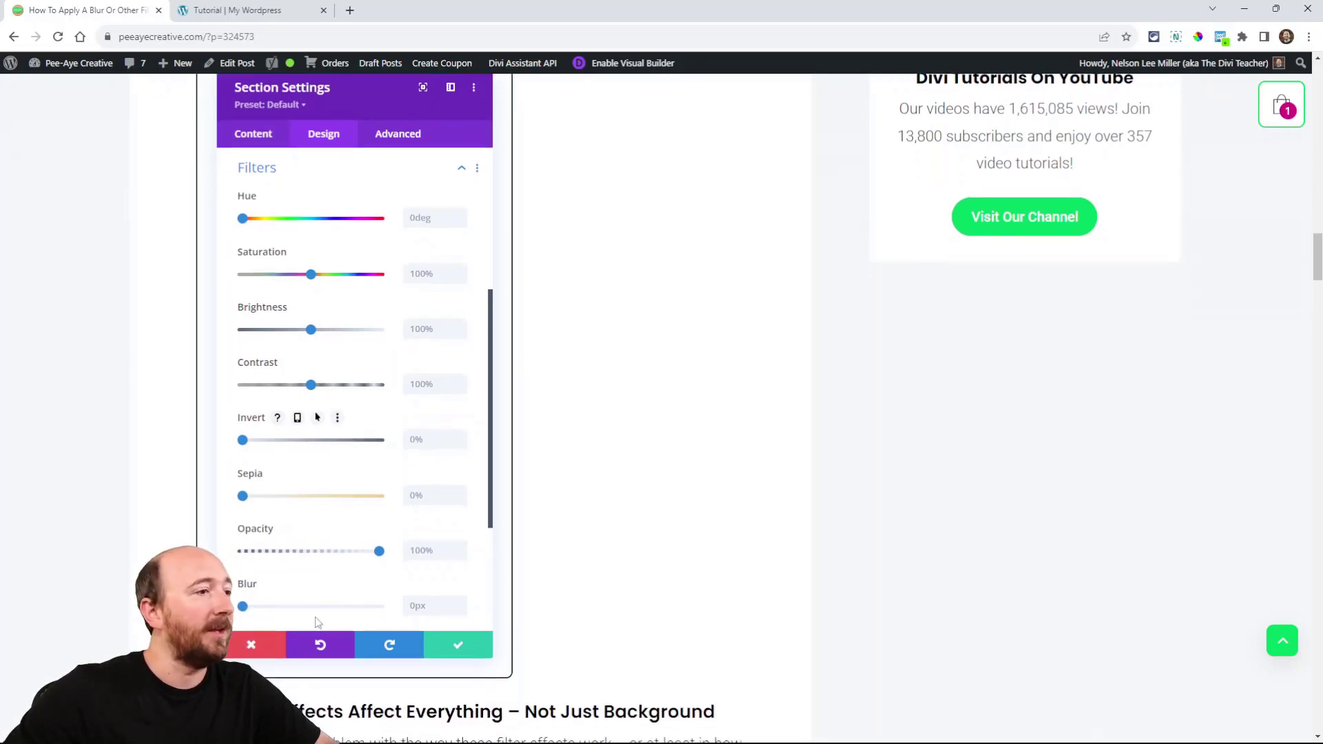
pyautogui.moveTo(278, 247)
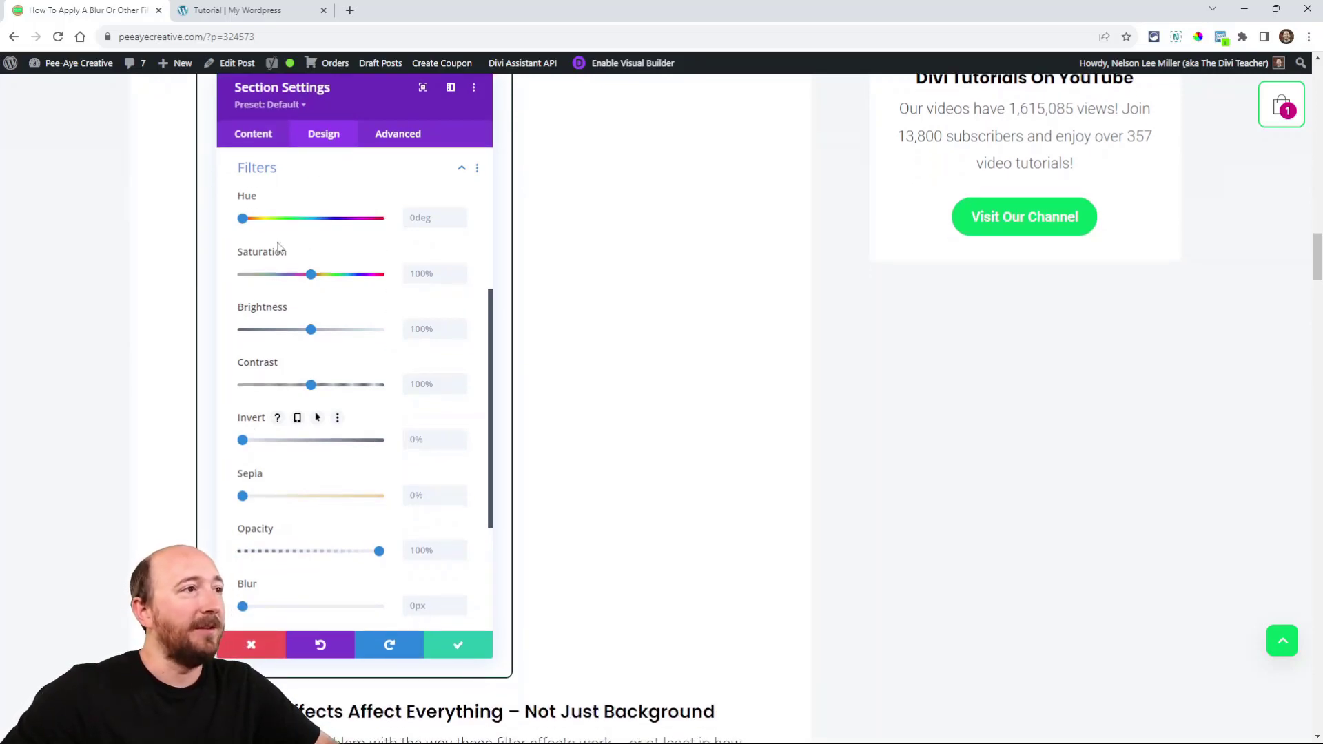
pyautogui.moveTo(358, 373)
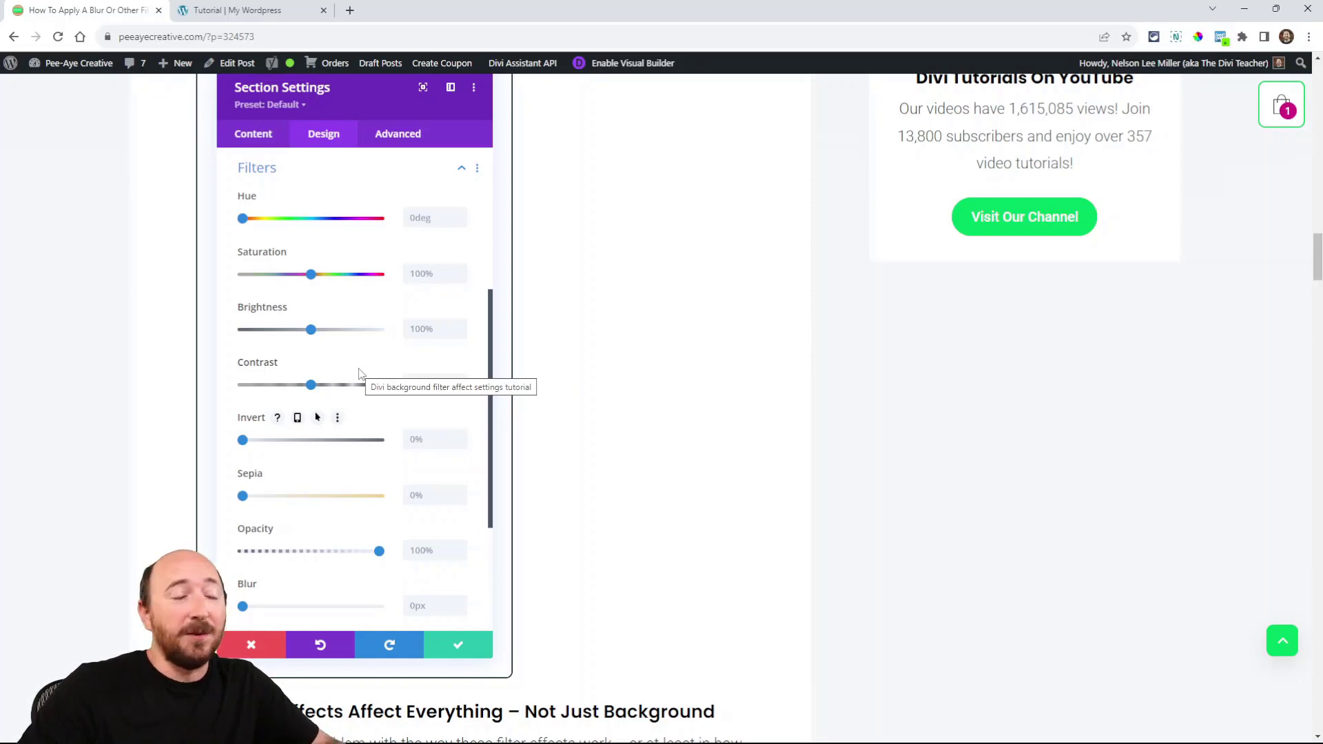
pyautogui.moveTo(349, 395)
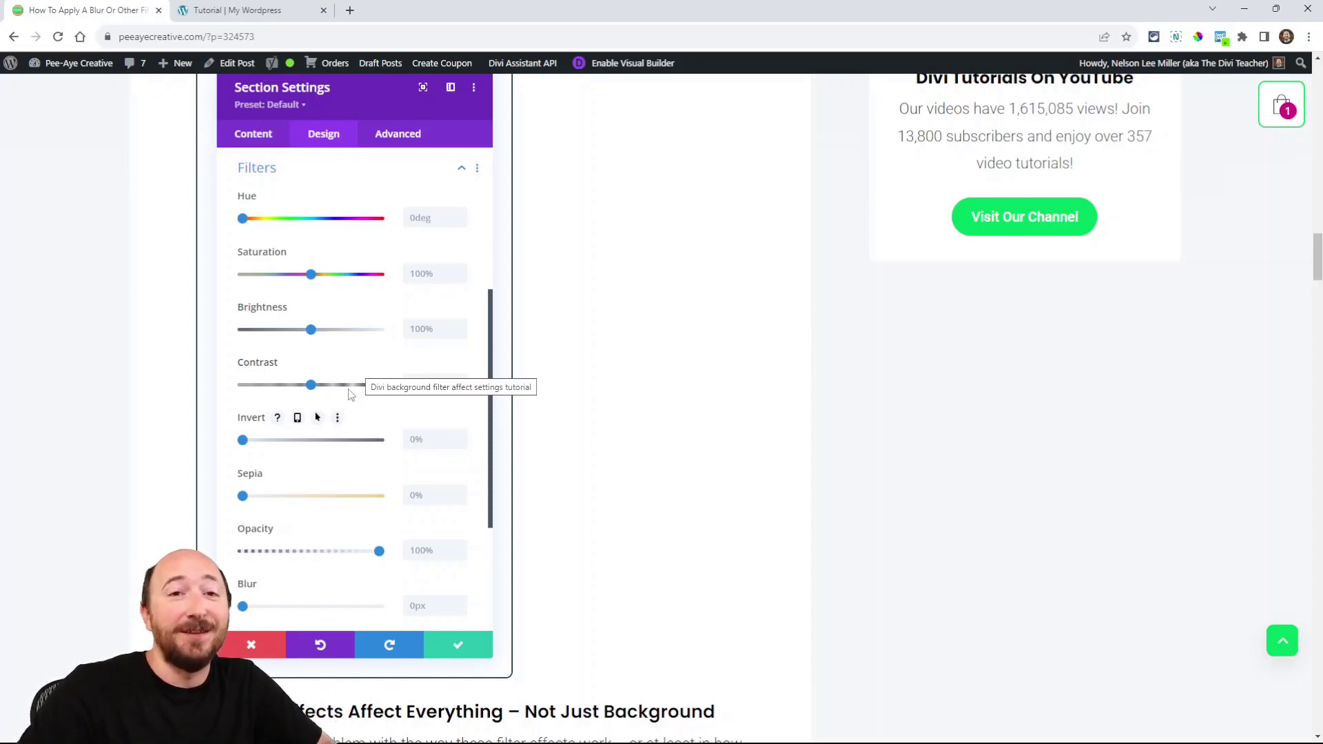
pyautogui.click(245, 10)
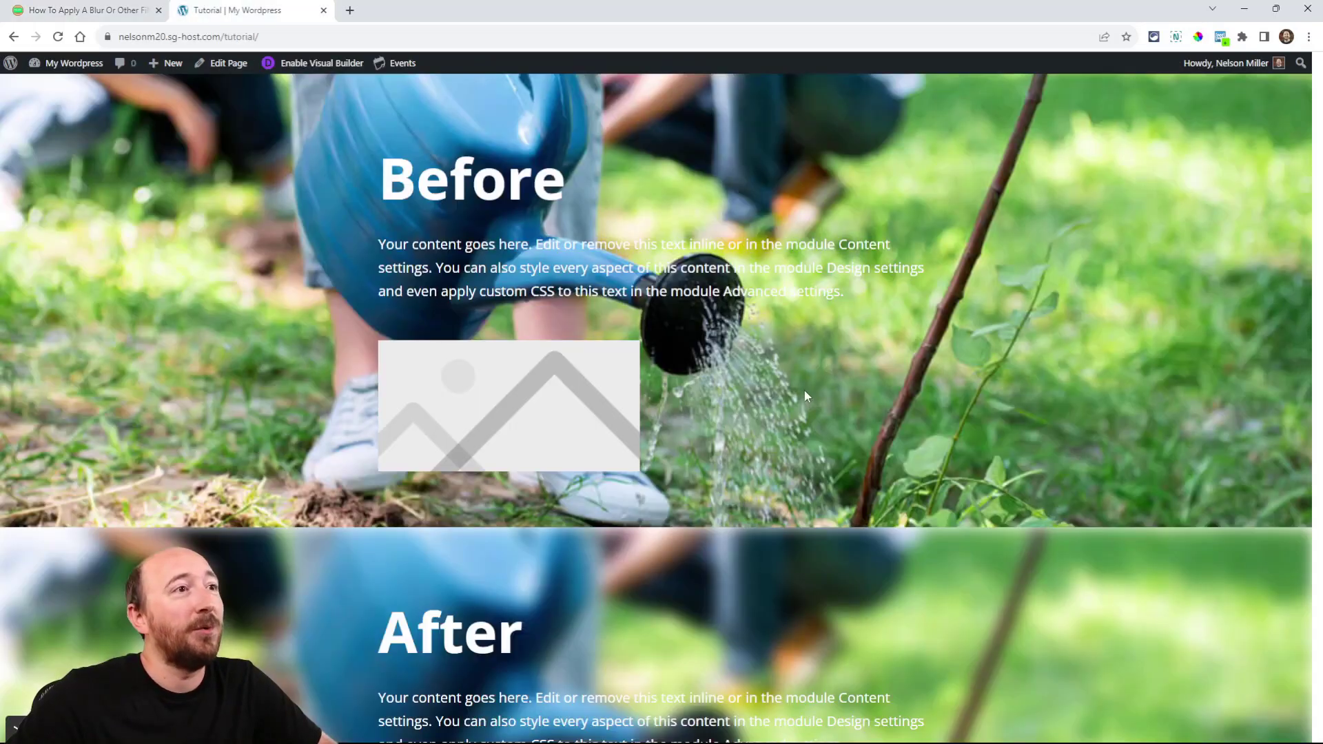
pyautogui.moveTo(153, 167)
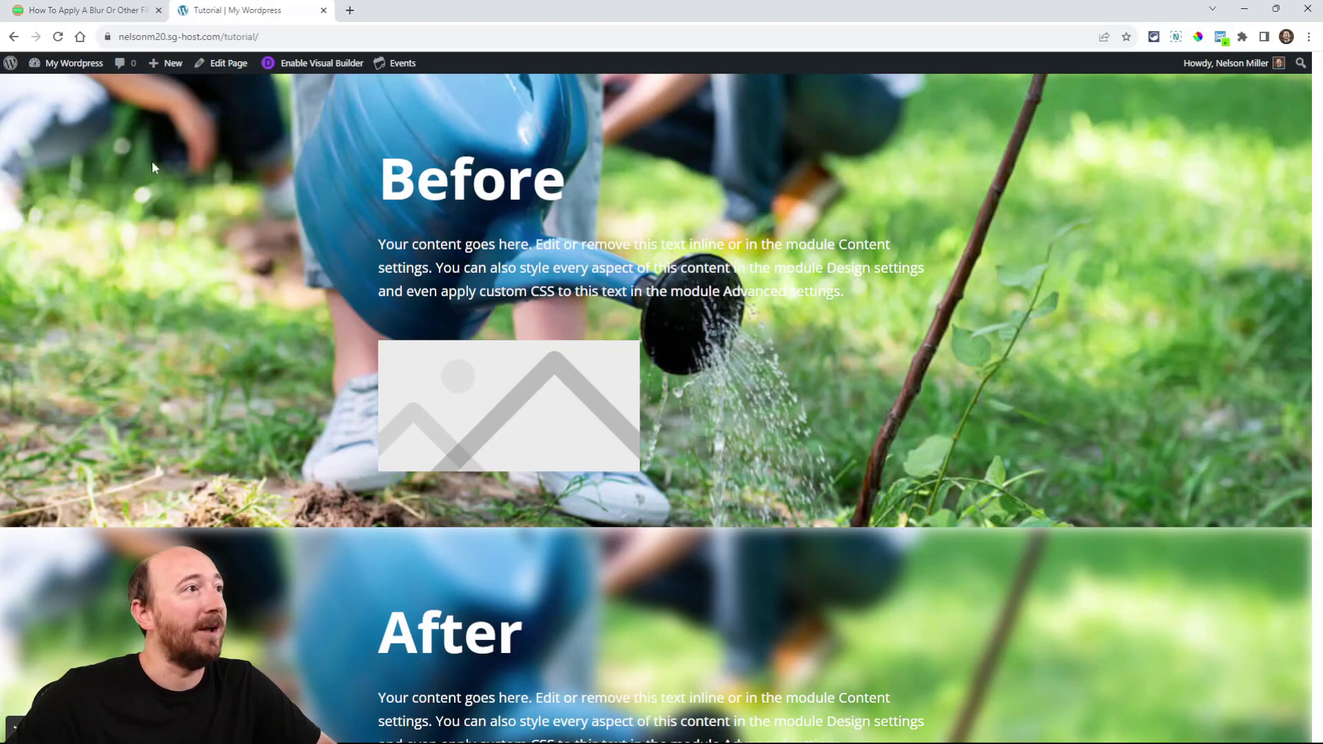
pyautogui.moveTo(343, 260)
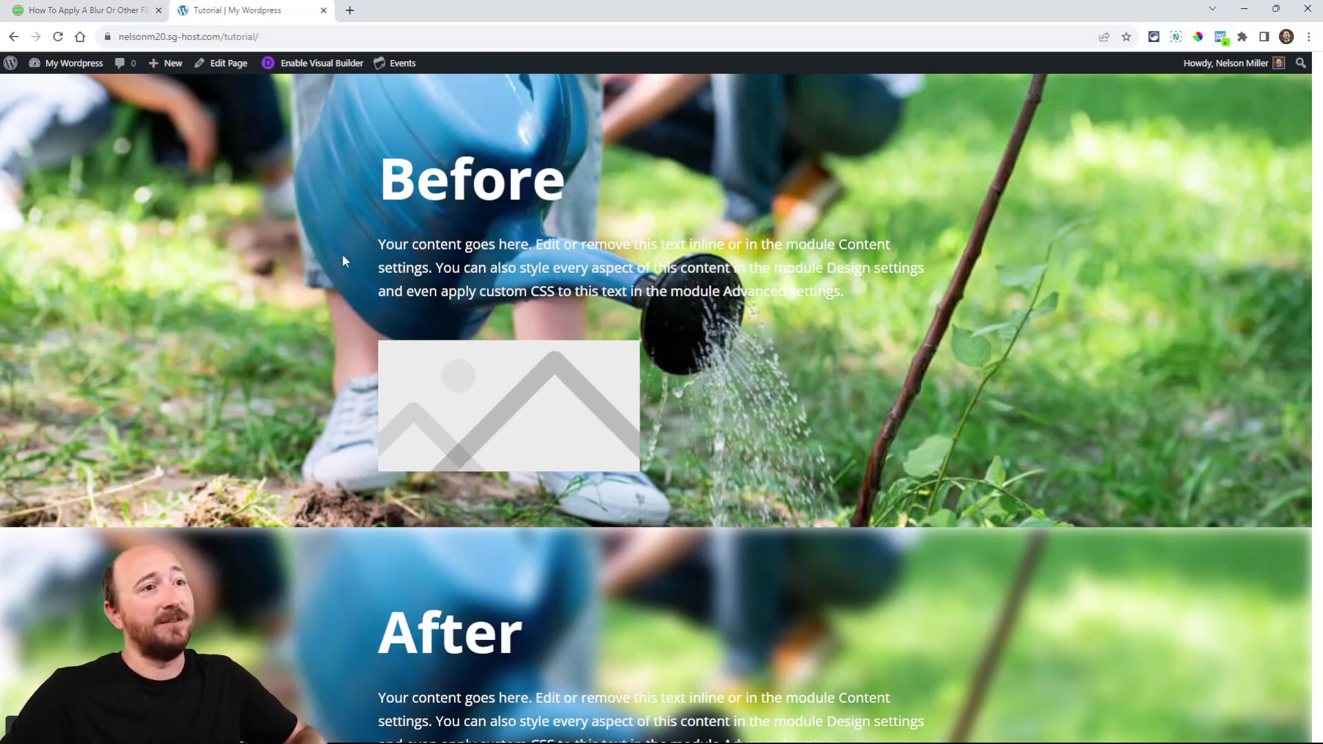
pyautogui.moveTo(481, 231)
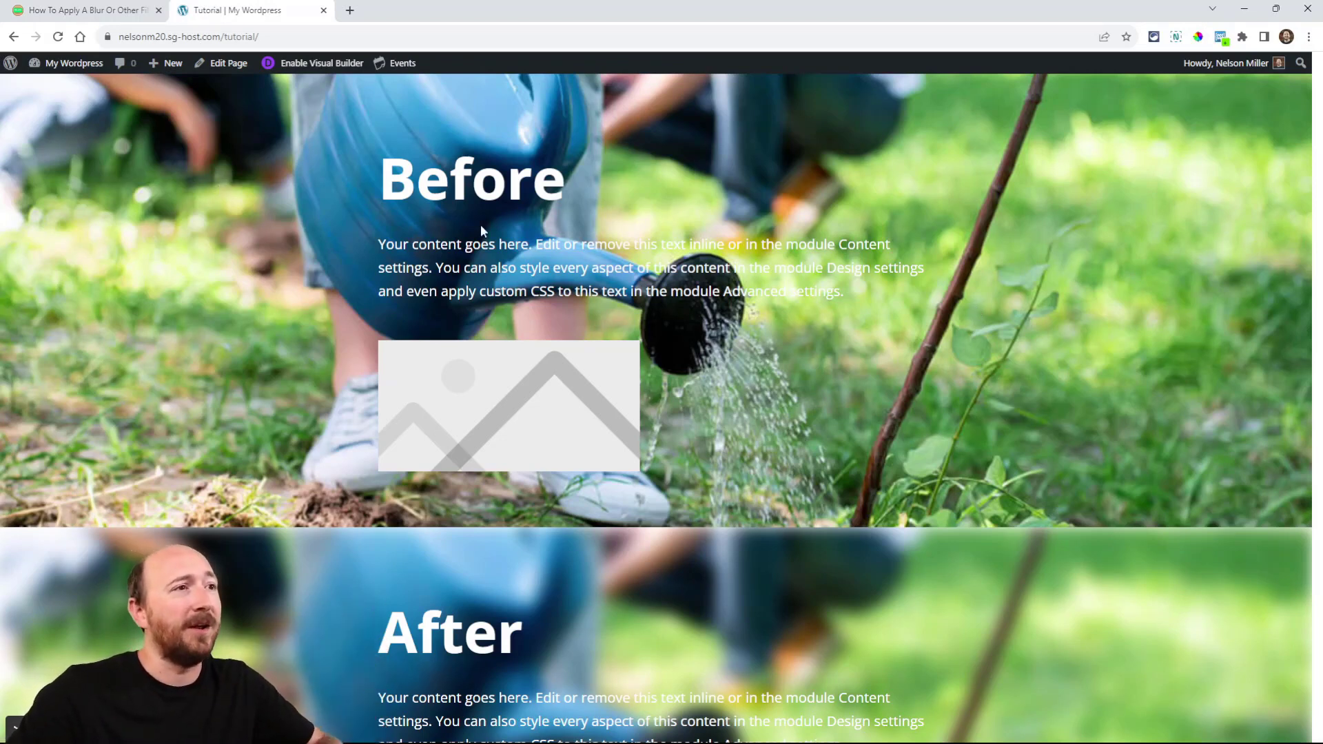
pyautogui.doubleClick(471, 177)
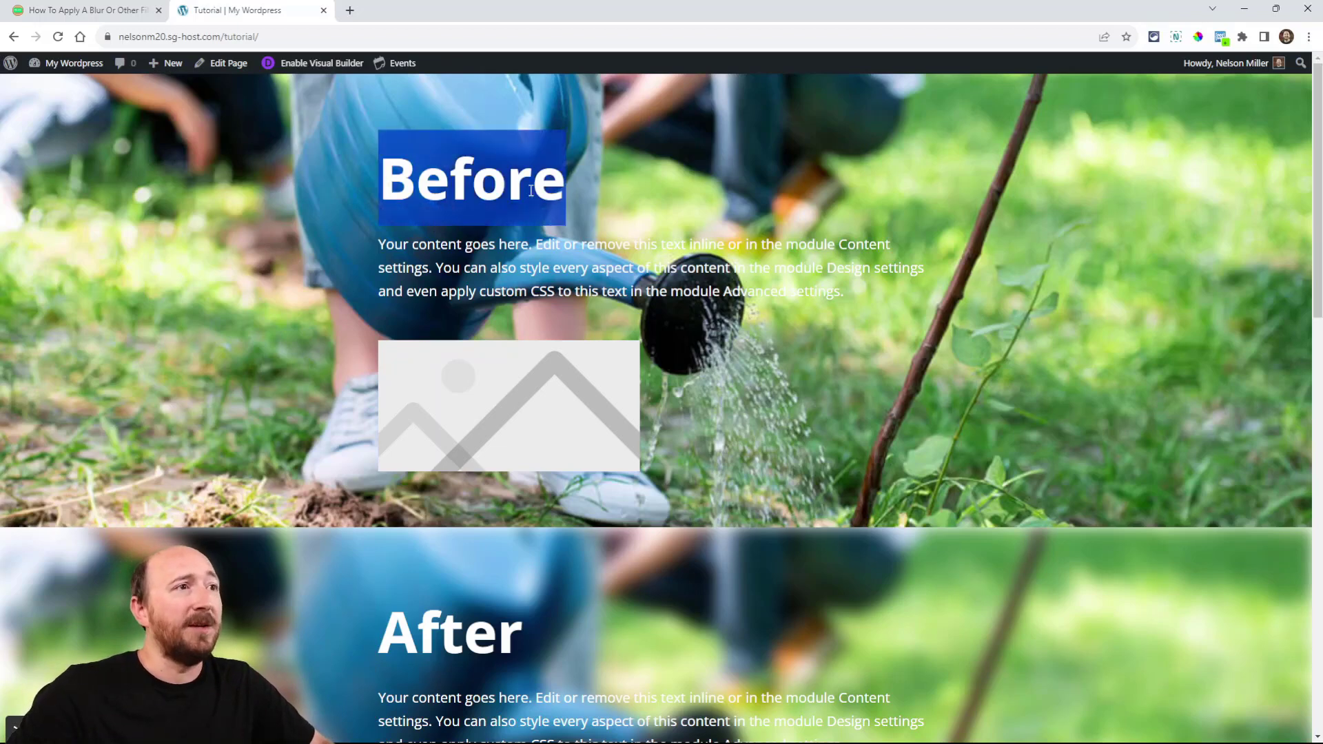
pyautogui.scroll(-3)
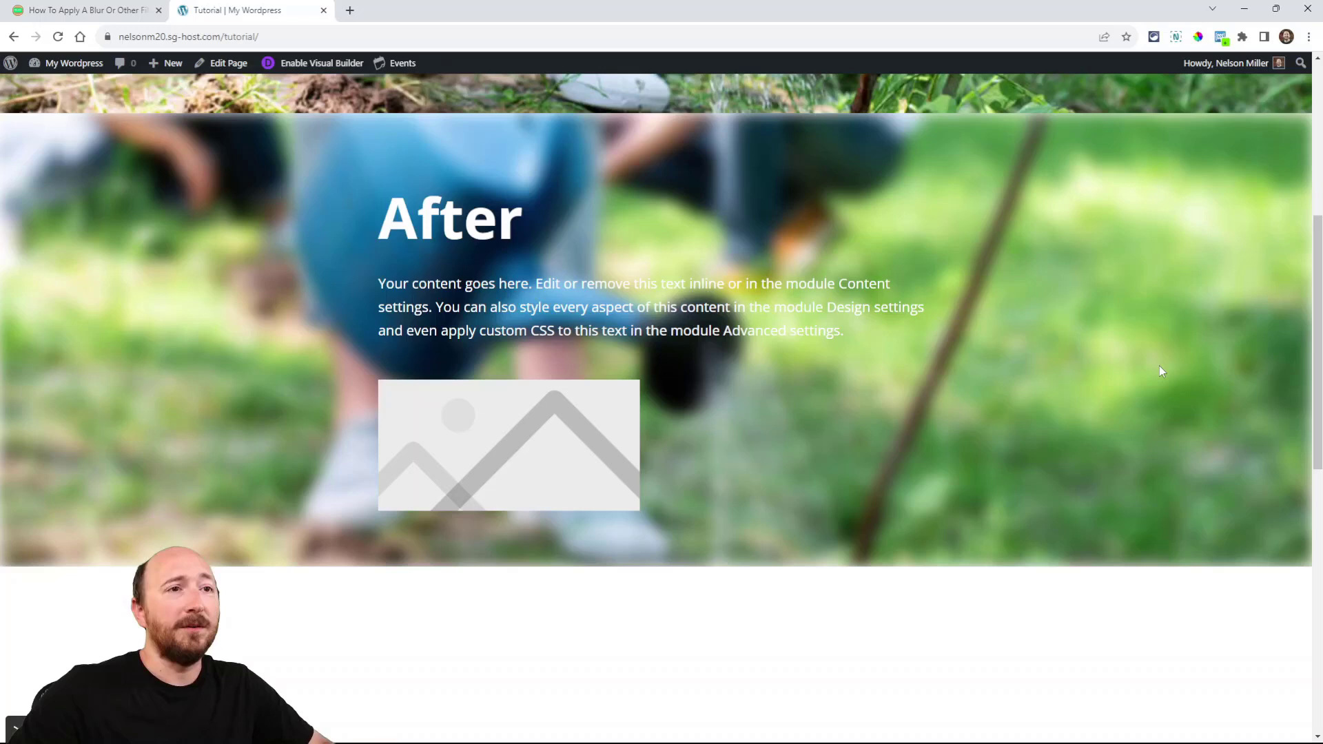
pyautogui.moveTo(189, 355)
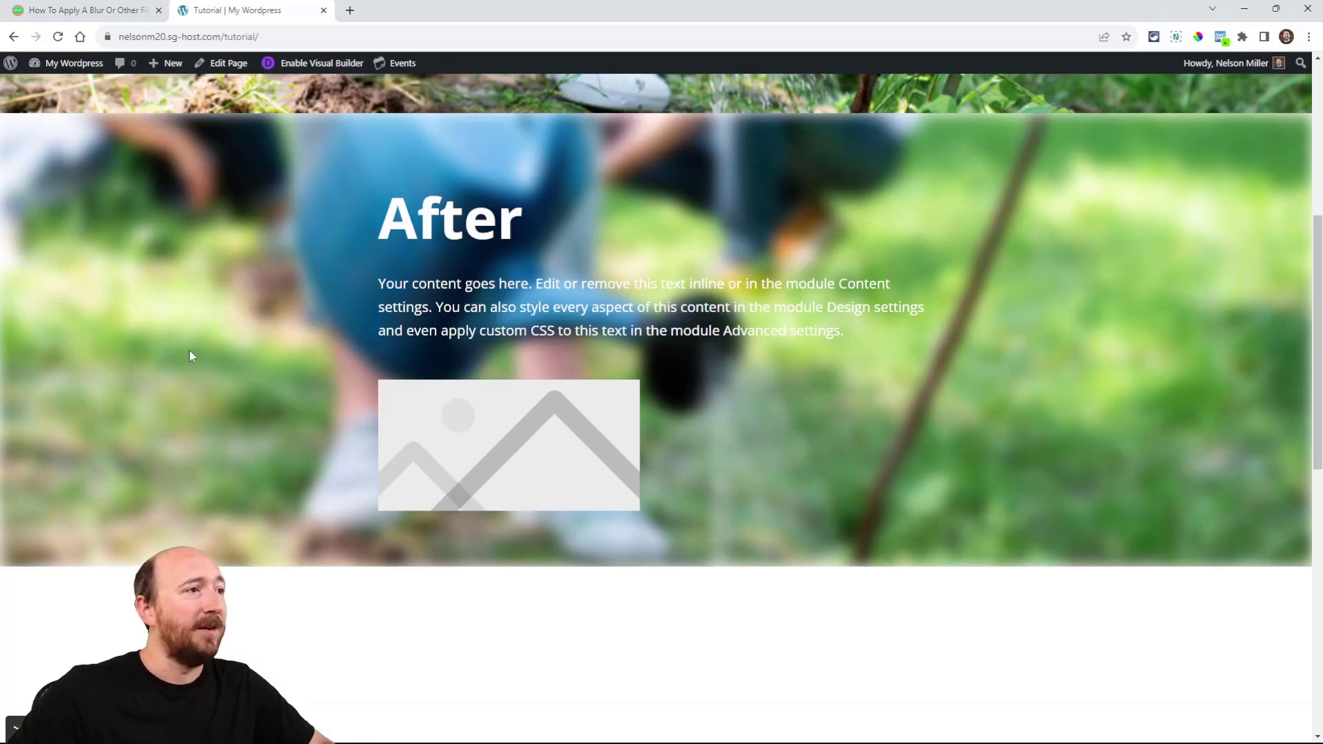
pyautogui.moveTo(124, 412)
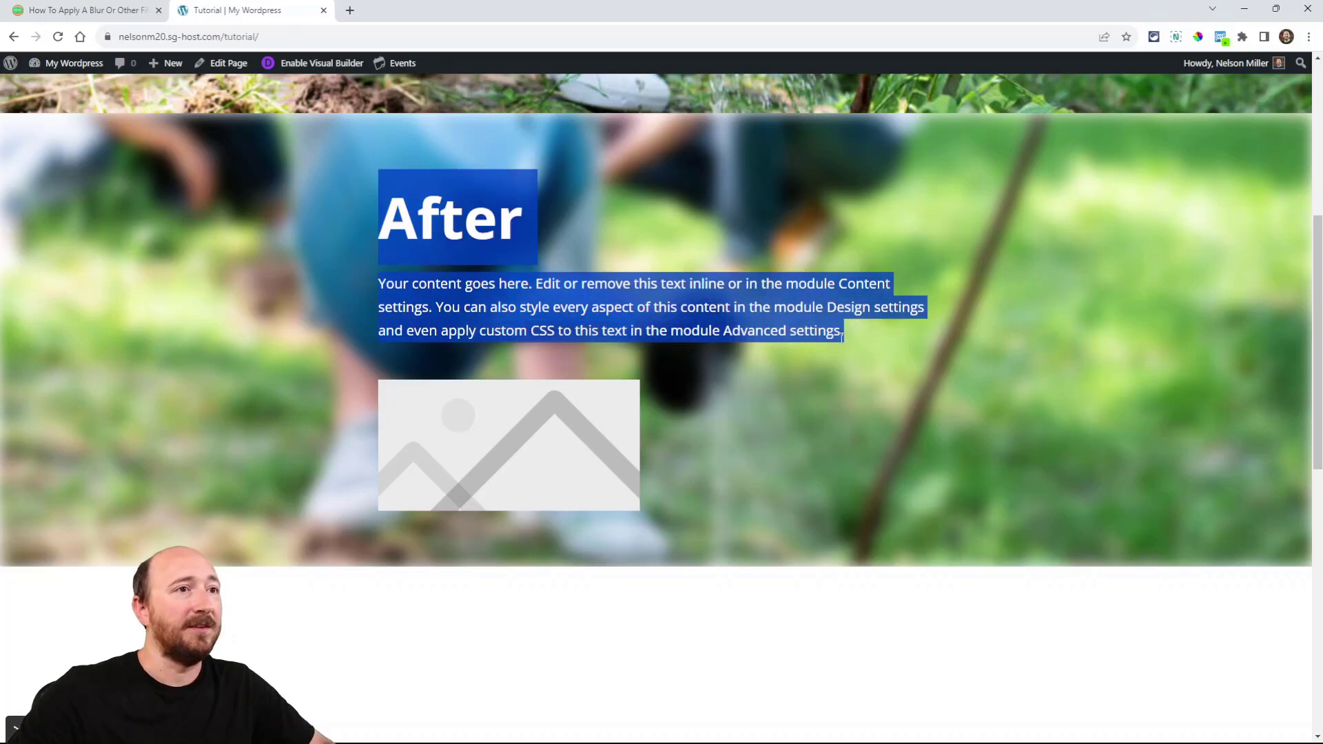
pyautogui.scroll(3)
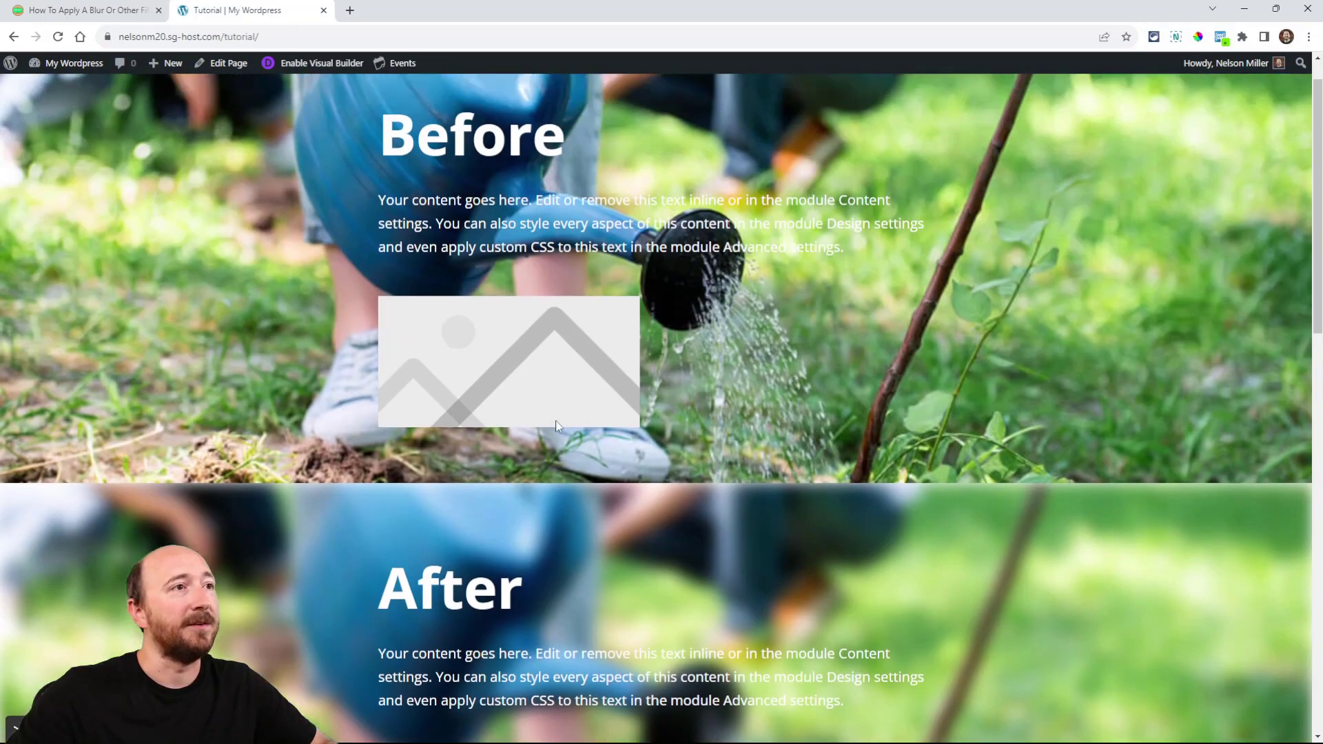
pyautogui.scroll(-3)
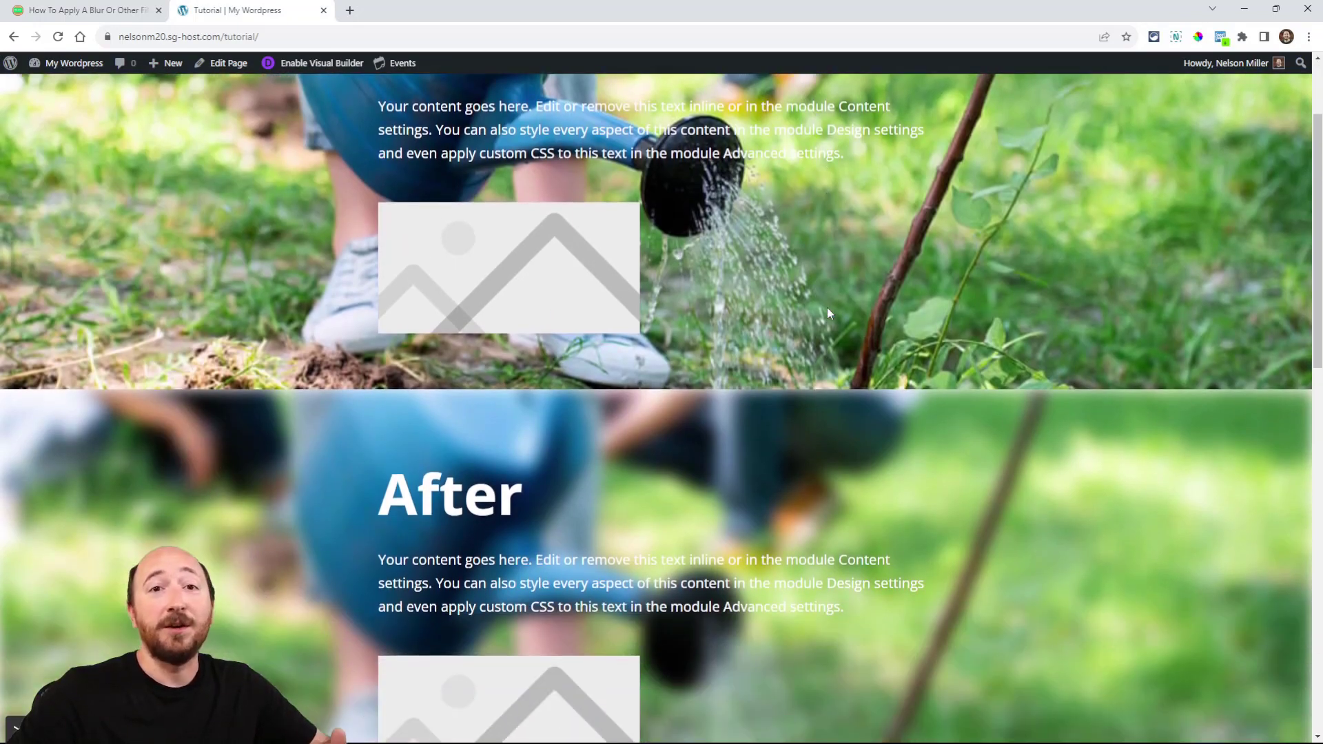
pyautogui.scroll(3)
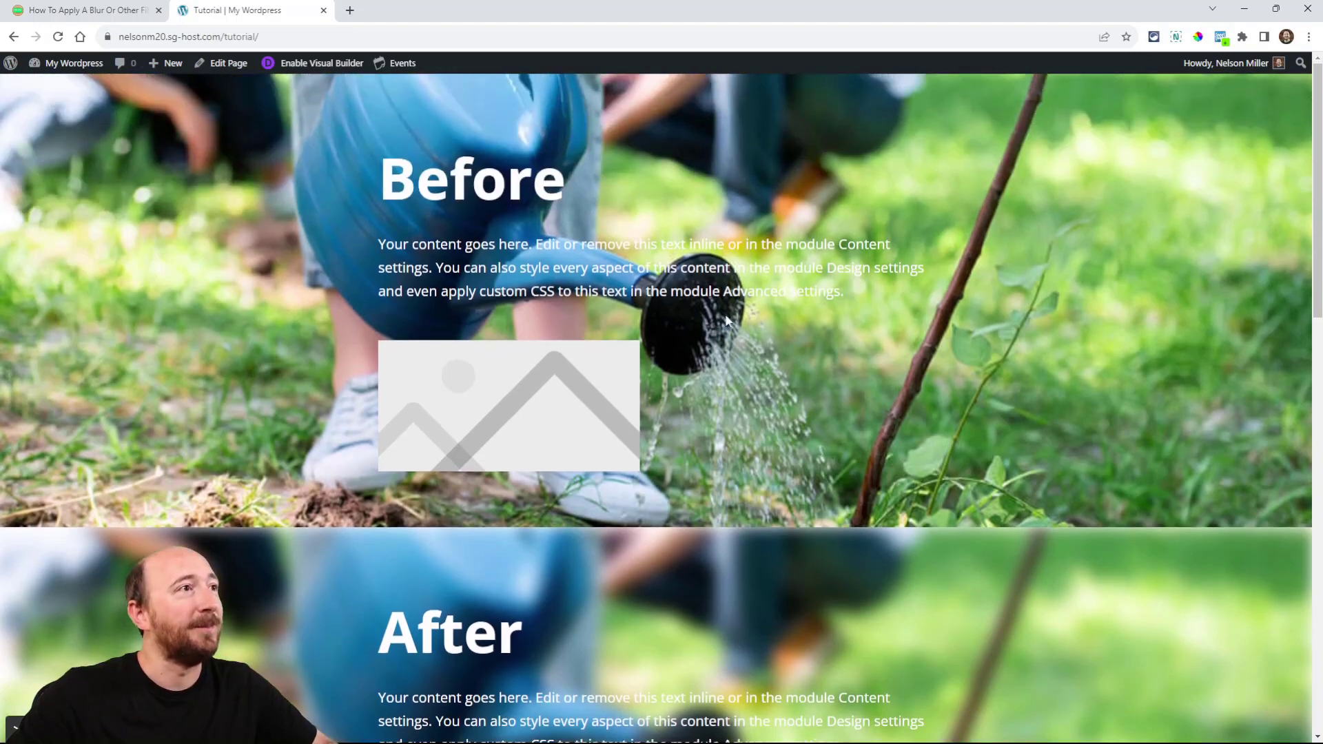
# Step: In the Visual Builder, try section blur values of 8px and 14px, then settle on 3px
pyautogui.click(321, 62)
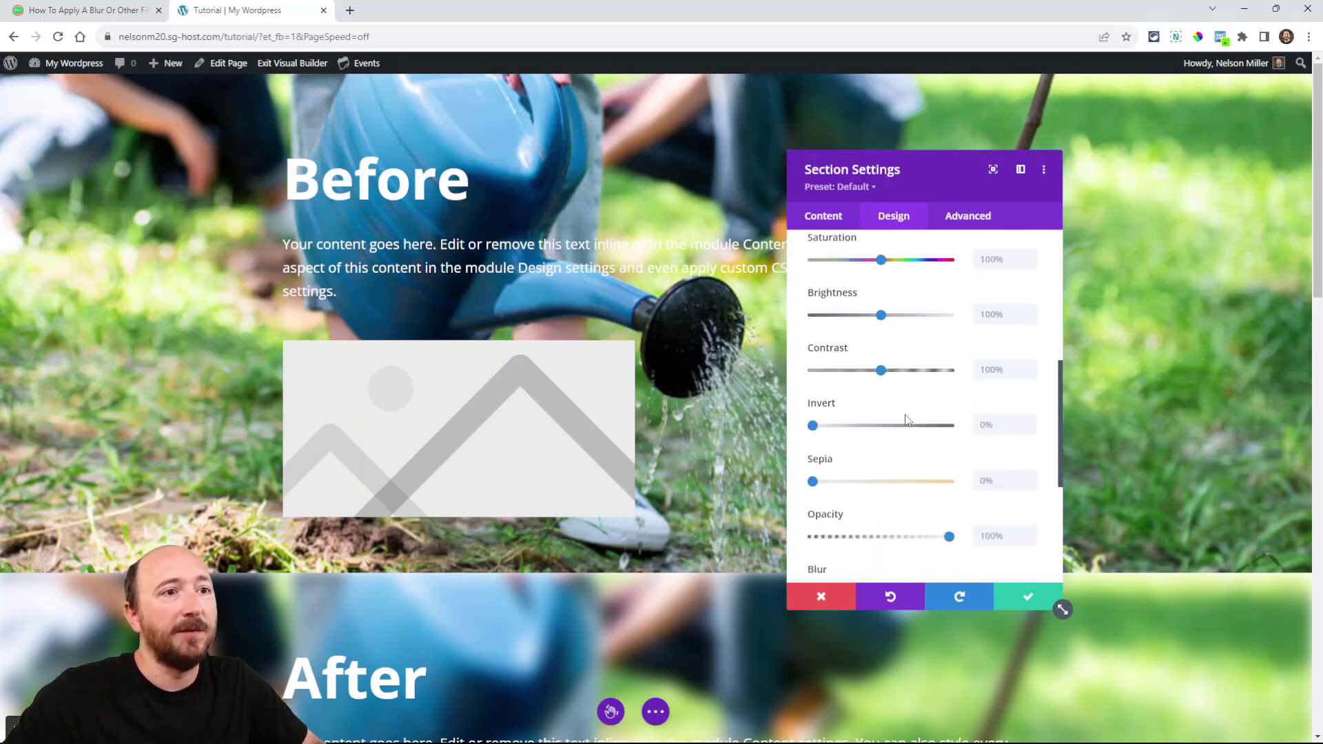
pyautogui.scroll(-3)
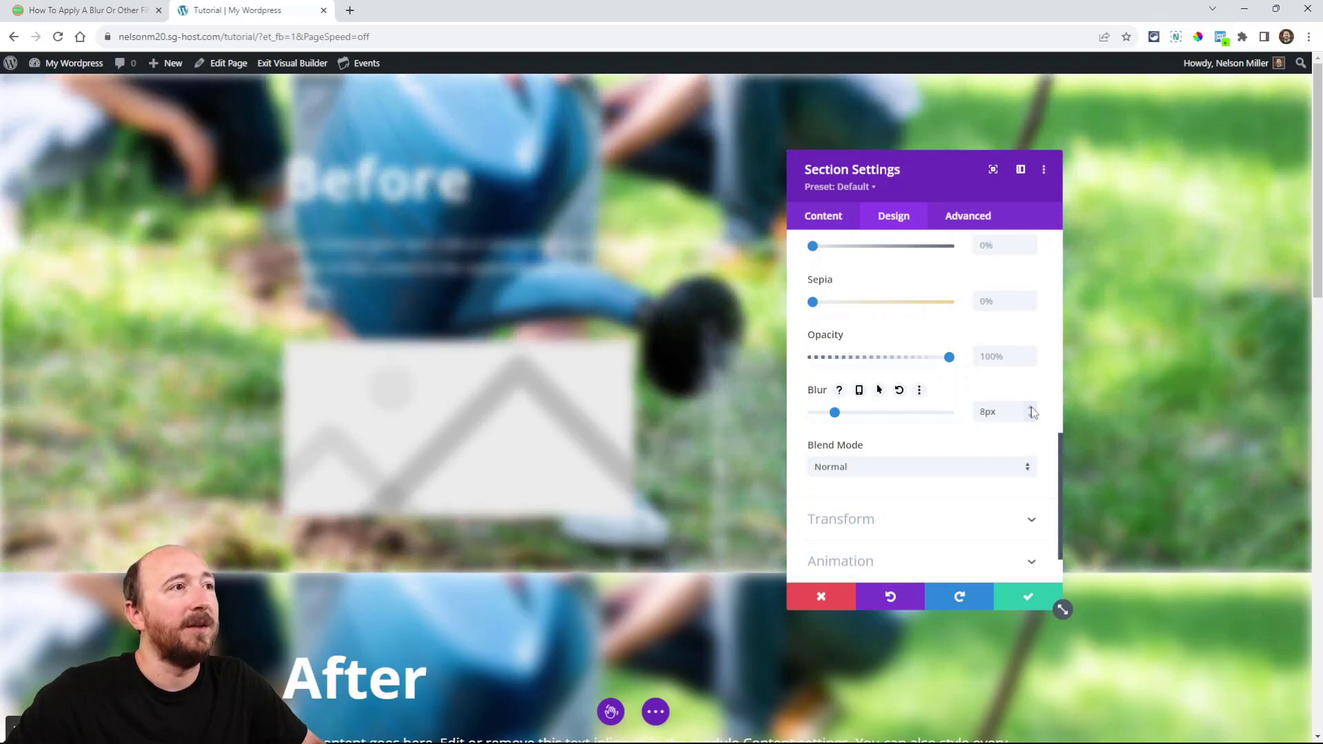
pyautogui.click(1029, 408)
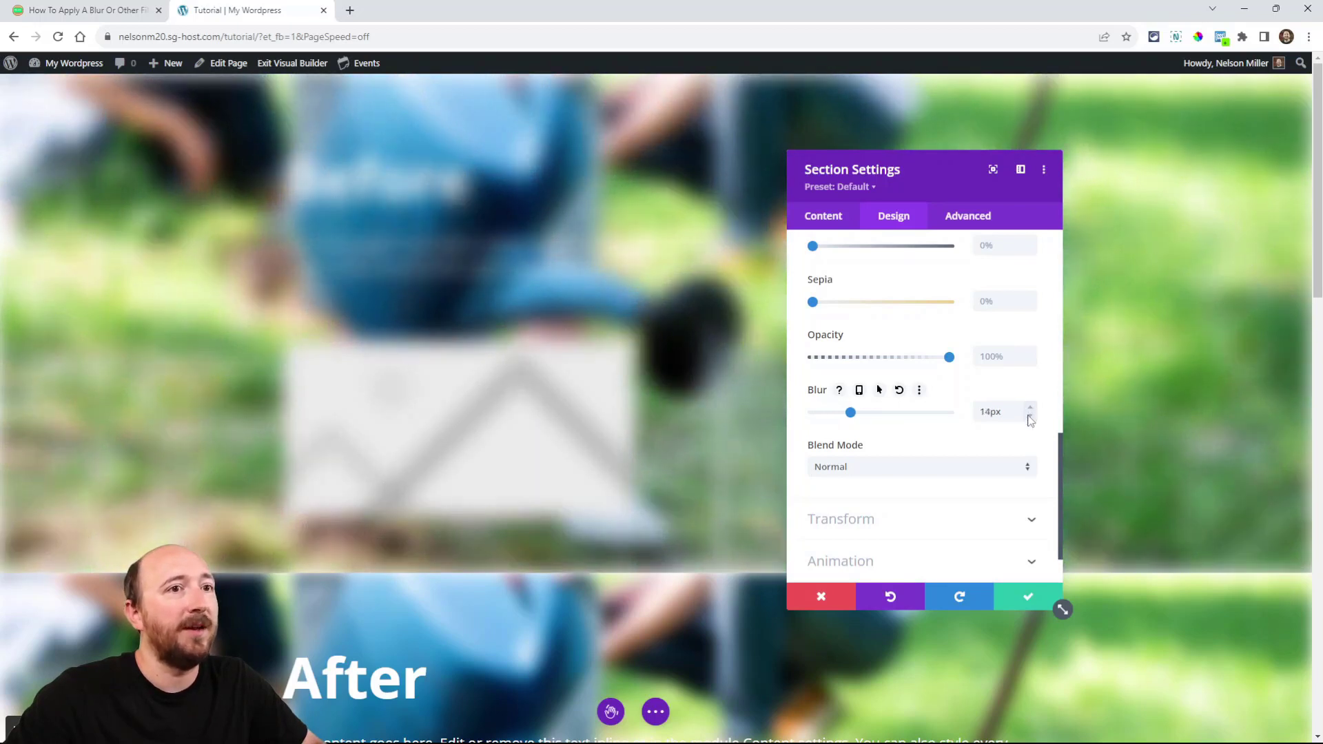
pyautogui.click(1030, 416)
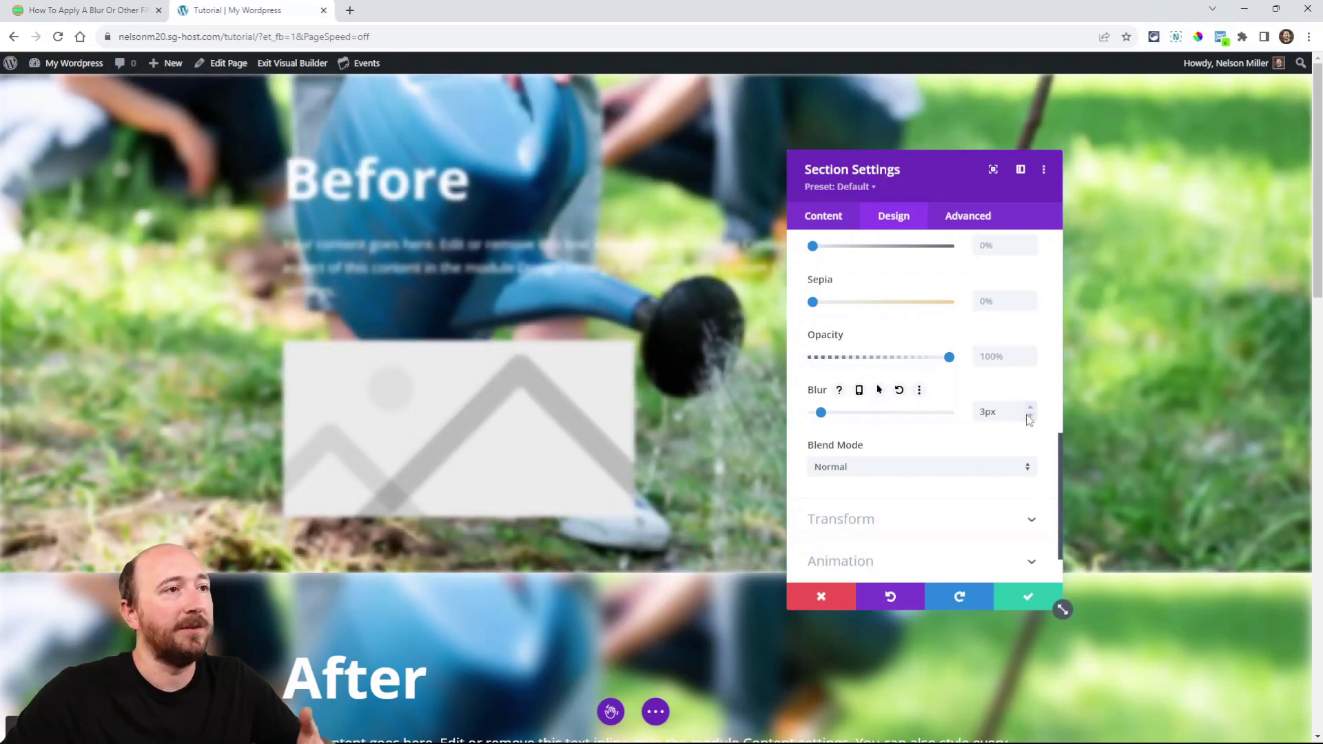
pyautogui.click(1028, 414)
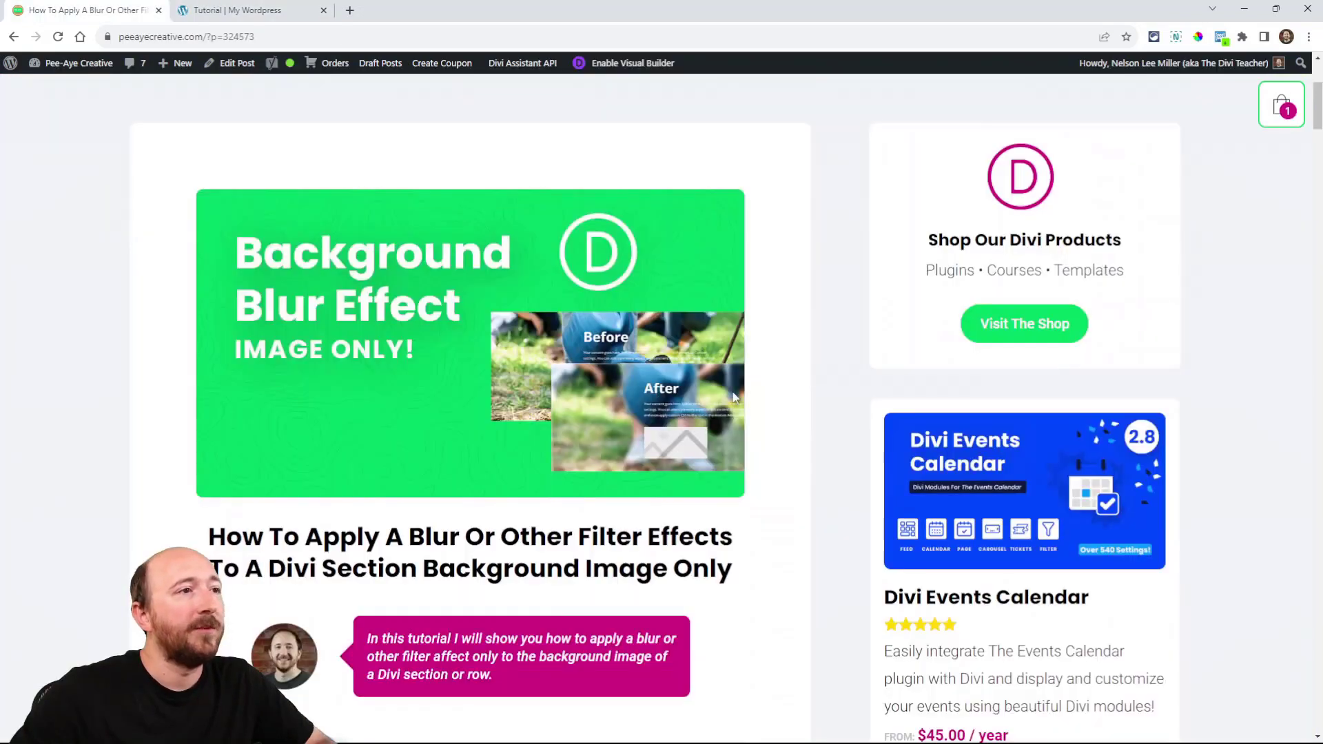
pyautogui.moveTo(609, 346)
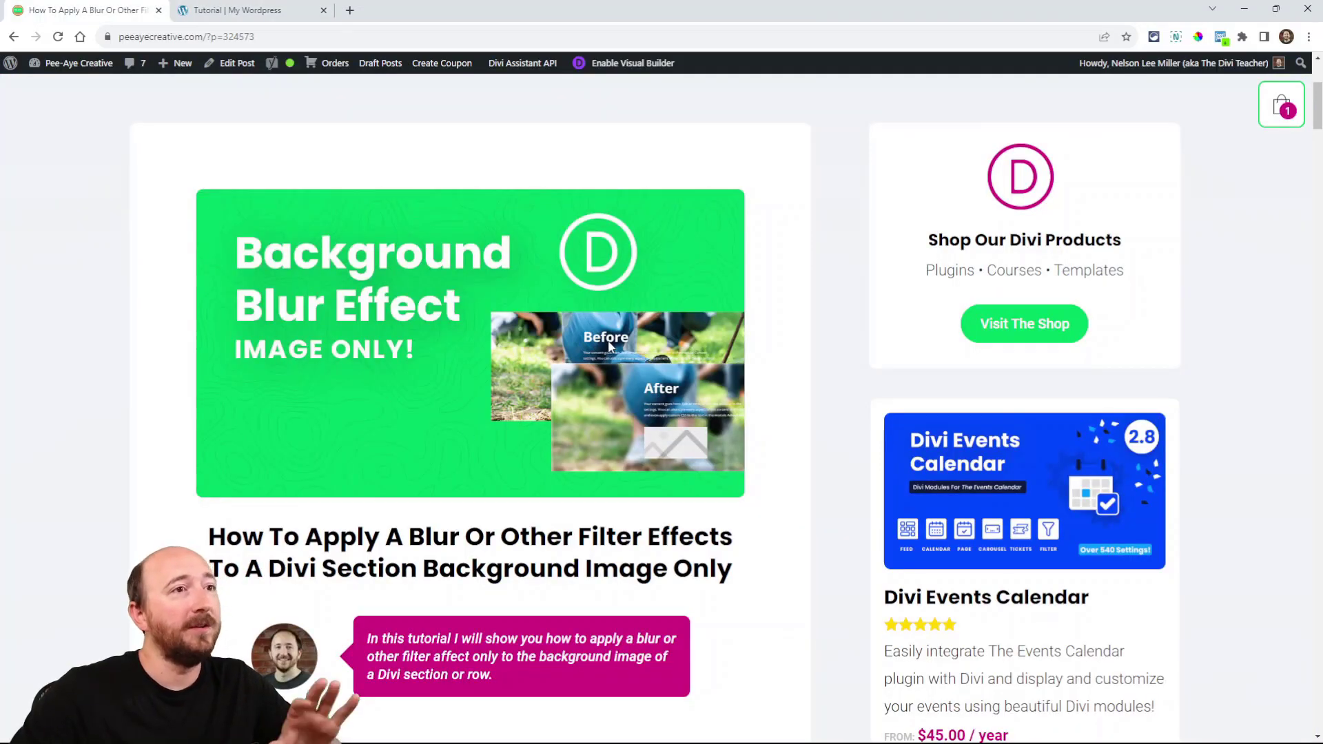
# Step: Scroll the article to the 'Filter Effects Affect Everything' and 'Target Just The Background With CSS?' headings
pyautogui.scroll(-3)
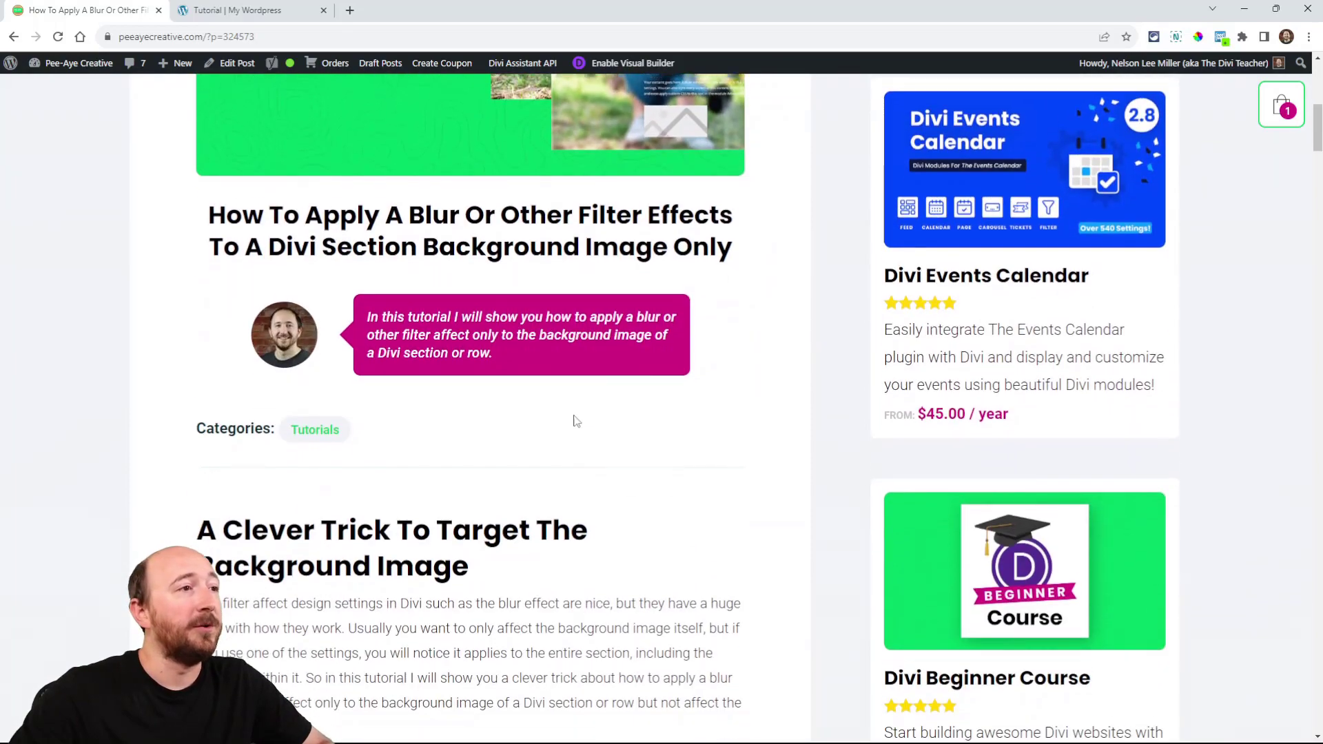
pyautogui.scroll(-3)
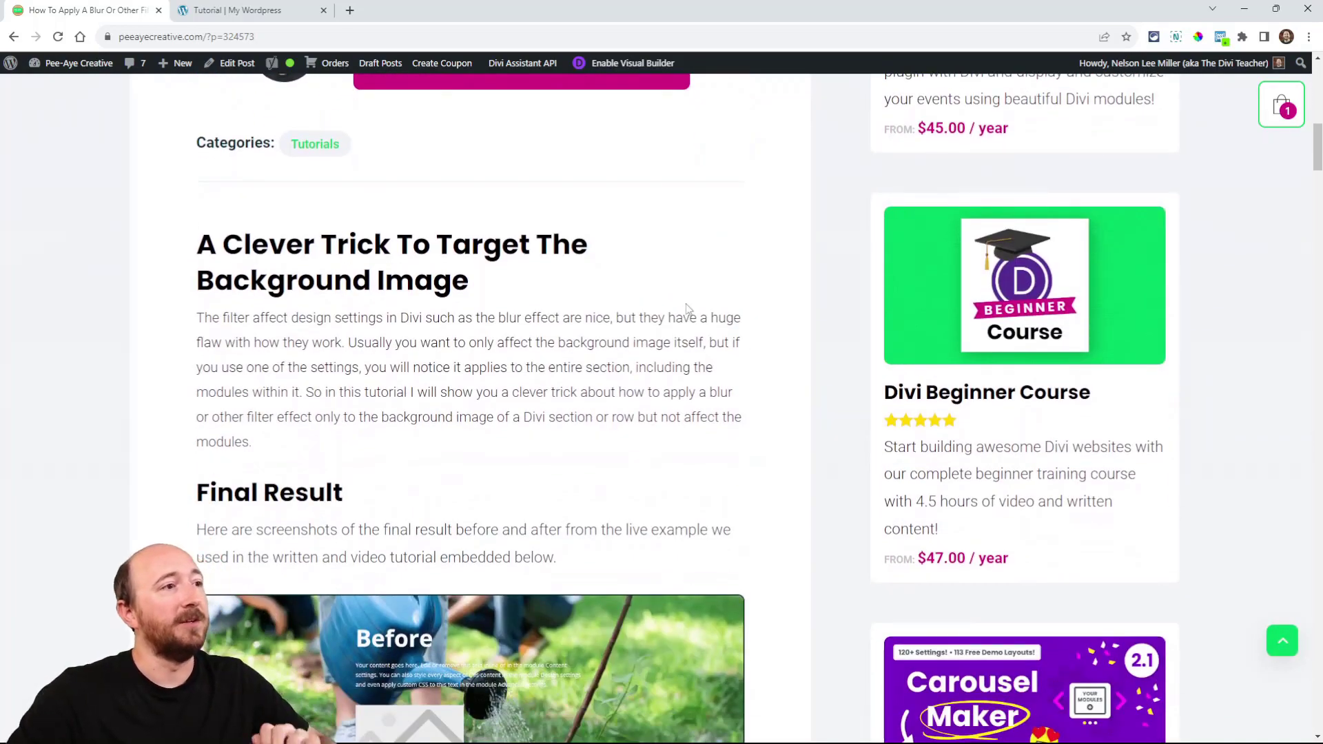
pyautogui.scroll(-3)
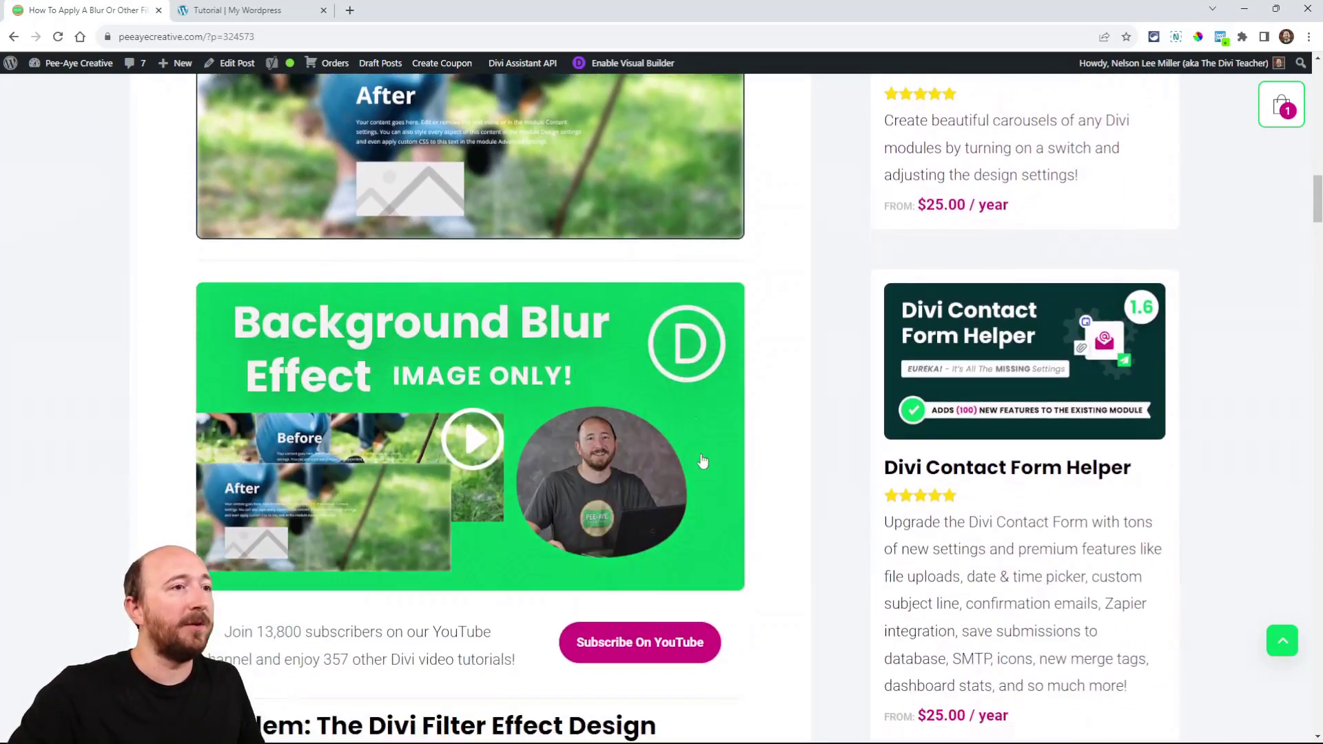
pyautogui.scroll(-3)
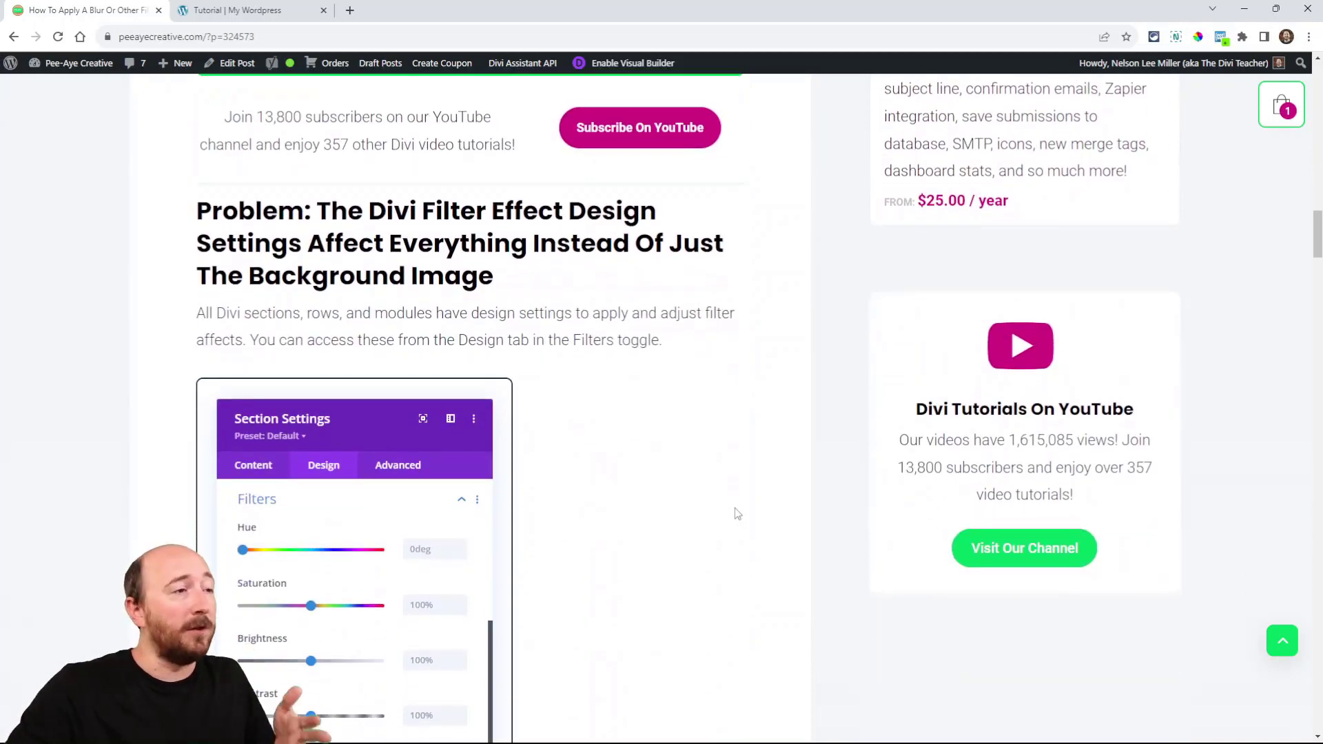
pyautogui.scroll(-3)
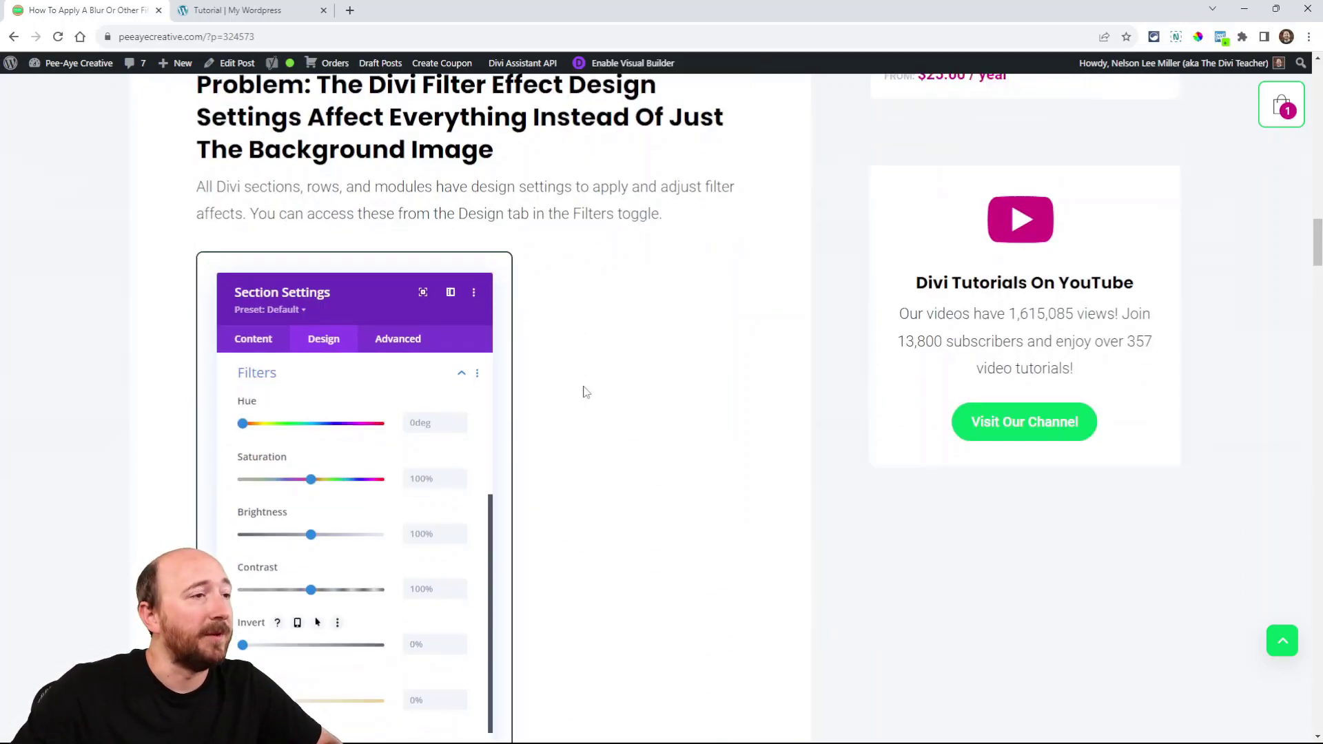
pyautogui.scroll(-3)
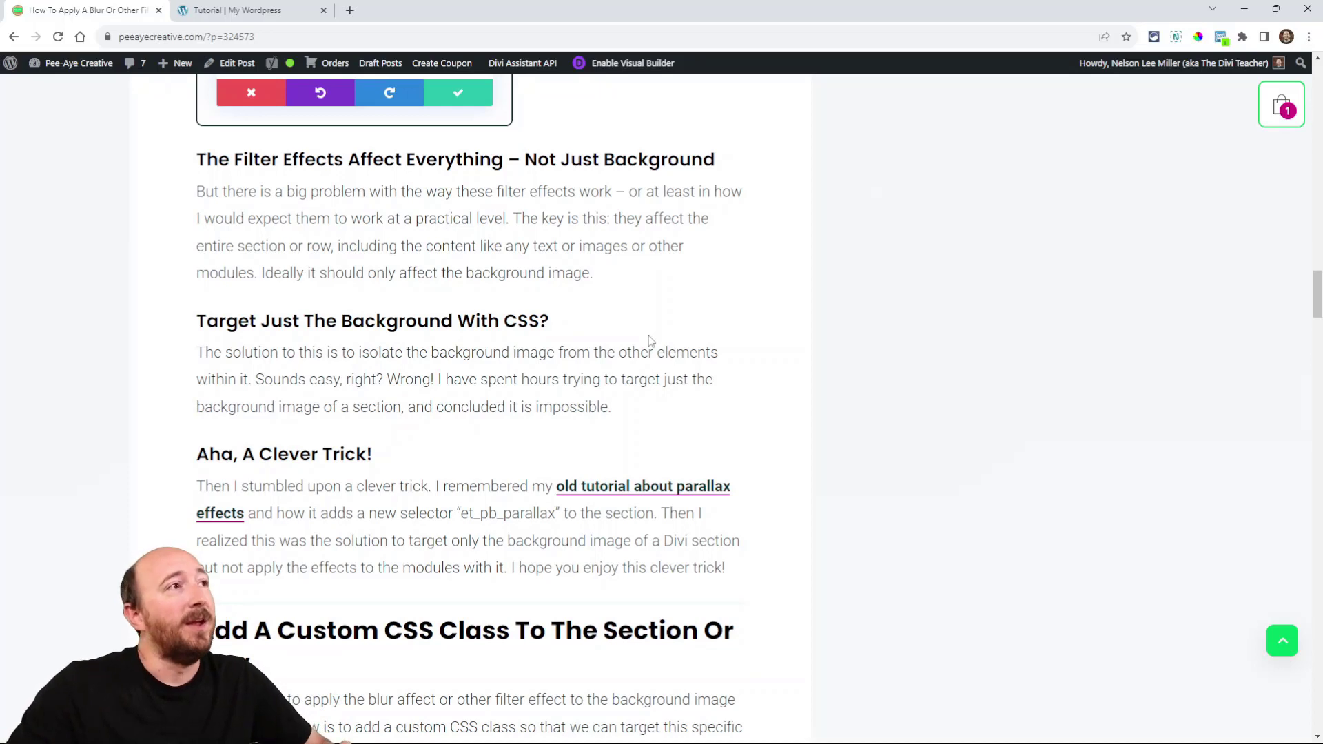
pyautogui.moveTo(548, 314)
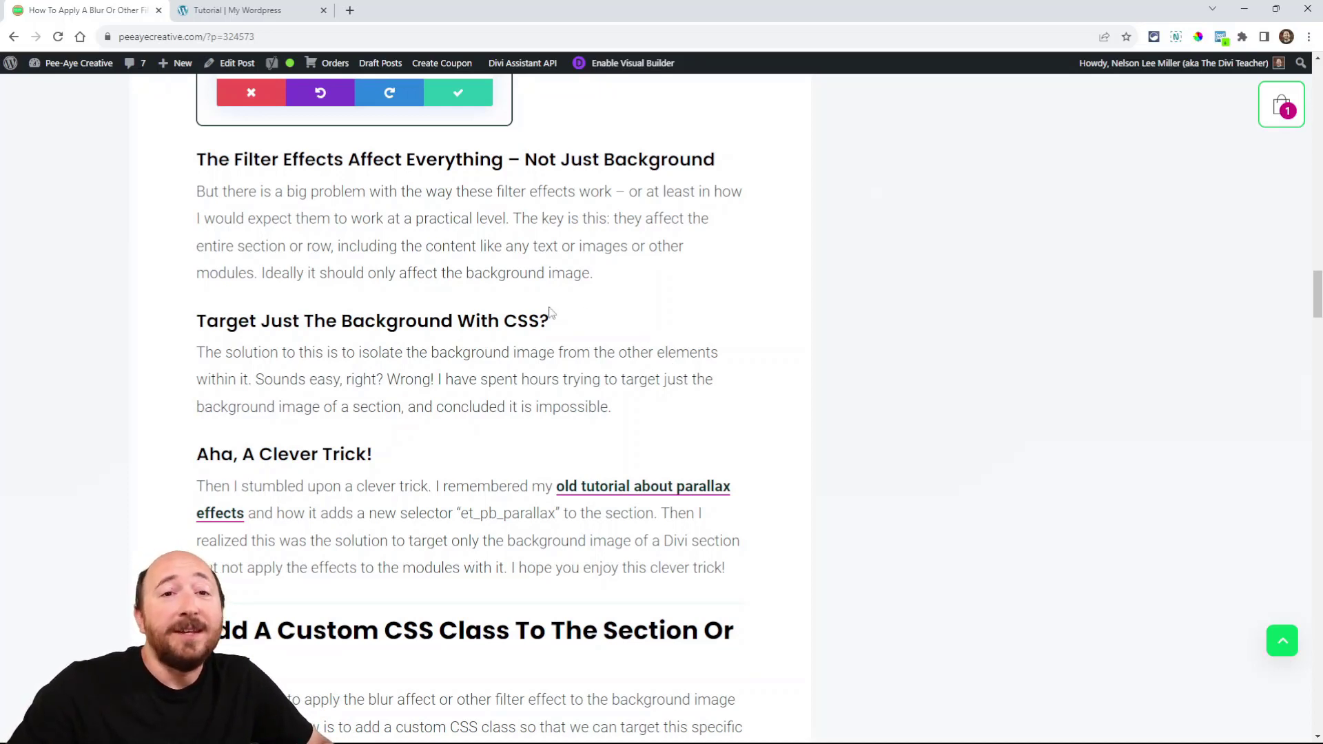
pyautogui.moveTo(485, 313)
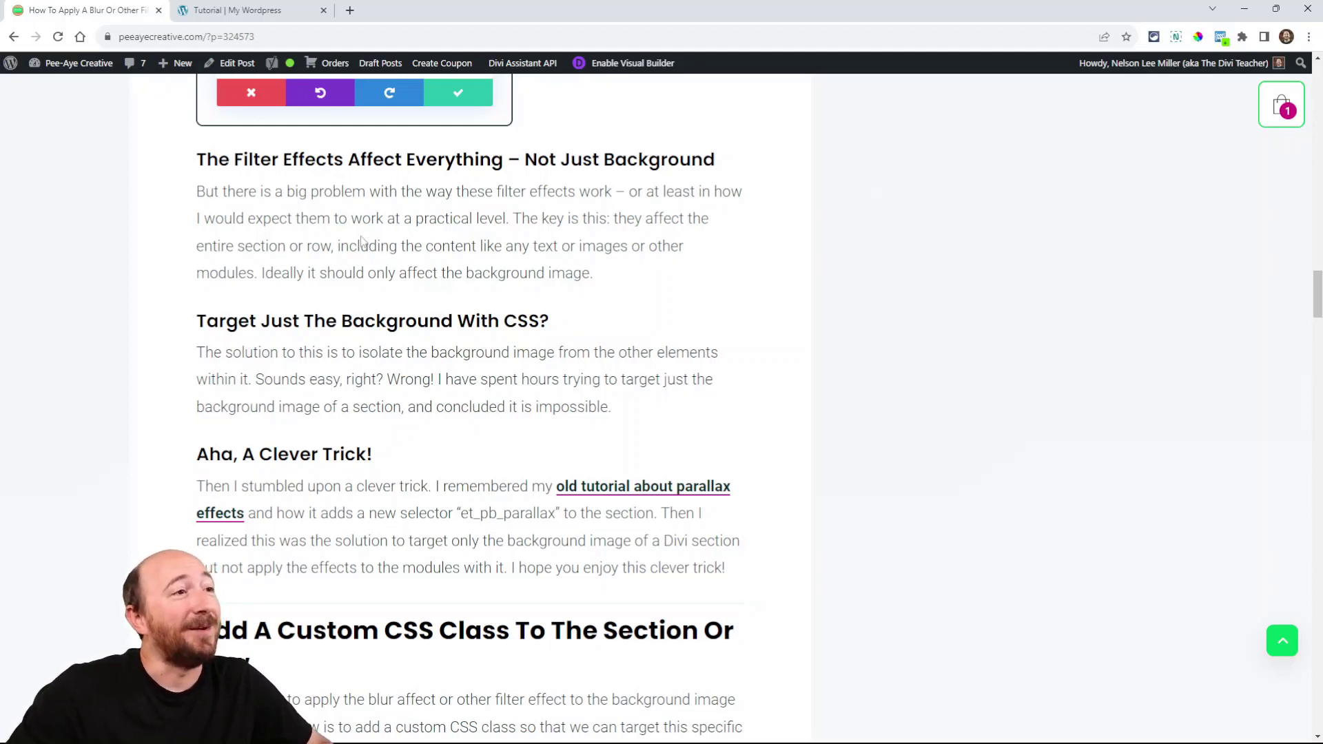
# Step: Exit the Visual Builder, inspect the Before section's div in DevTools Elements, then close DevTools
pyautogui.click(246, 10)
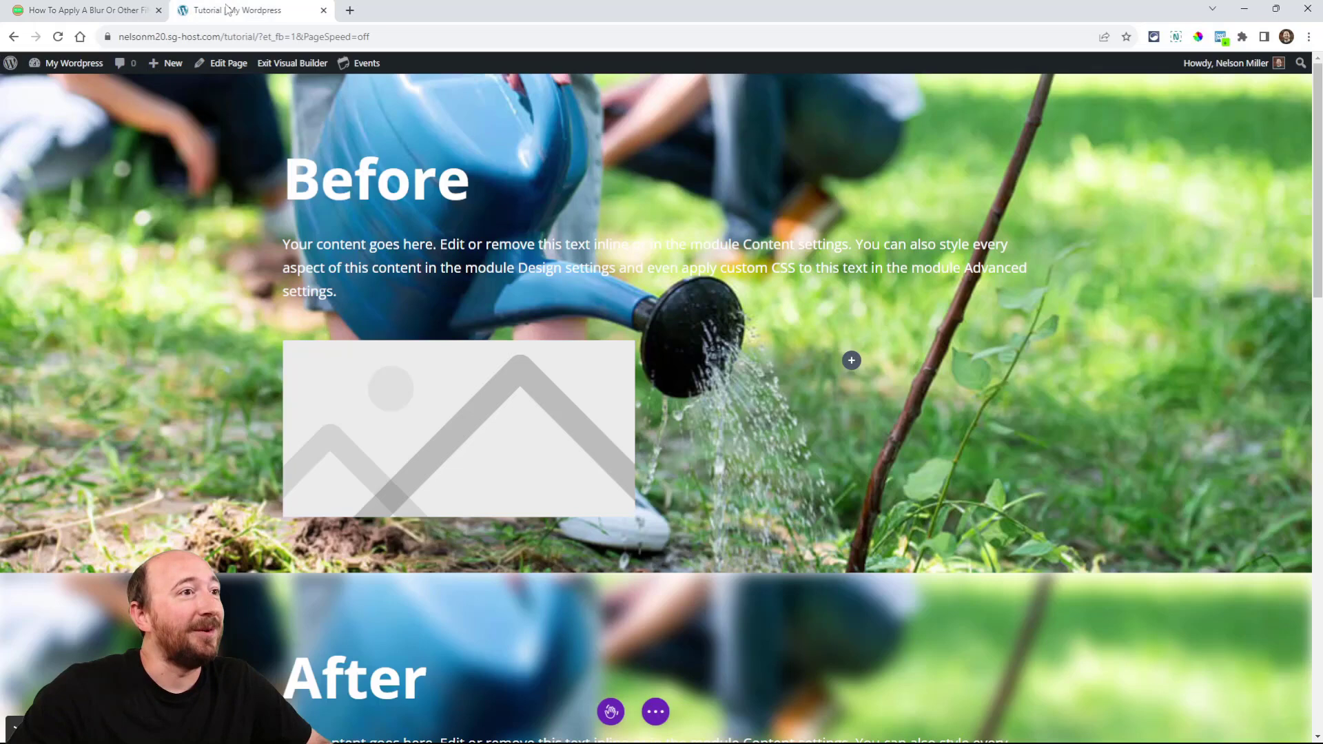
pyautogui.click(291, 62)
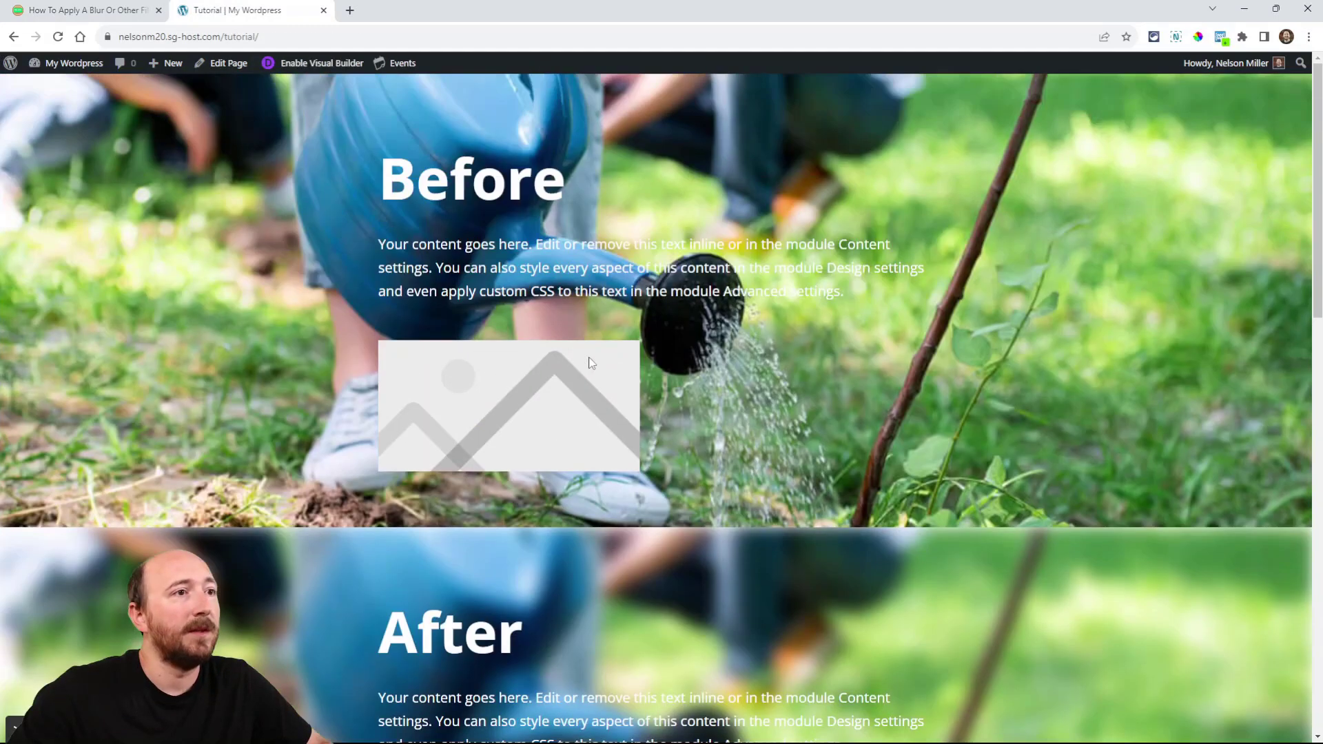
pyautogui.press('F12')
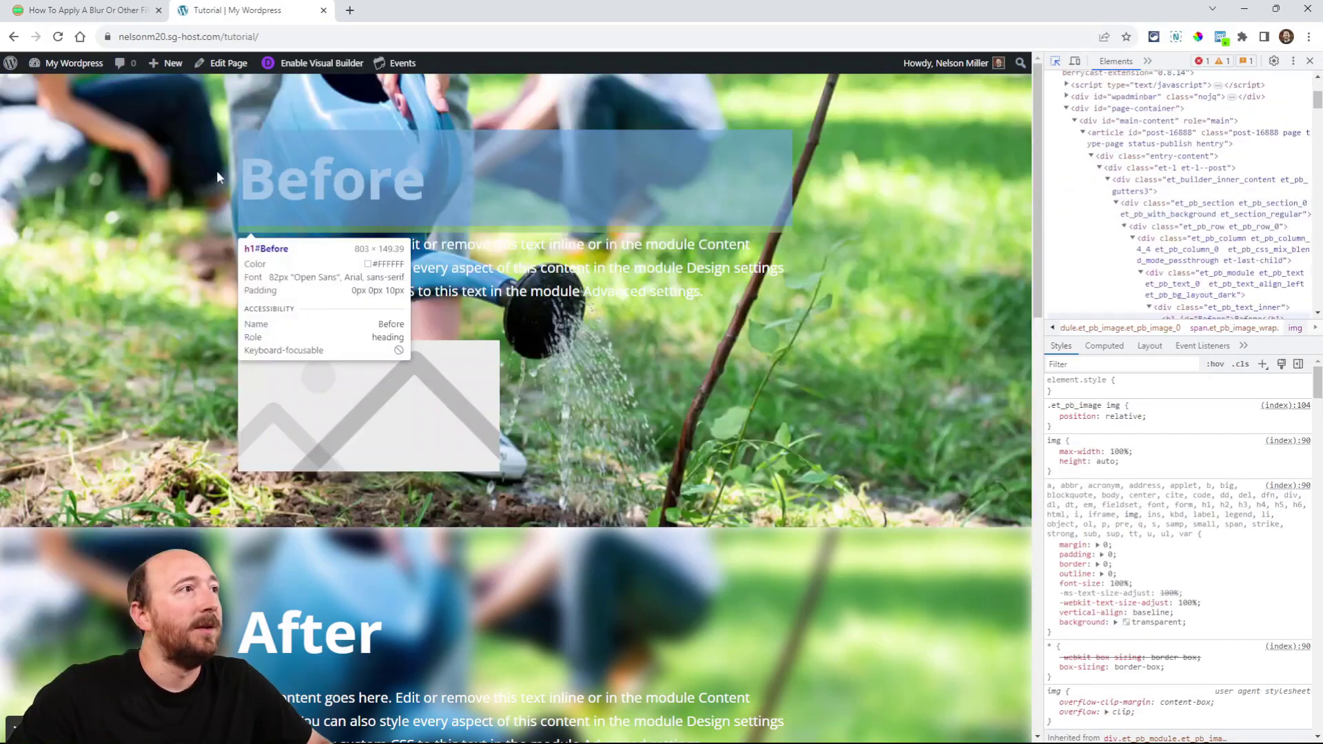
pyautogui.click(1181, 195)
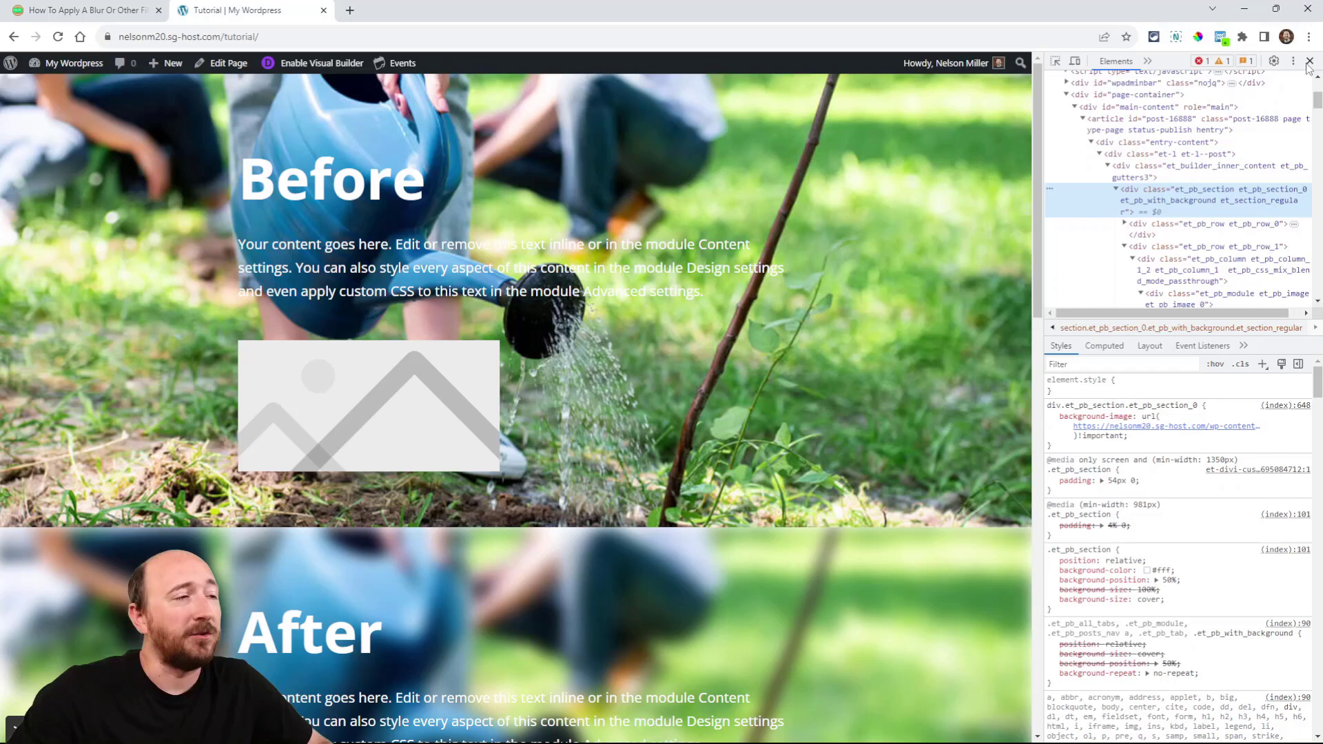
pyautogui.moveTo(1310, 63)
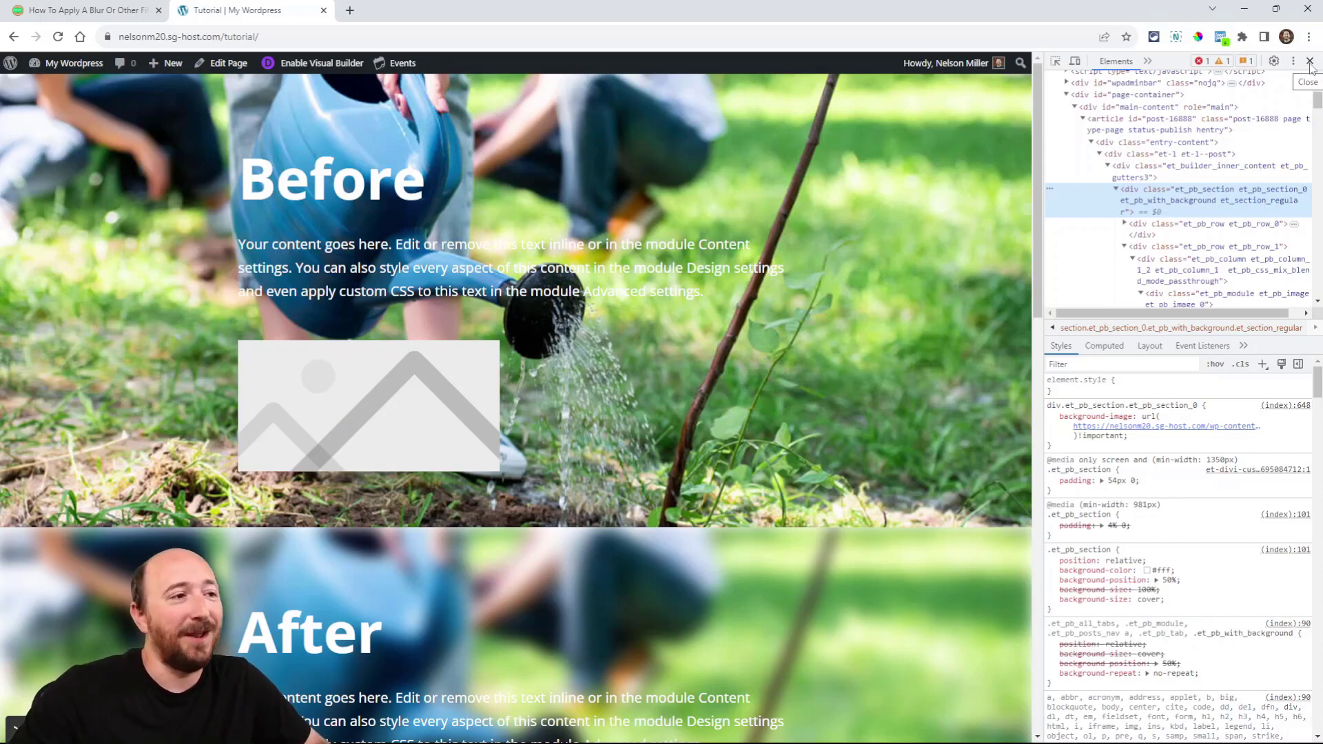
pyautogui.click(1311, 61)
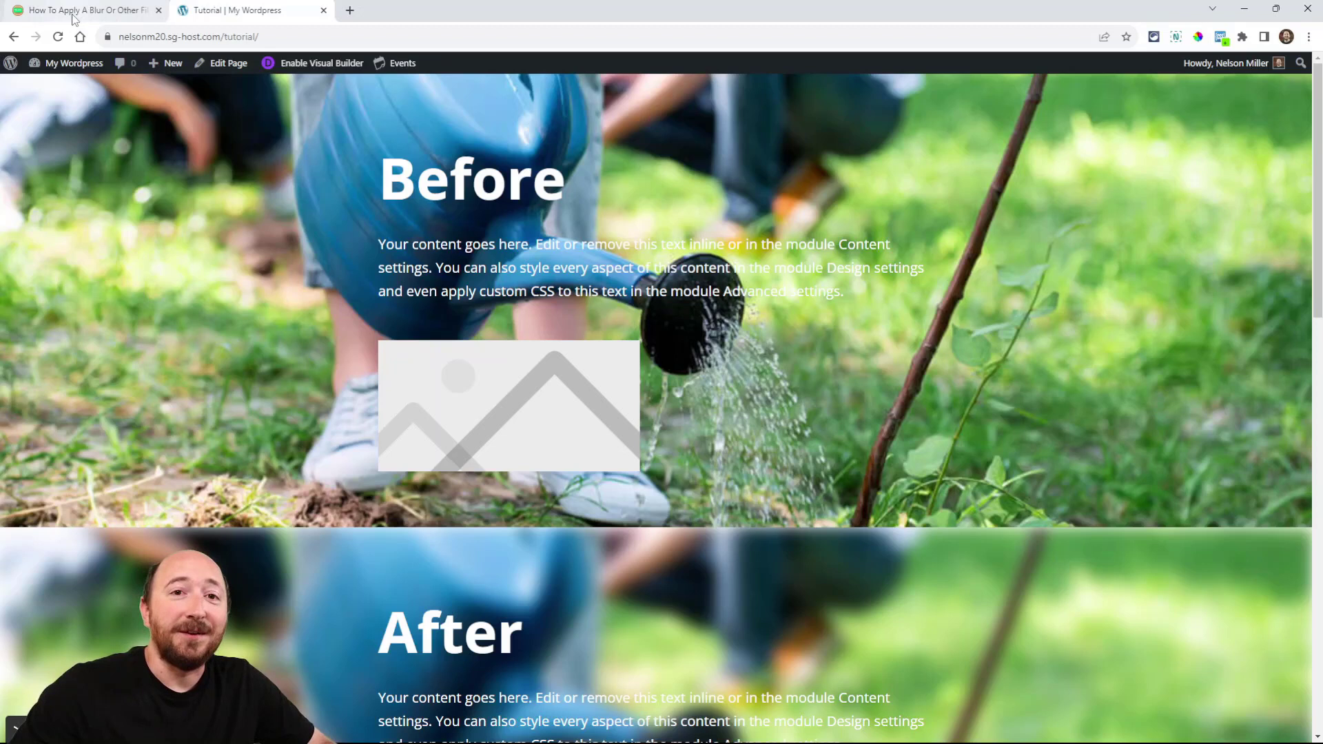
pyautogui.moveTo(80, 9)
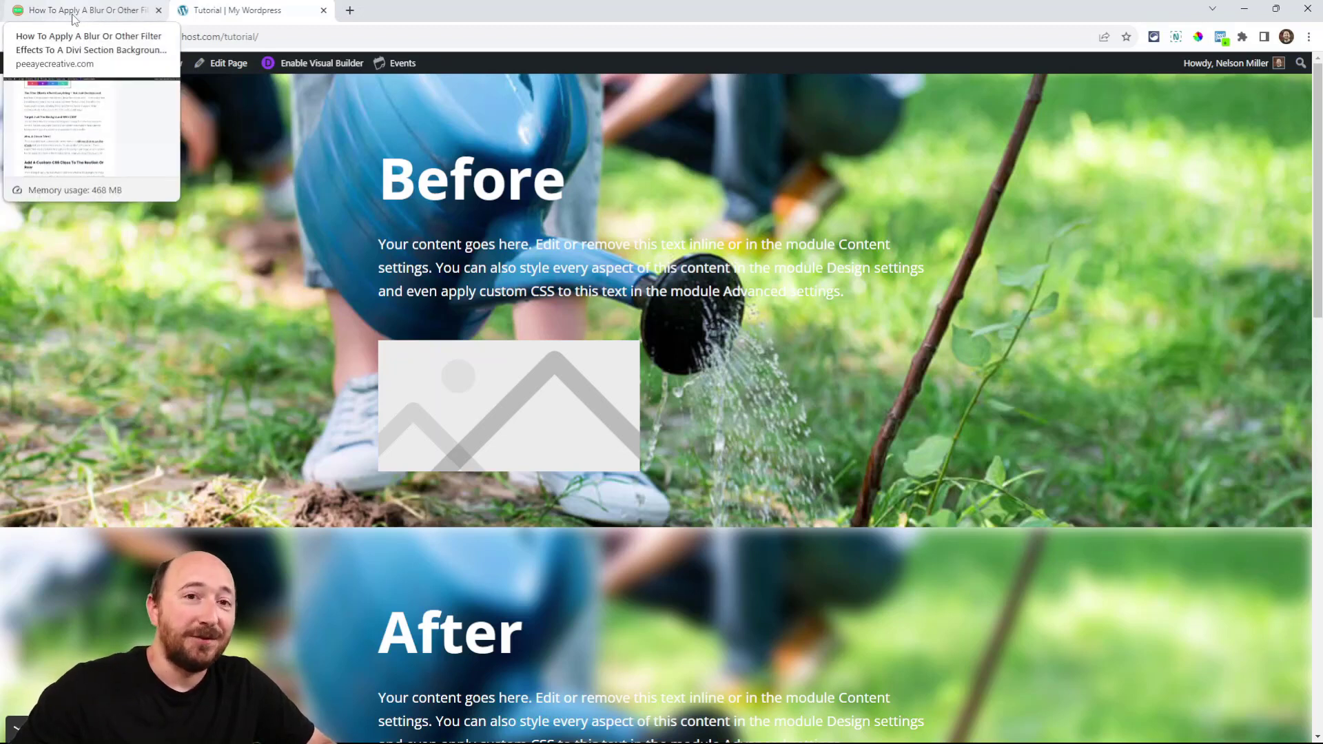
pyautogui.click(80, 9)
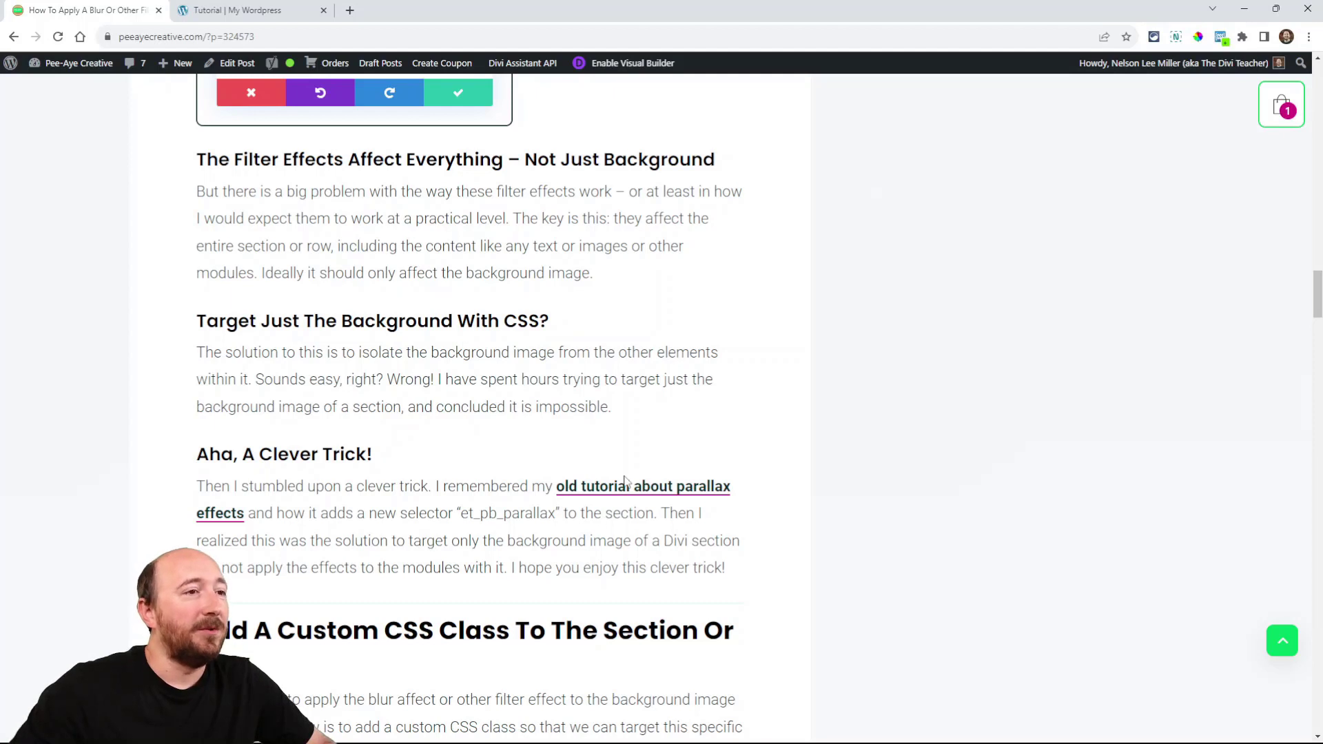
pyautogui.scroll(-3)
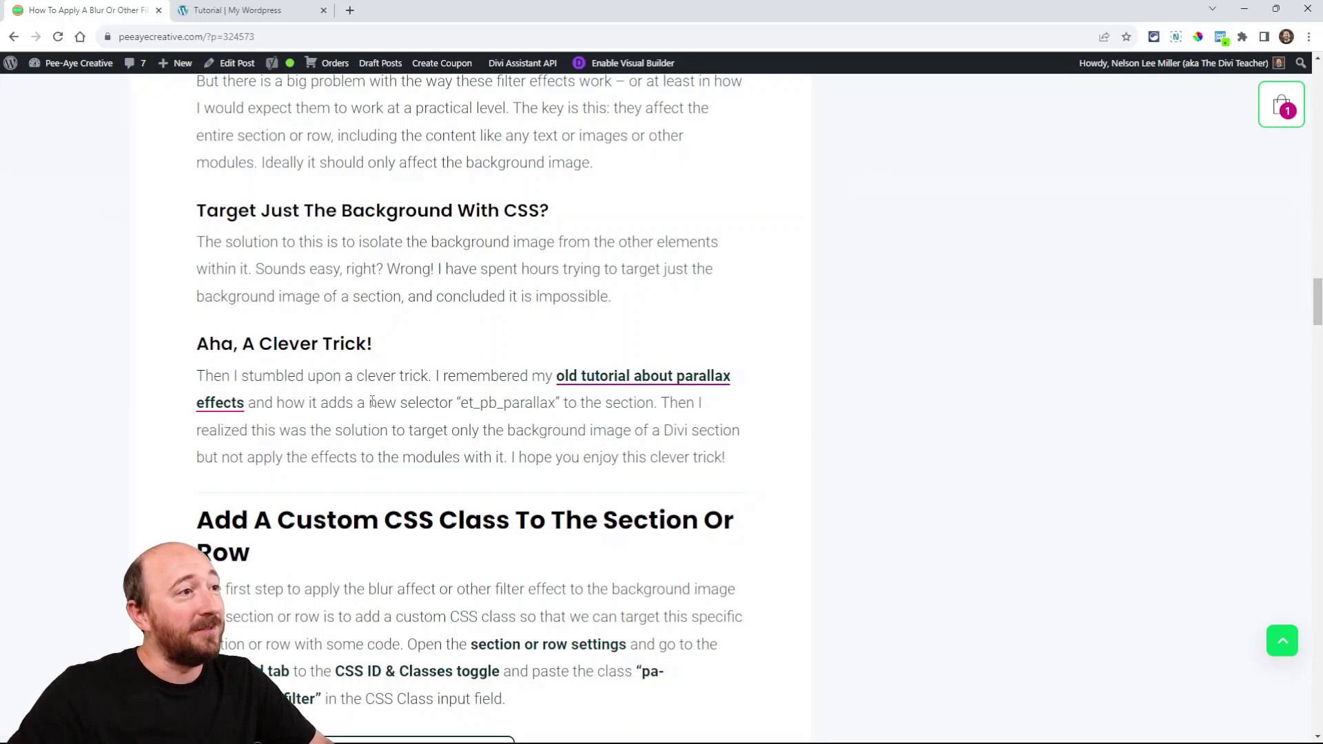
pyautogui.moveTo(397, 313)
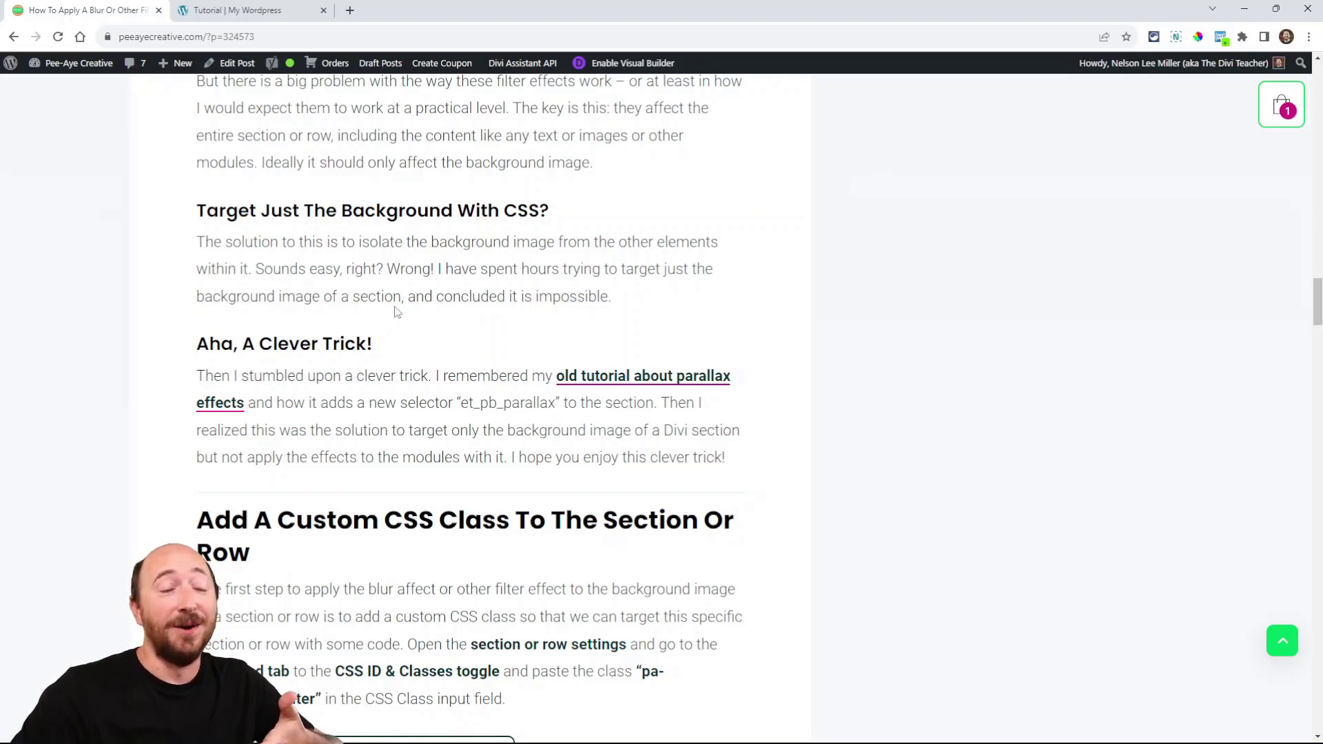
pyautogui.moveTo(422, 288)
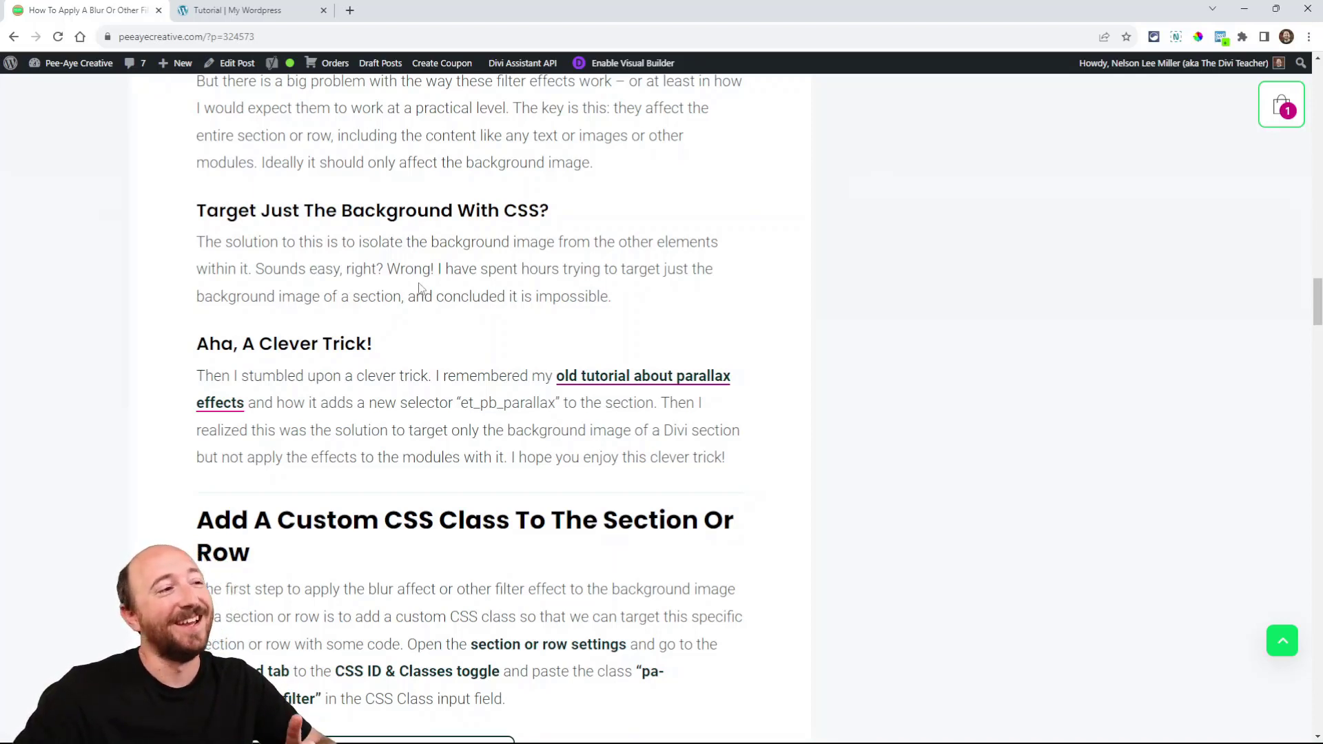
pyautogui.scroll(-3)
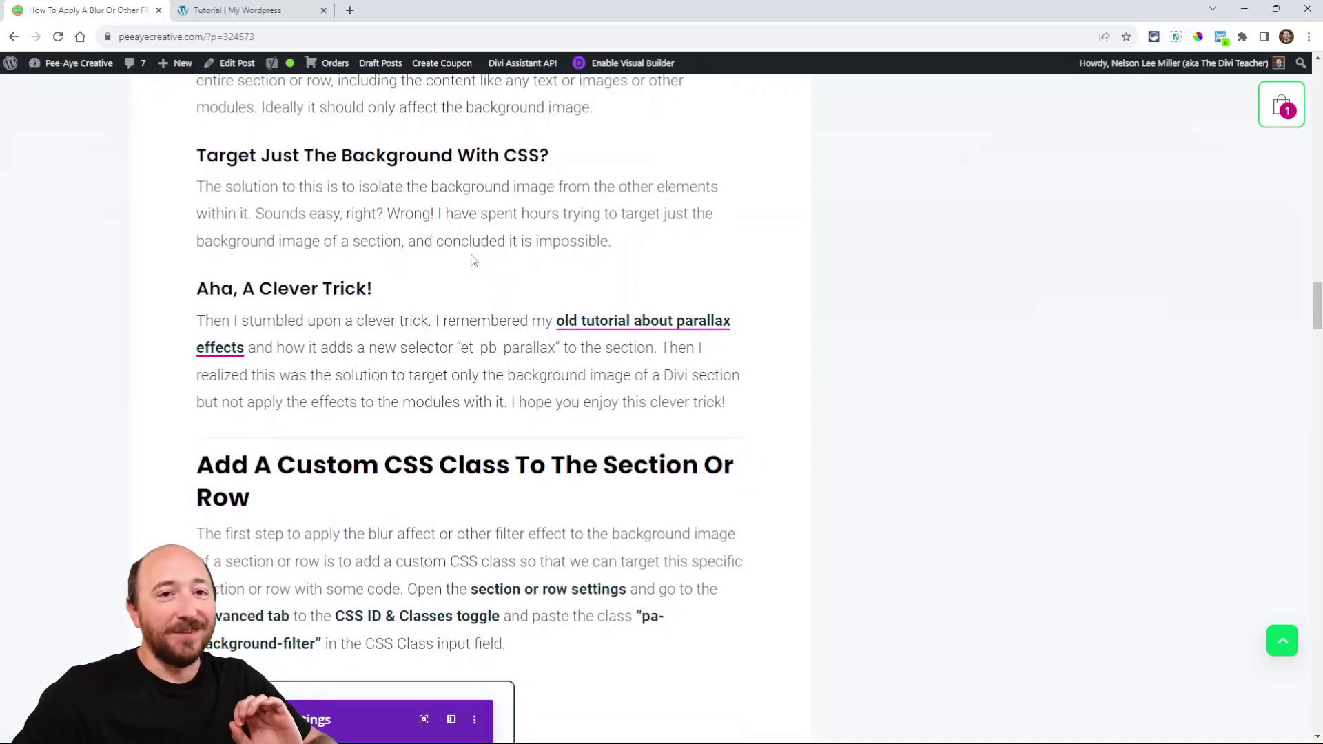
pyautogui.scroll(-3)
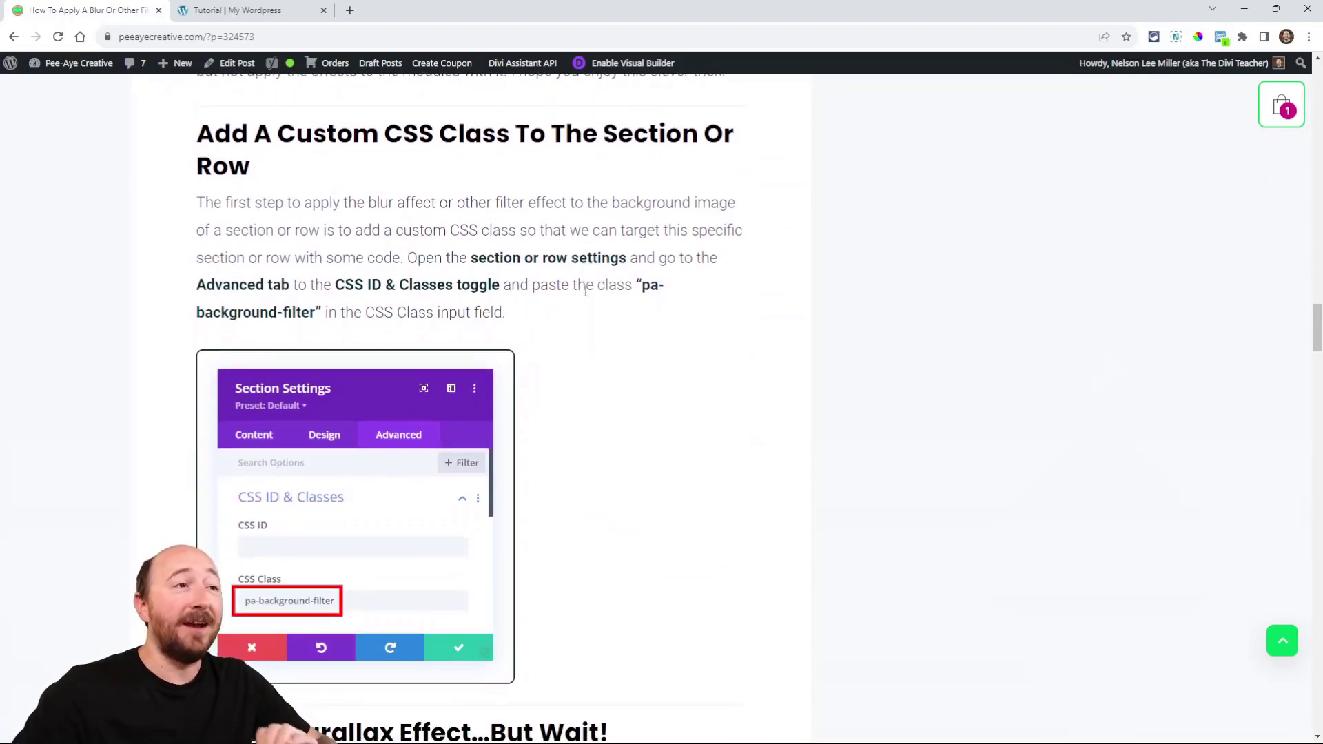
pyautogui.scroll(-3)
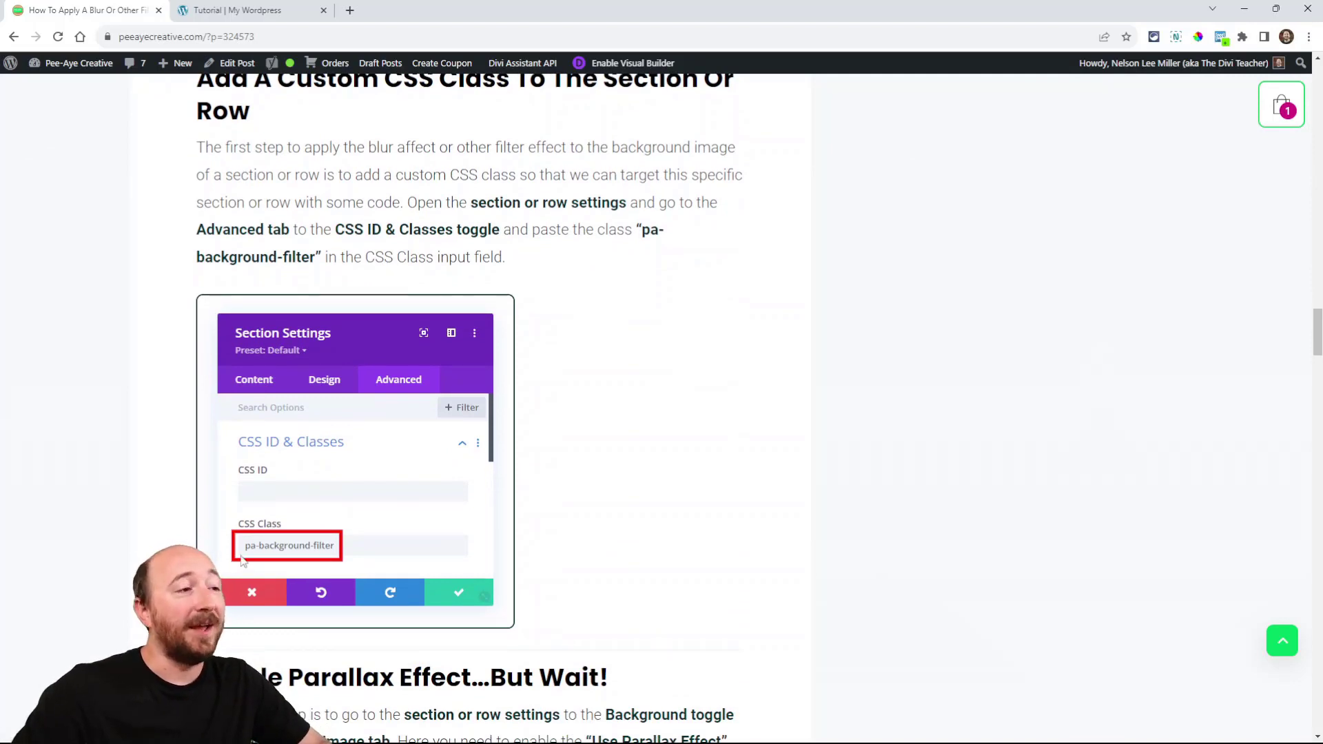
pyautogui.scroll(-3)
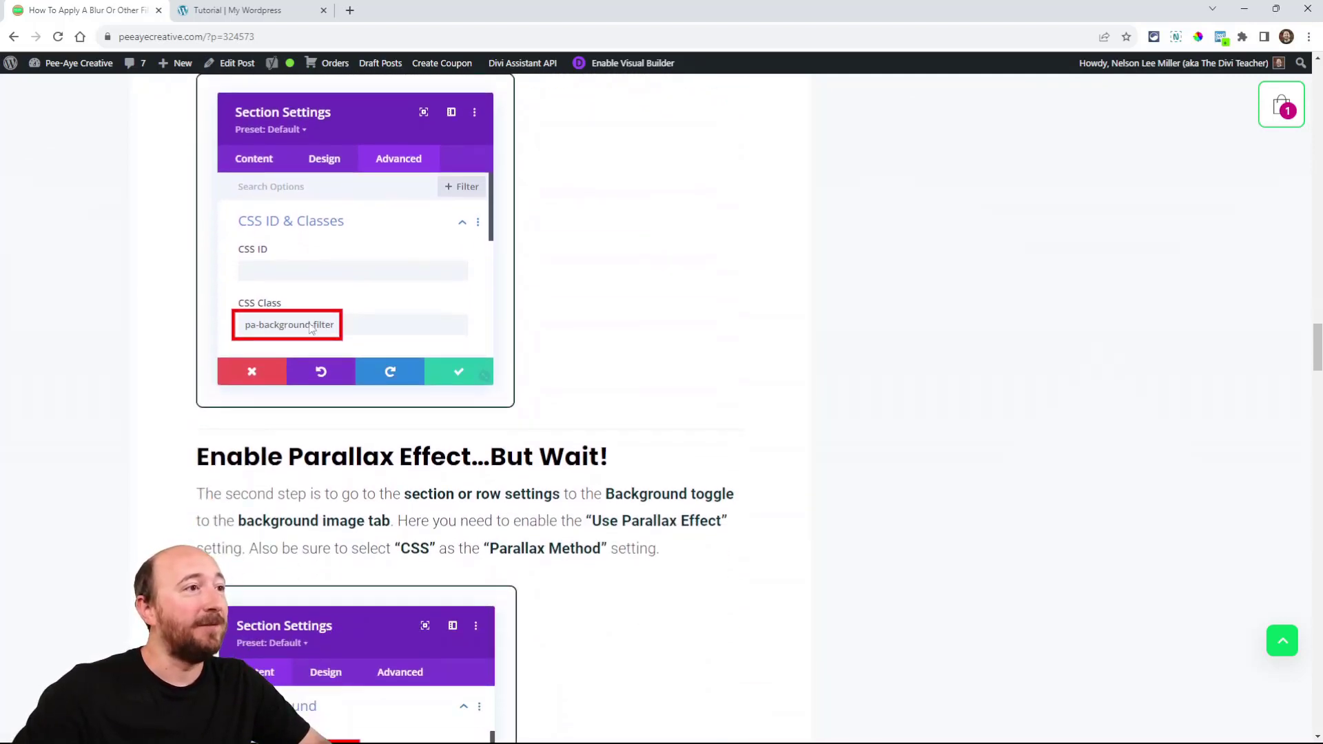
pyautogui.click(249, 10)
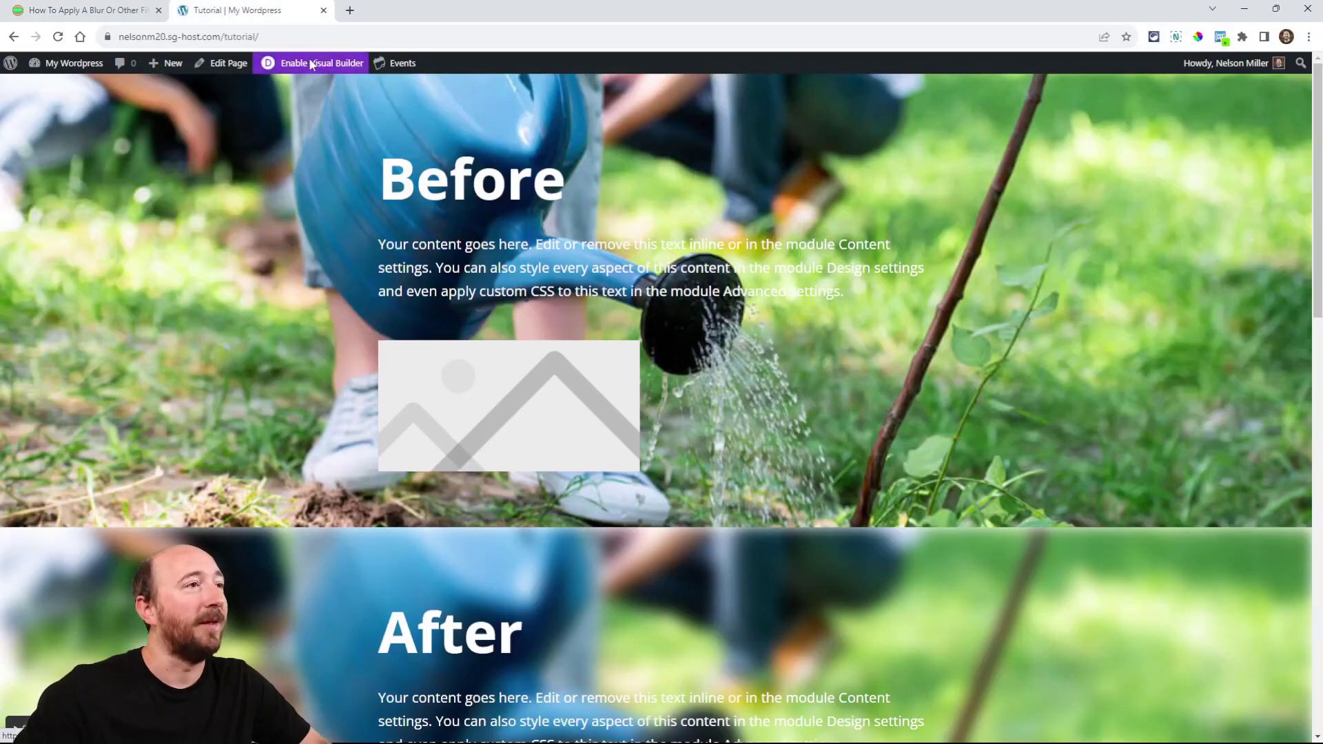
# Step: Enable the Visual Builder, show the Before section's Advanced settings, then return to the blog article
pyautogui.click(321, 62)
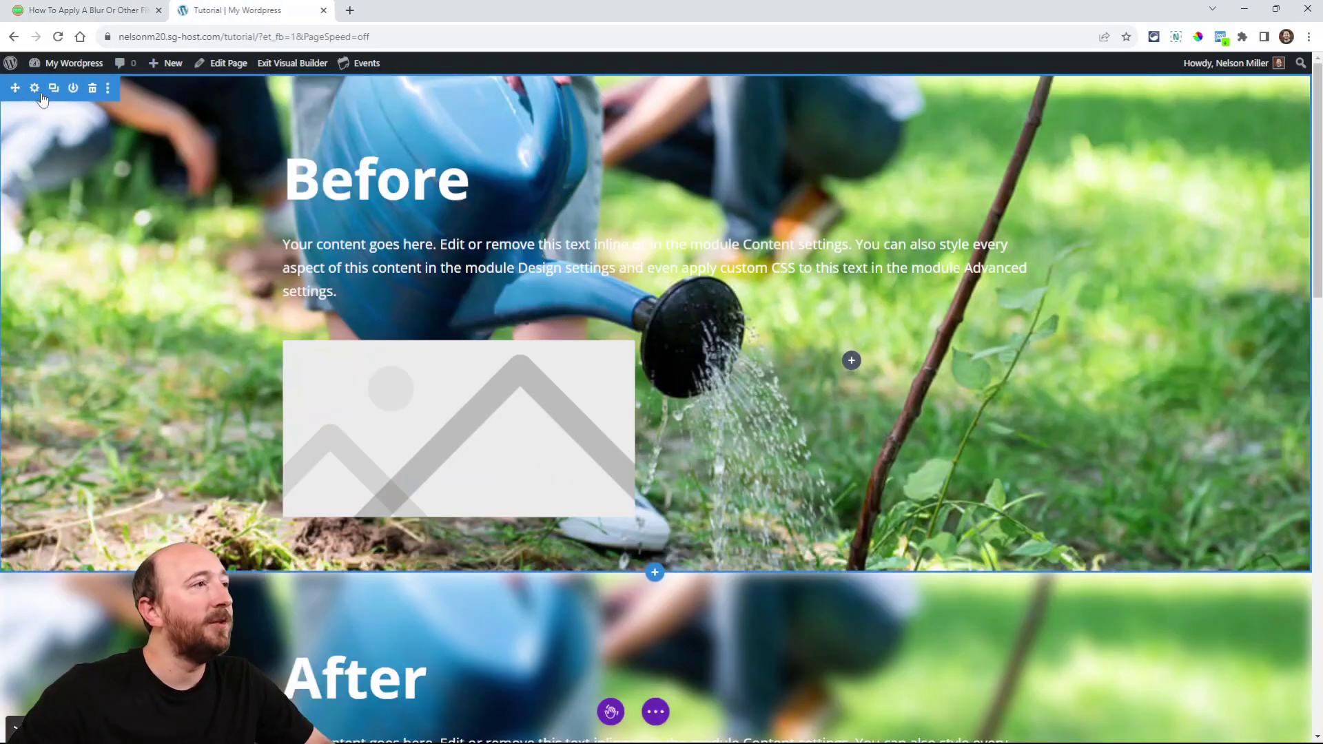
pyautogui.moveTo(47, 111)
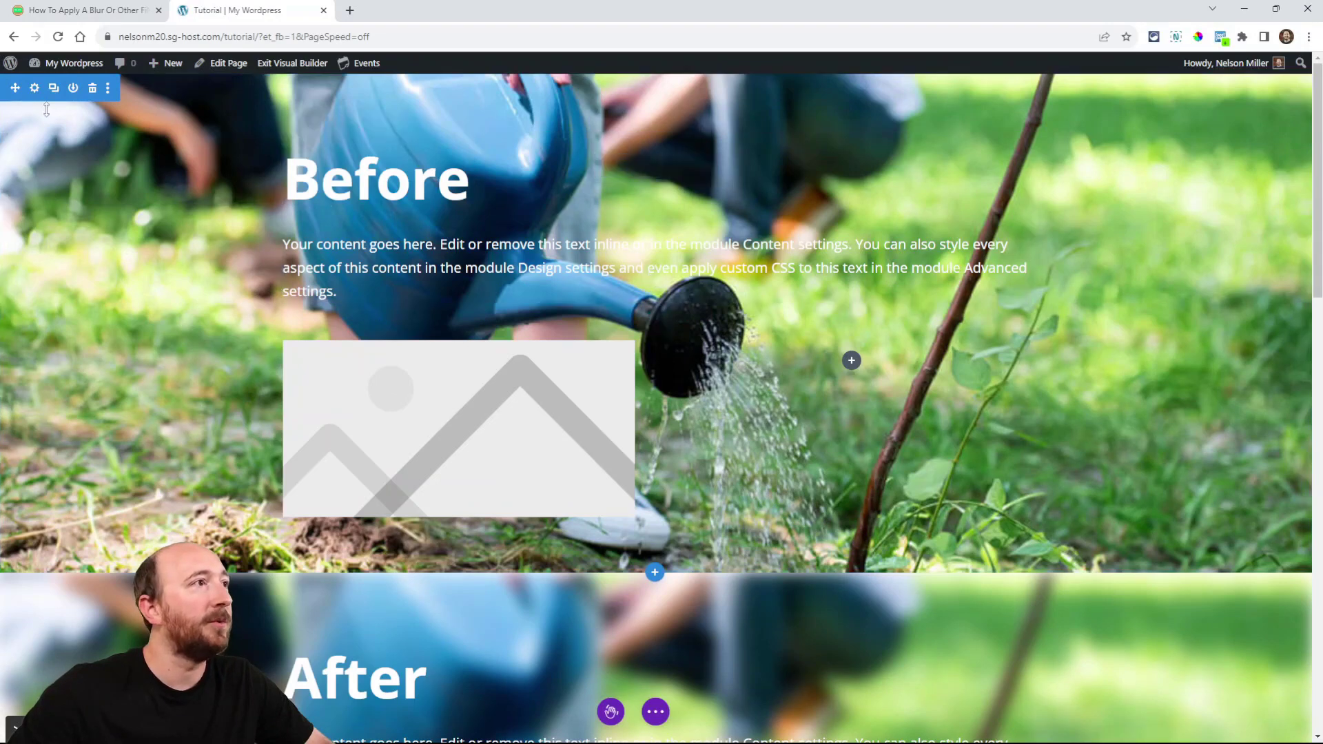
pyautogui.click(34, 88)
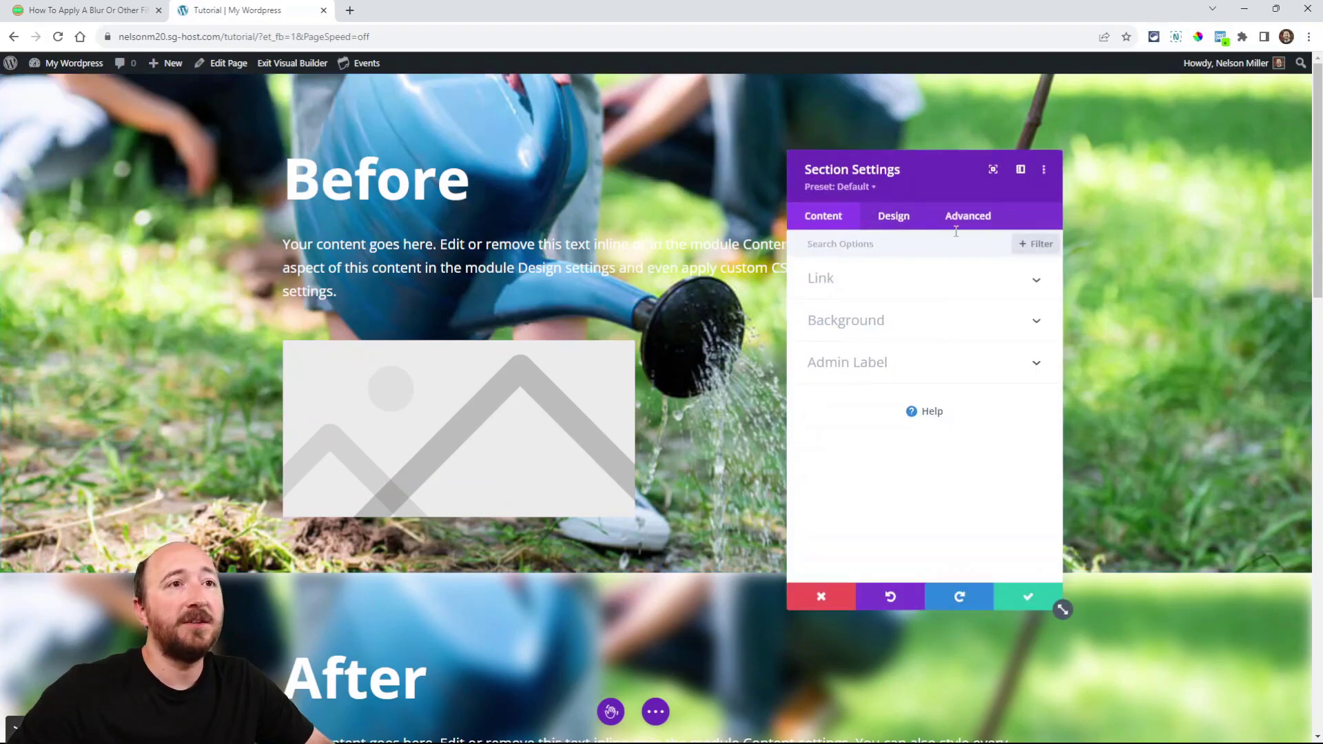
pyautogui.click(968, 215)
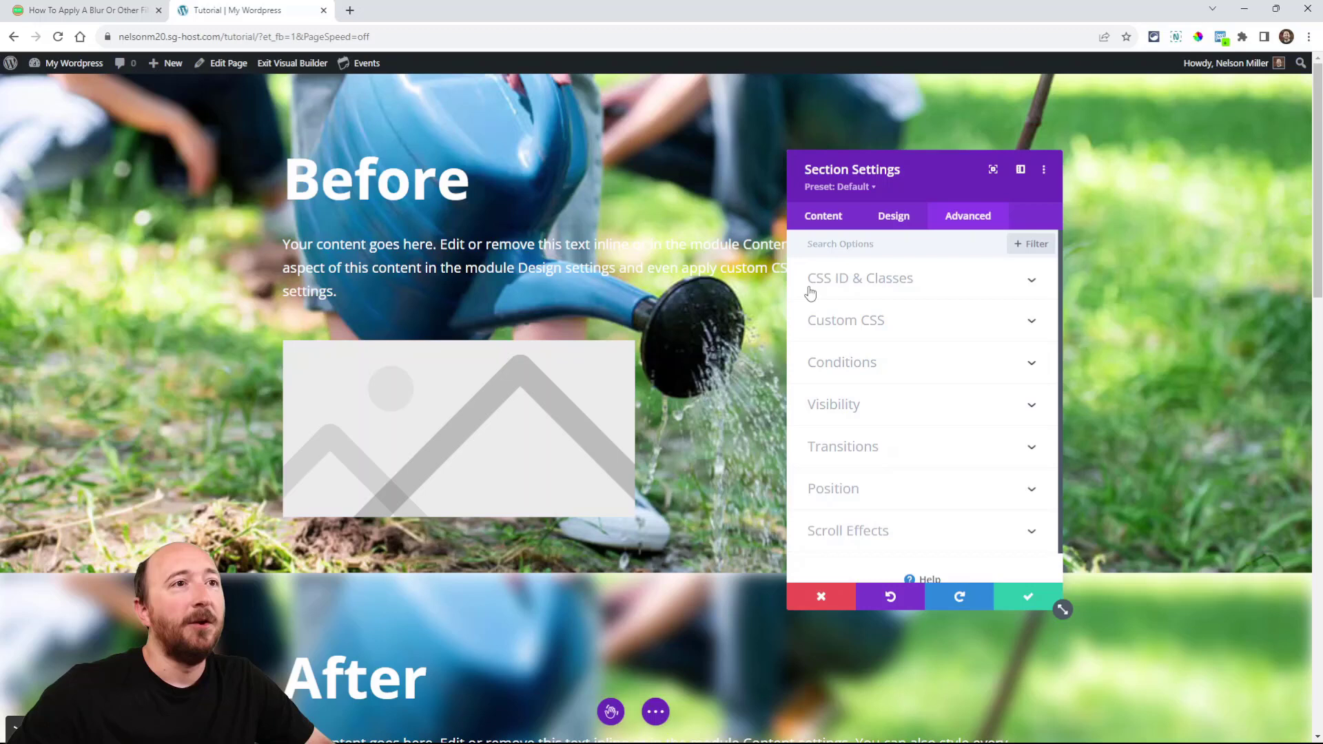
pyautogui.moveTo(891, 290)
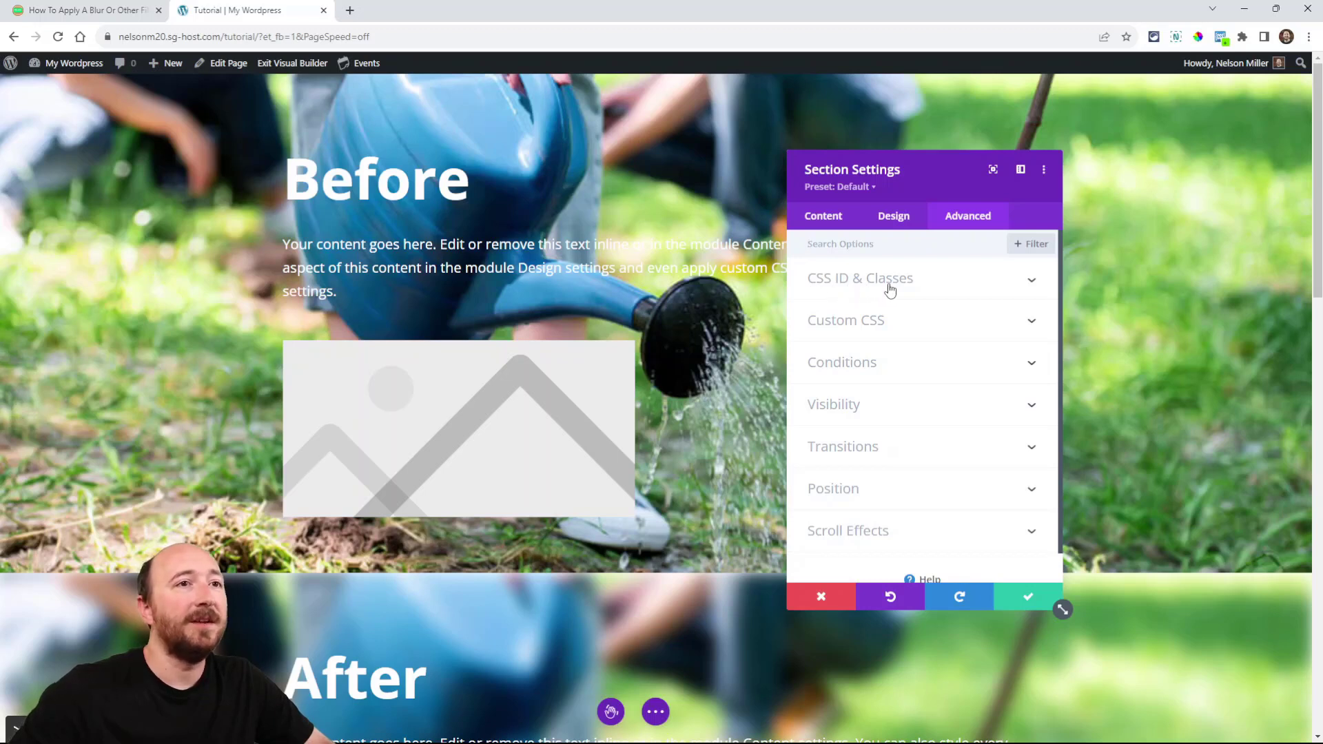
pyautogui.click(860, 277)
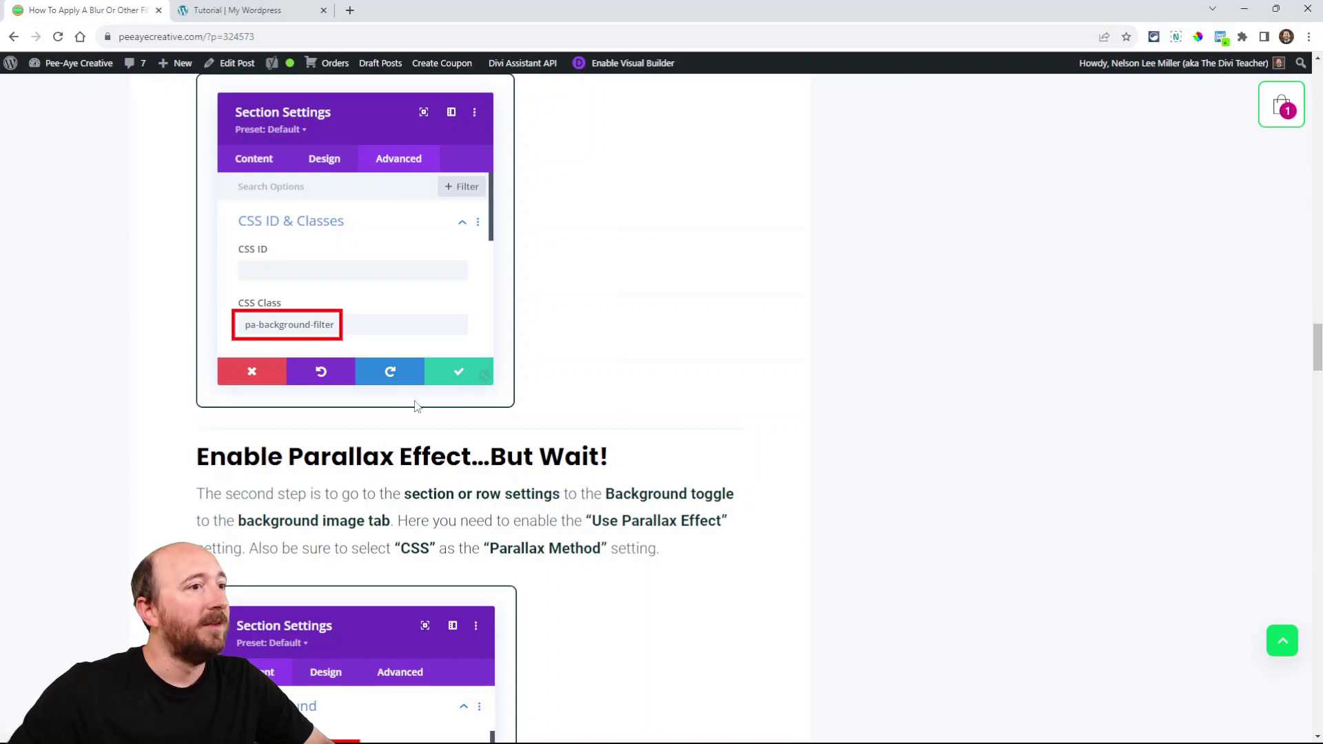
# Step: Copy 'pa-background-filter' from the article and return to the Before section's settings
pyautogui.scroll(3)
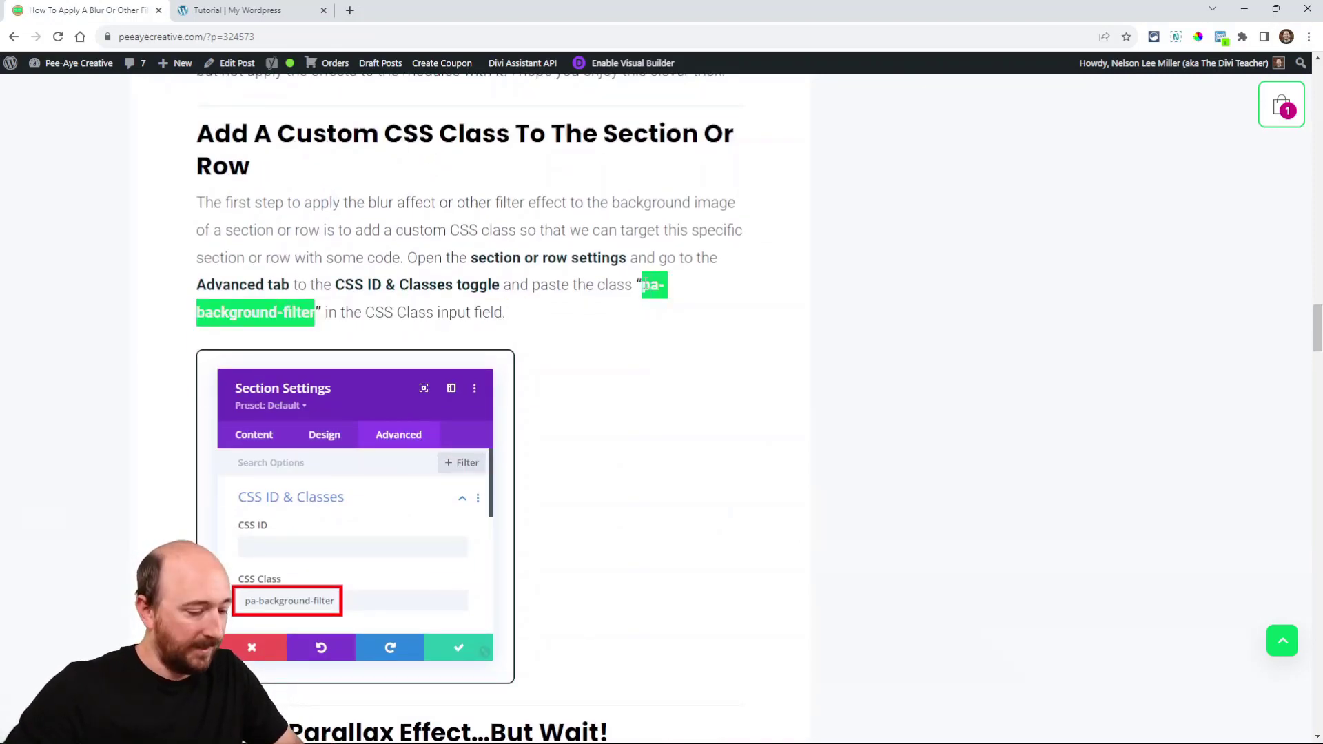
pyautogui.scroll(-3)
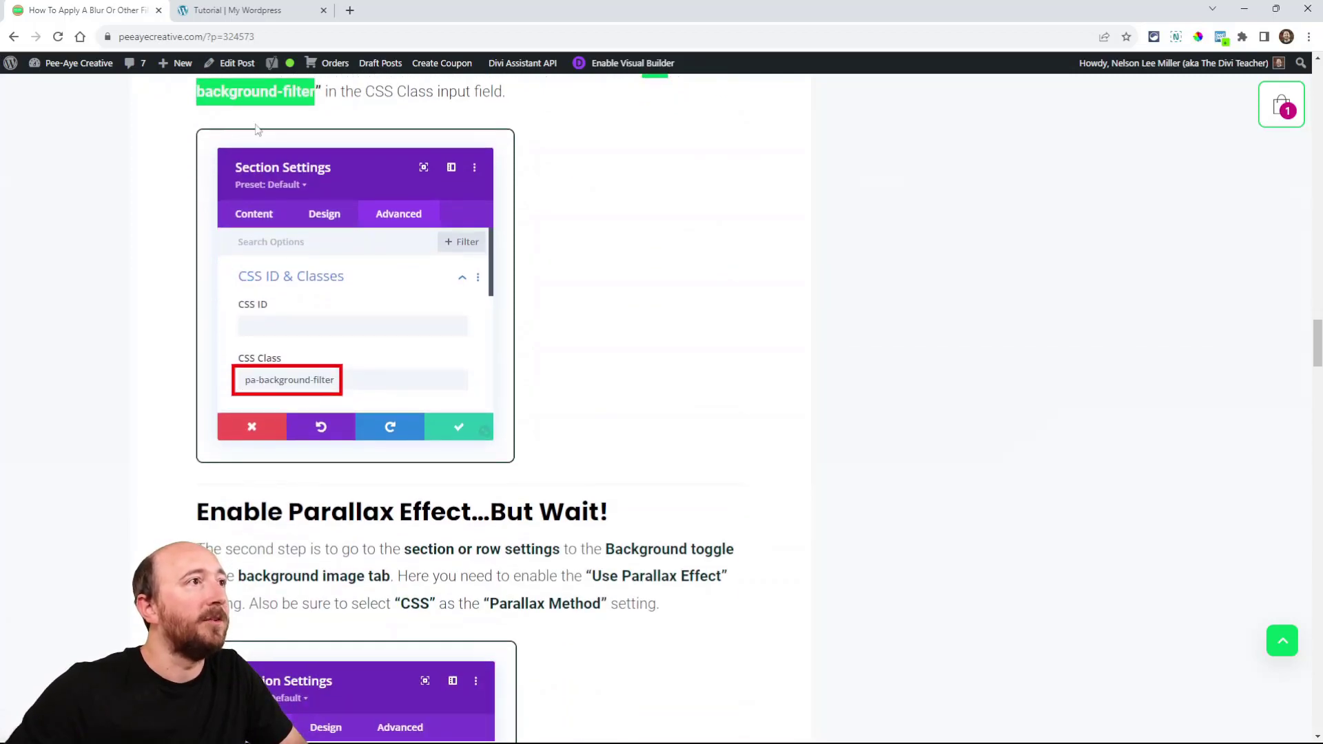
pyautogui.click(245, 9)
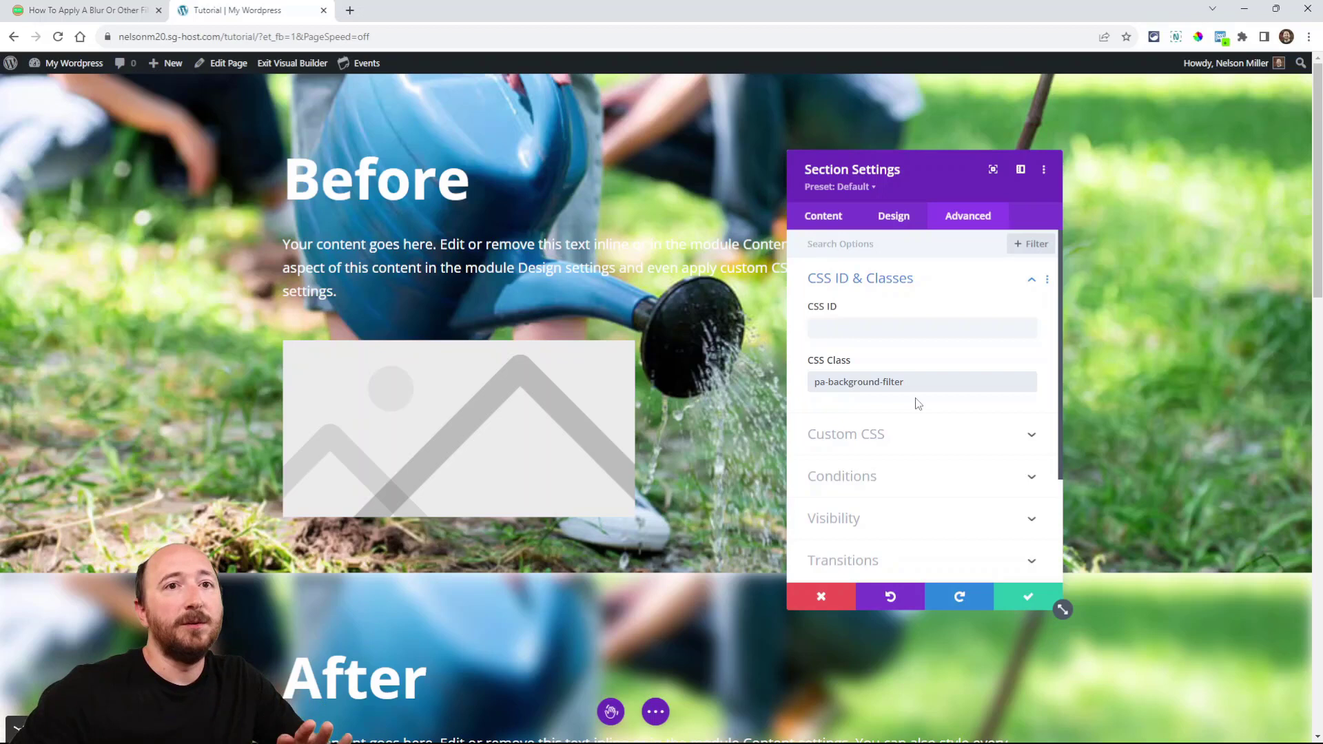
# Step: Enter pa-background-filter in the section's CSS Class field under CSS ID & Classes
pyautogui.click(922, 382)
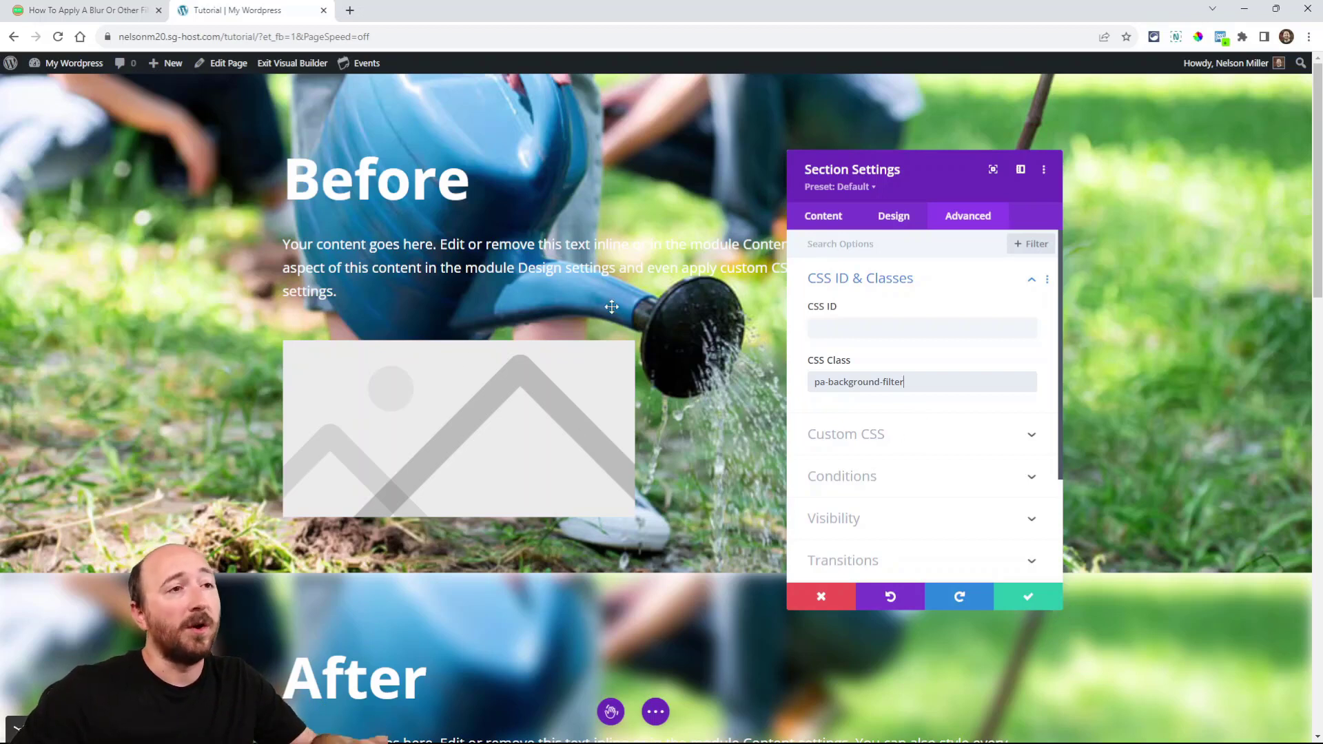
pyautogui.moveTo(735, 452)
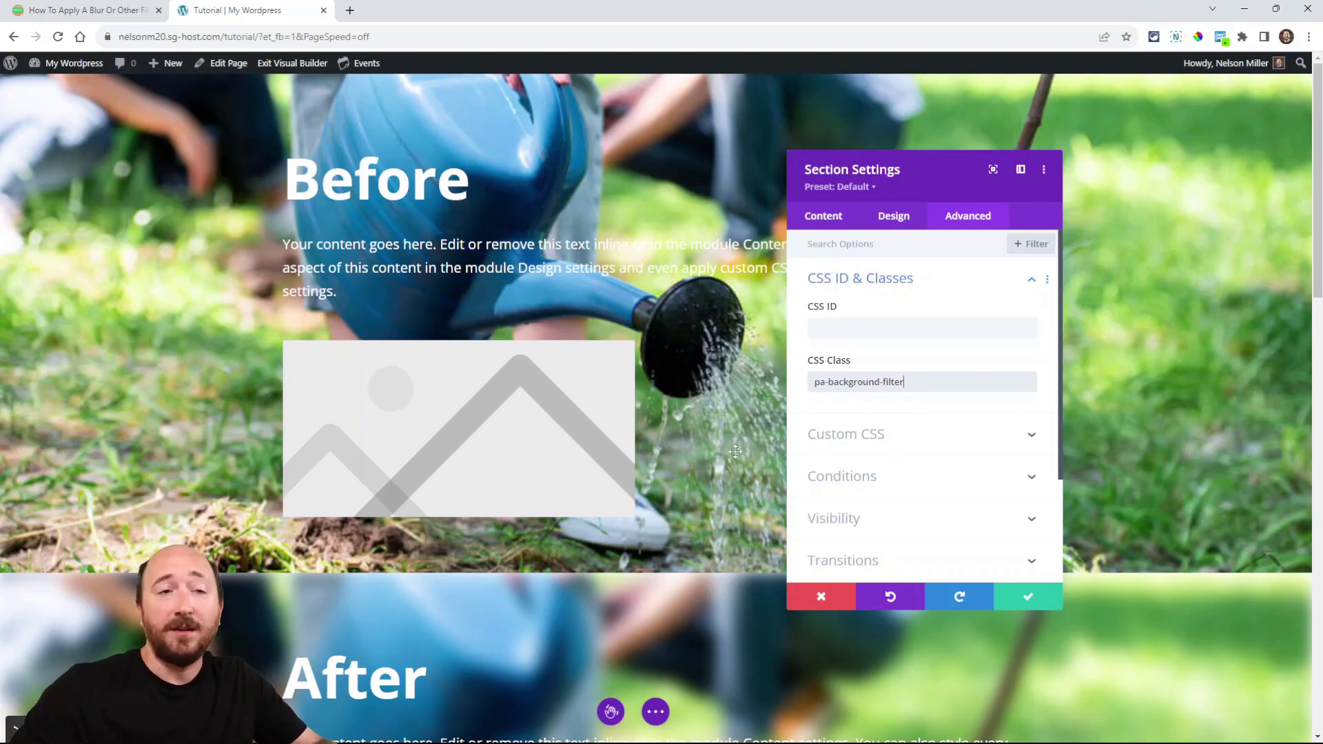
pyautogui.moveTo(122, 207)
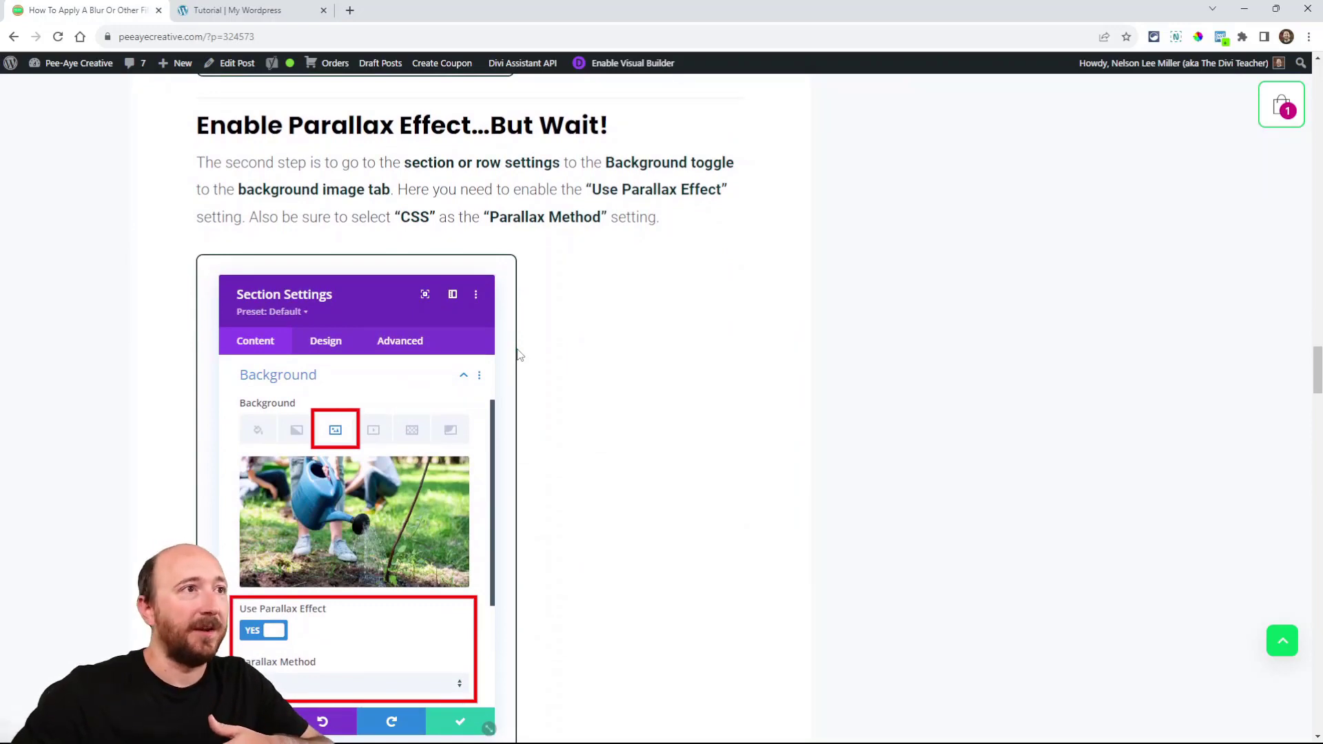
pyautogui.moveTo(566, 358)
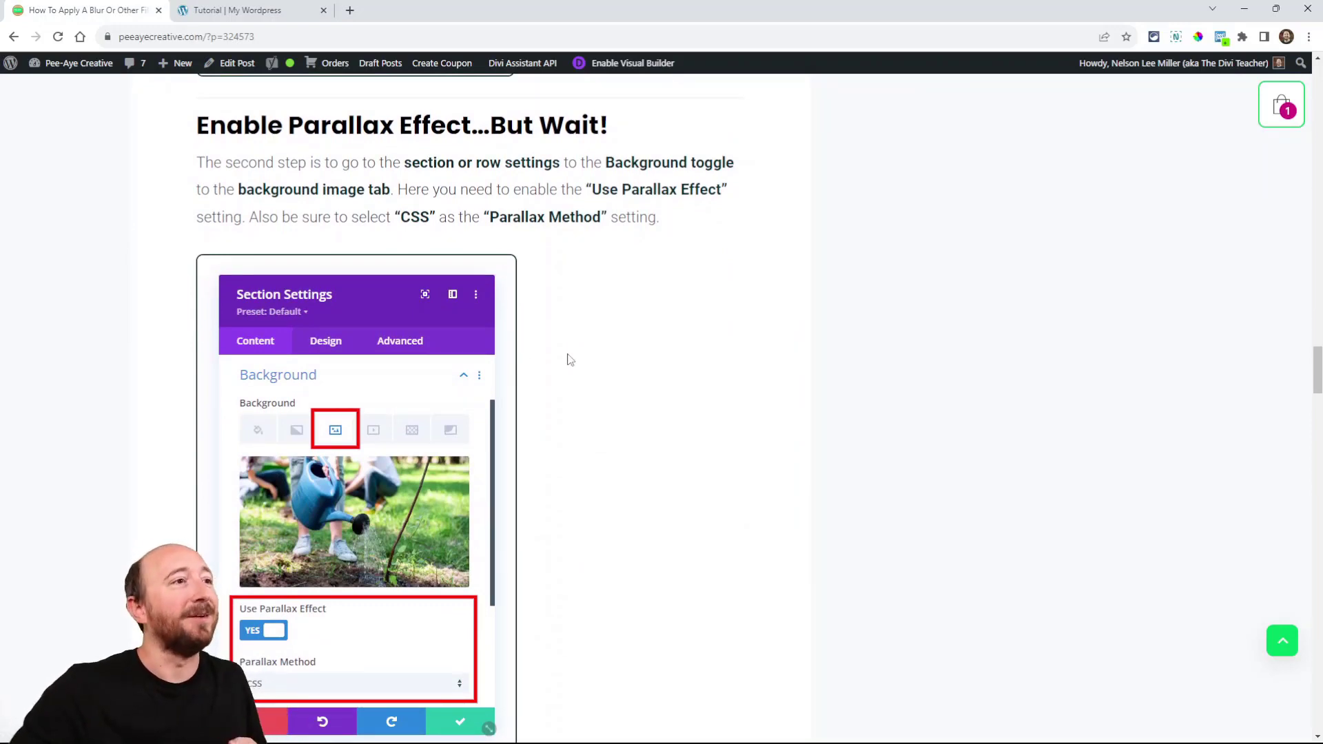
pyautogui.scroll(-3)
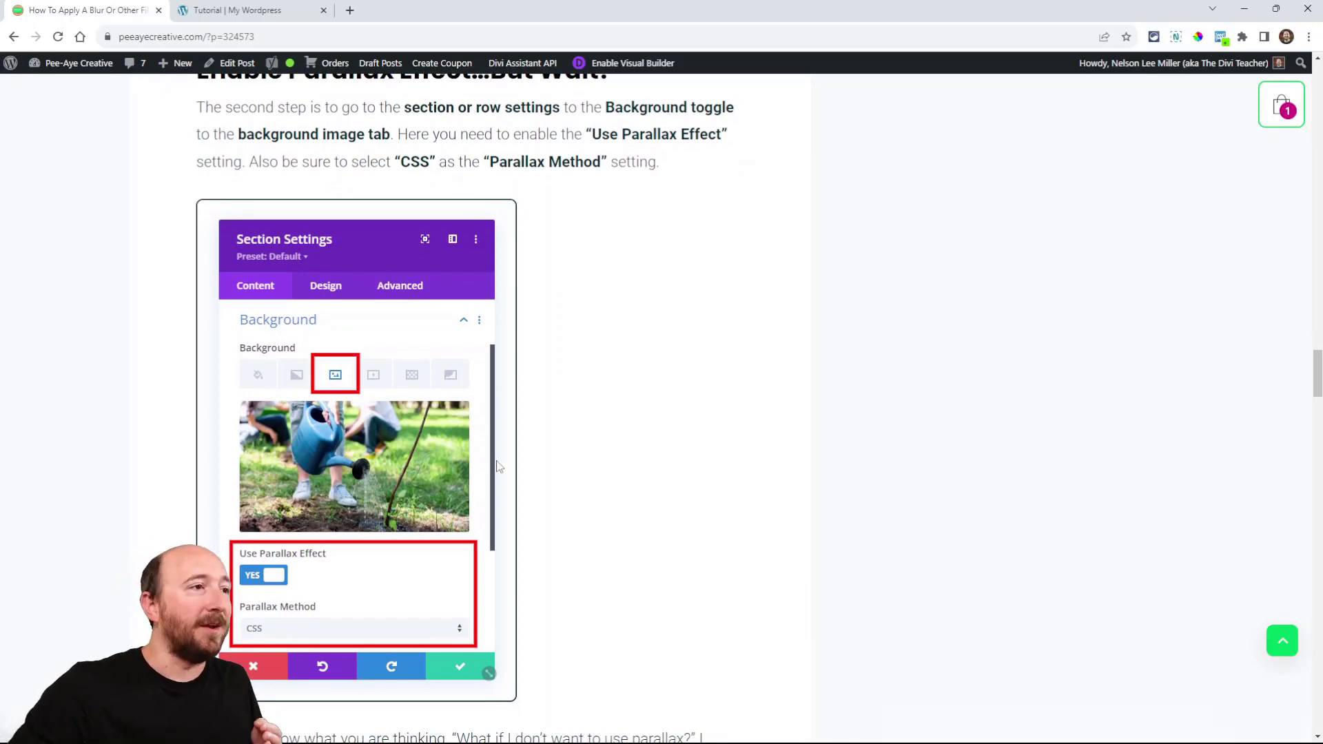
pyautogui.scroll(-3)
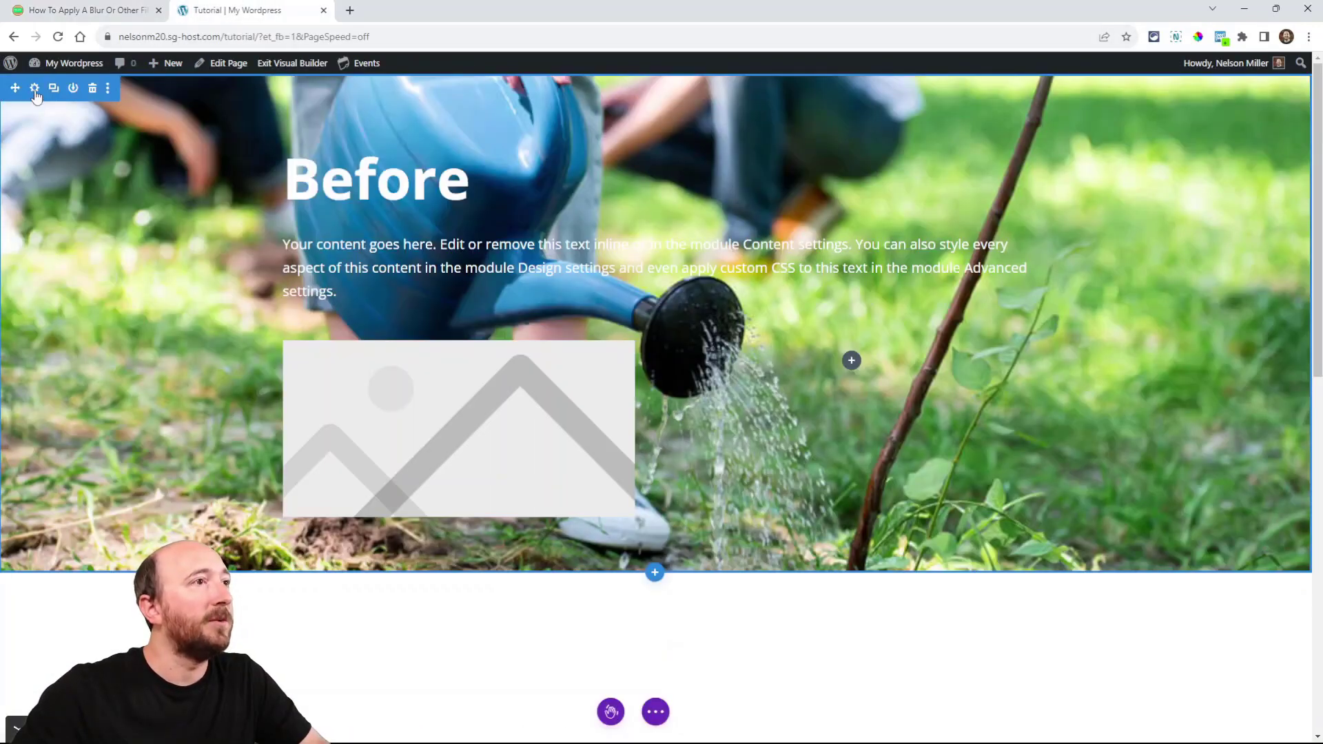
# Step: Enable Use Parallax Effect on the Before section's background image
pyautogui.click(34, 88)
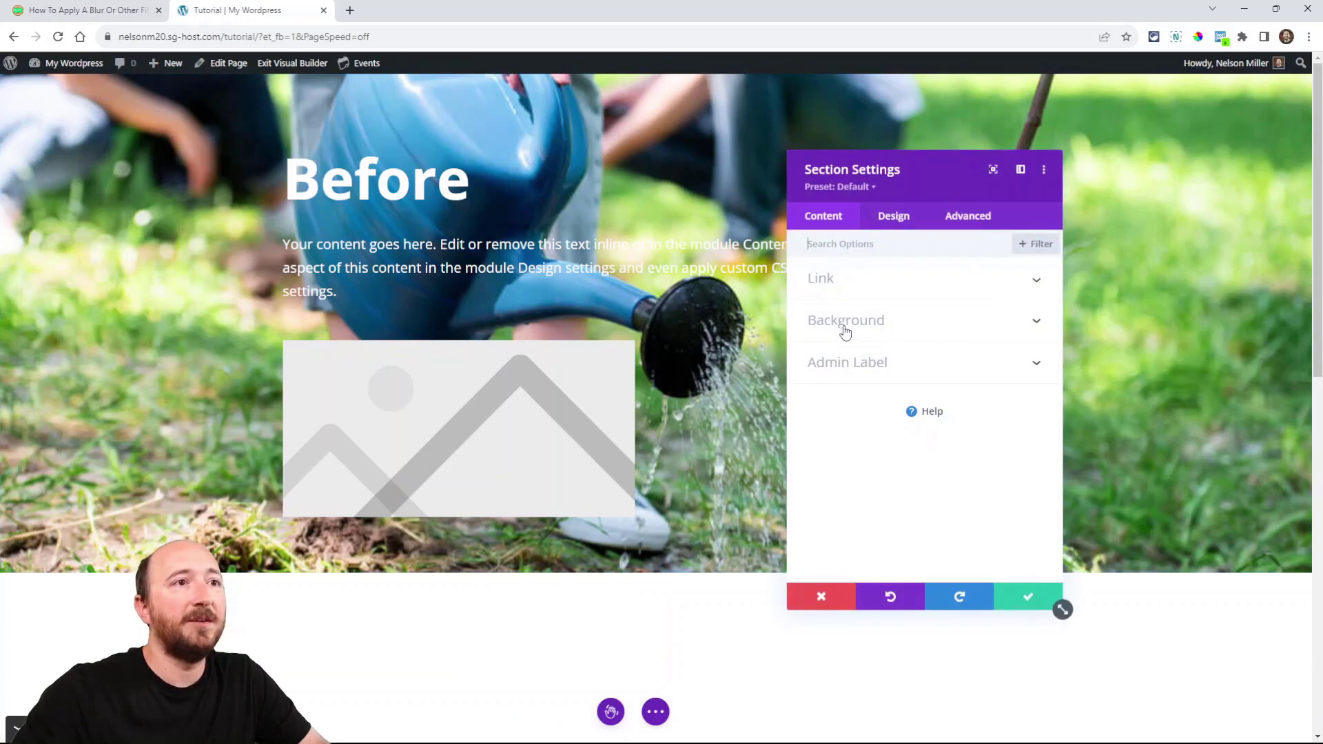
pyautogui.click(845, 320)
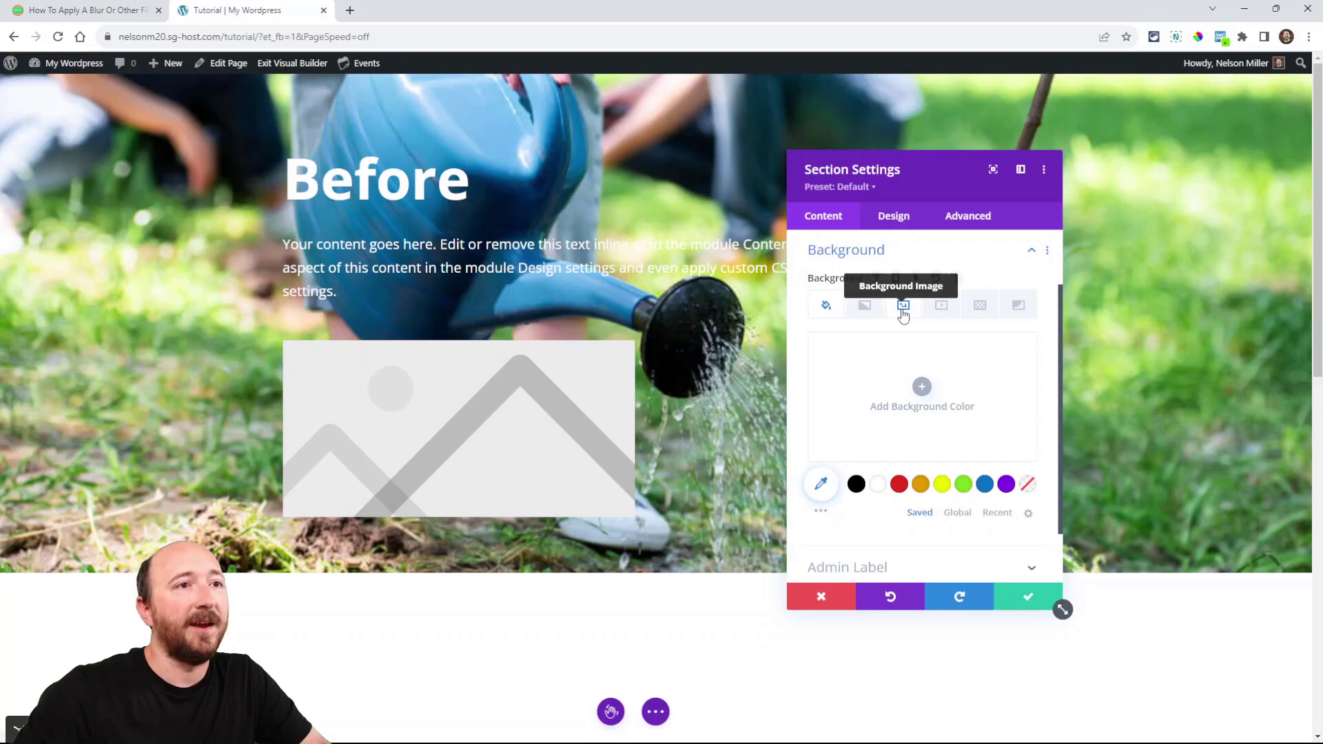
pyautogui.click(903, 304)
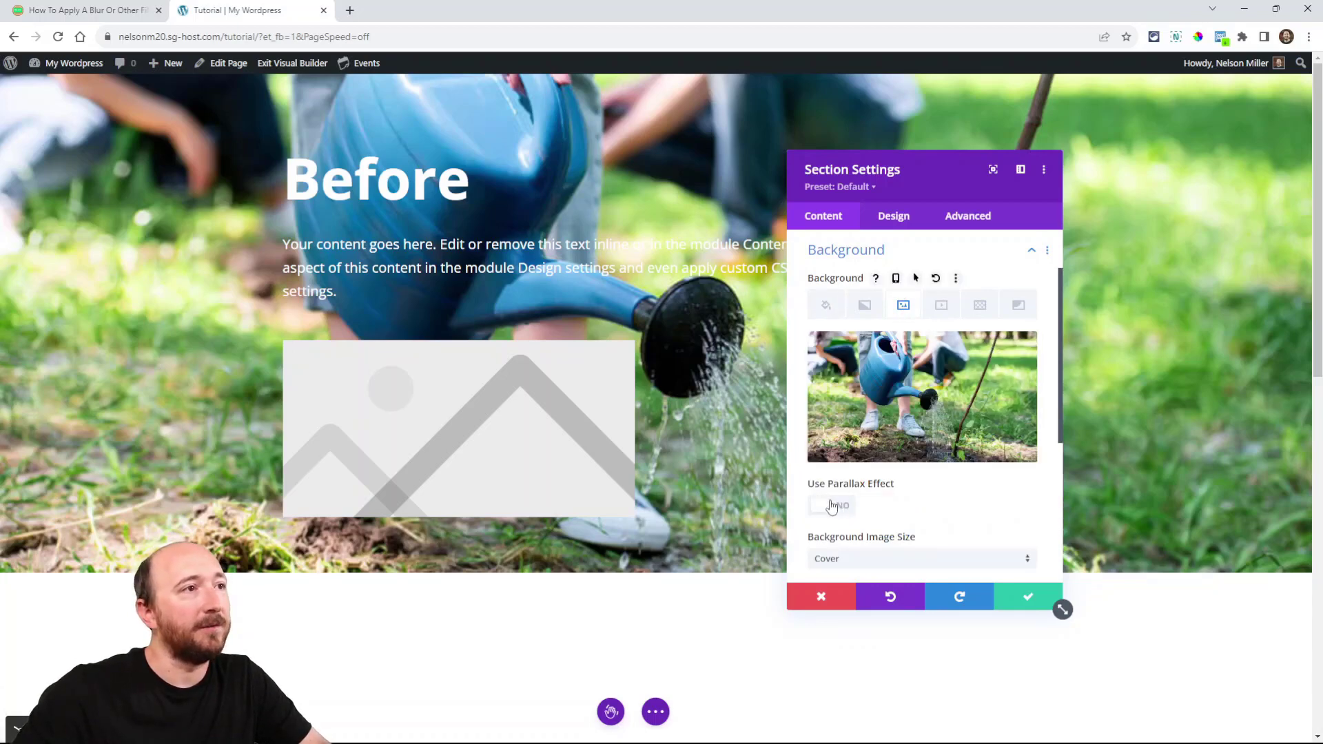
pyautogui.click(831, 506)
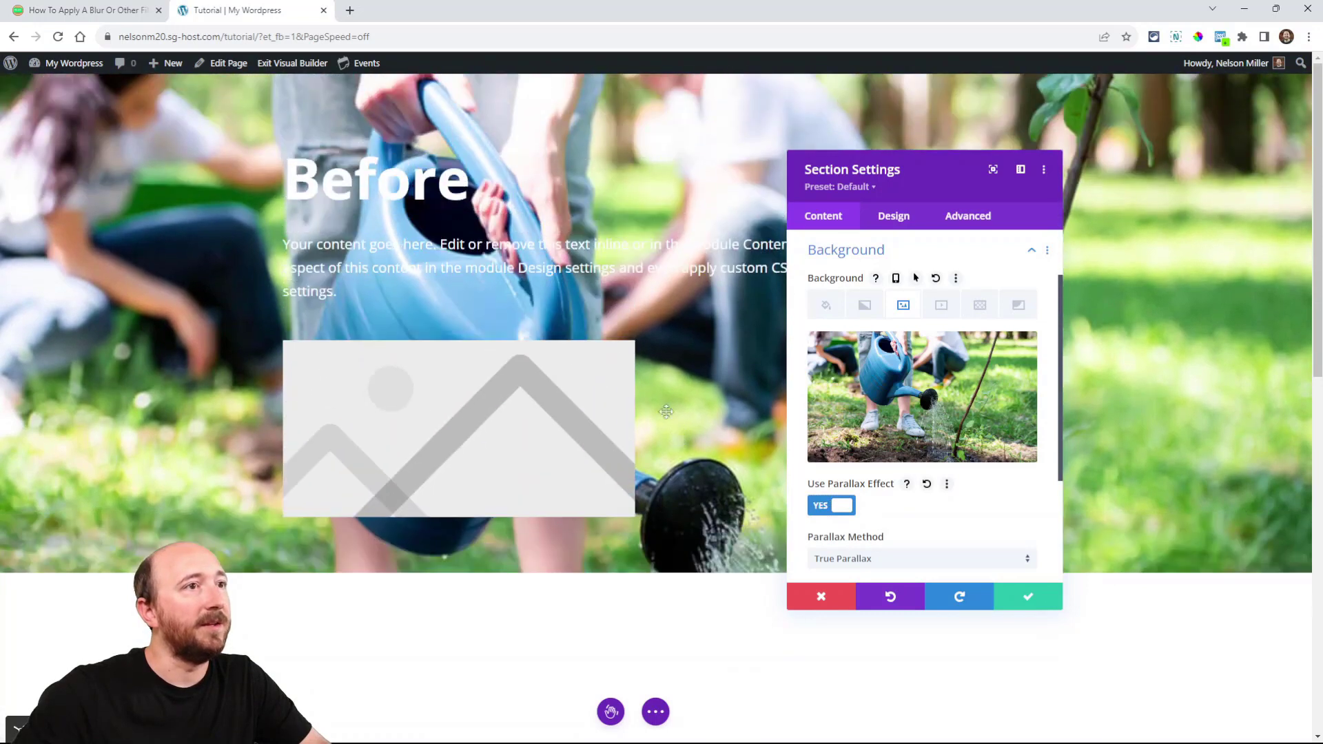
# Step: Set the Parallax Method to CSS, save the section settings, and return to the article
pyautogui.scroll(-3)
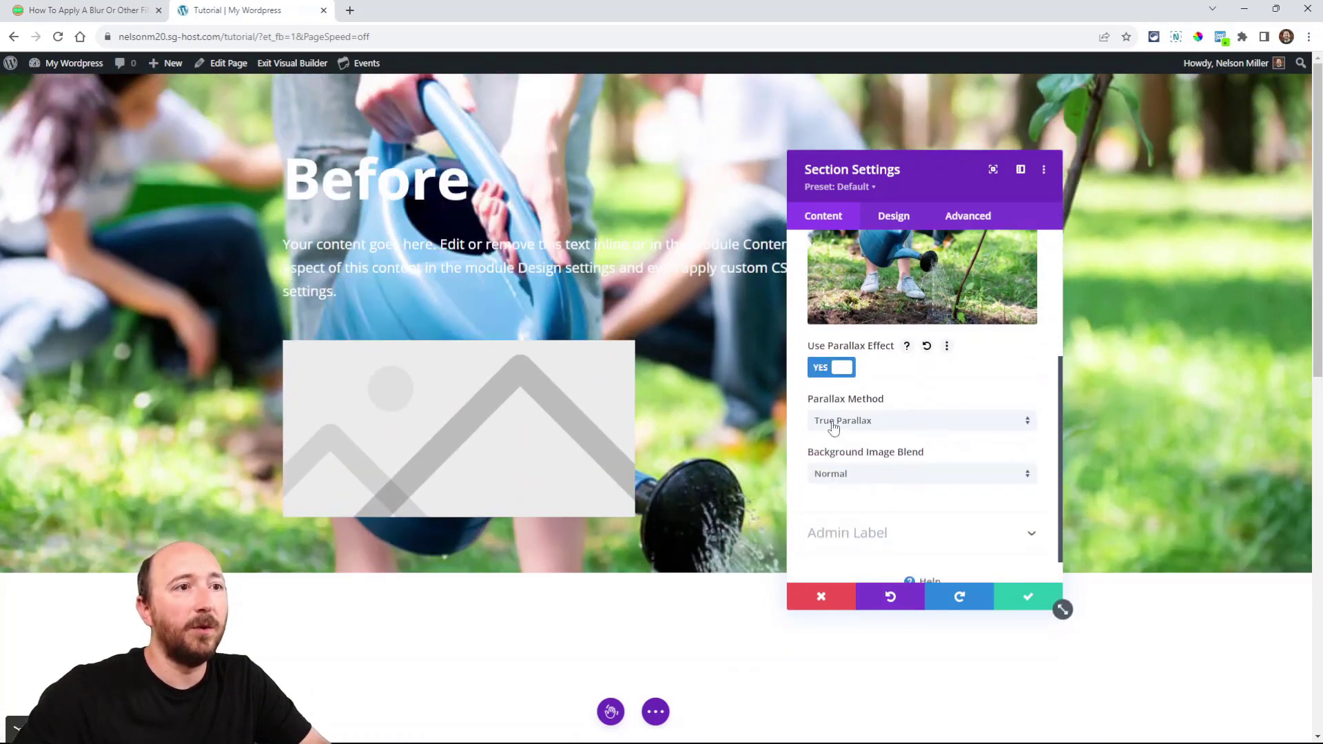
pyautogui.click(919, 420)
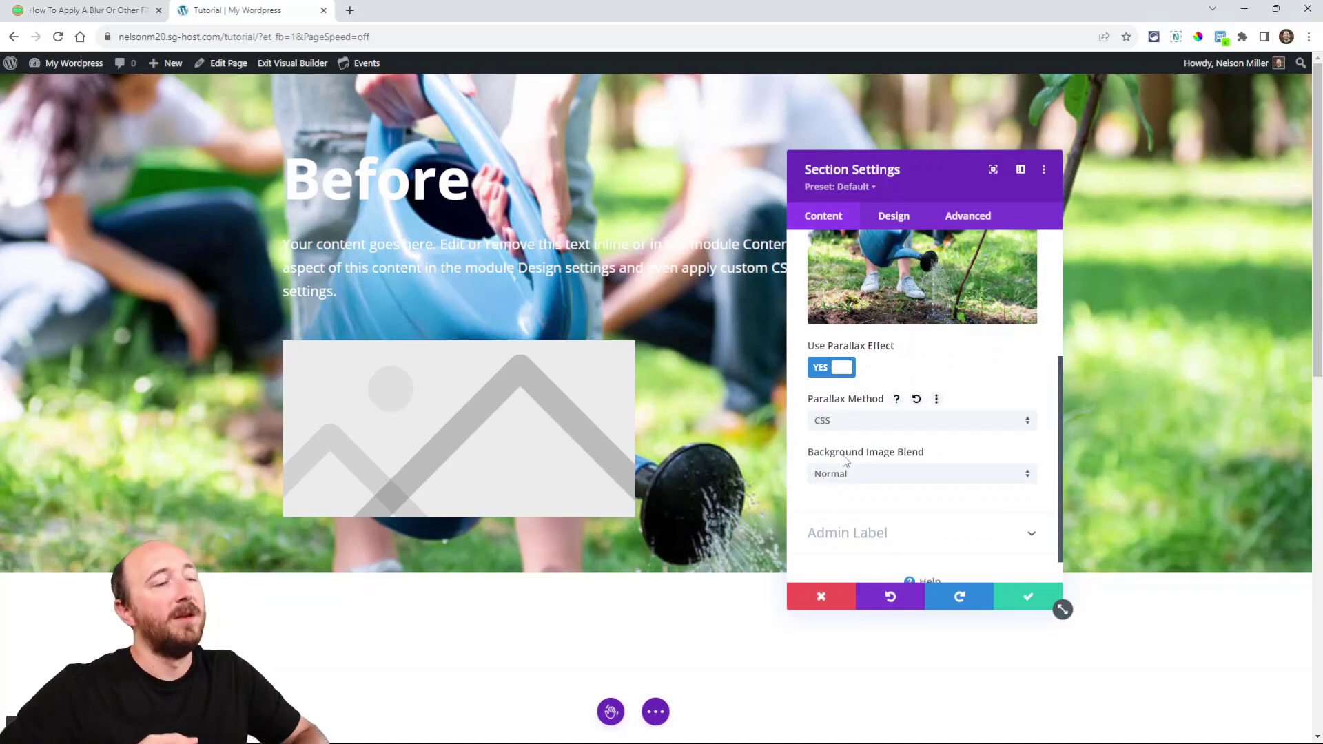
pyautogui.click(919, 420)
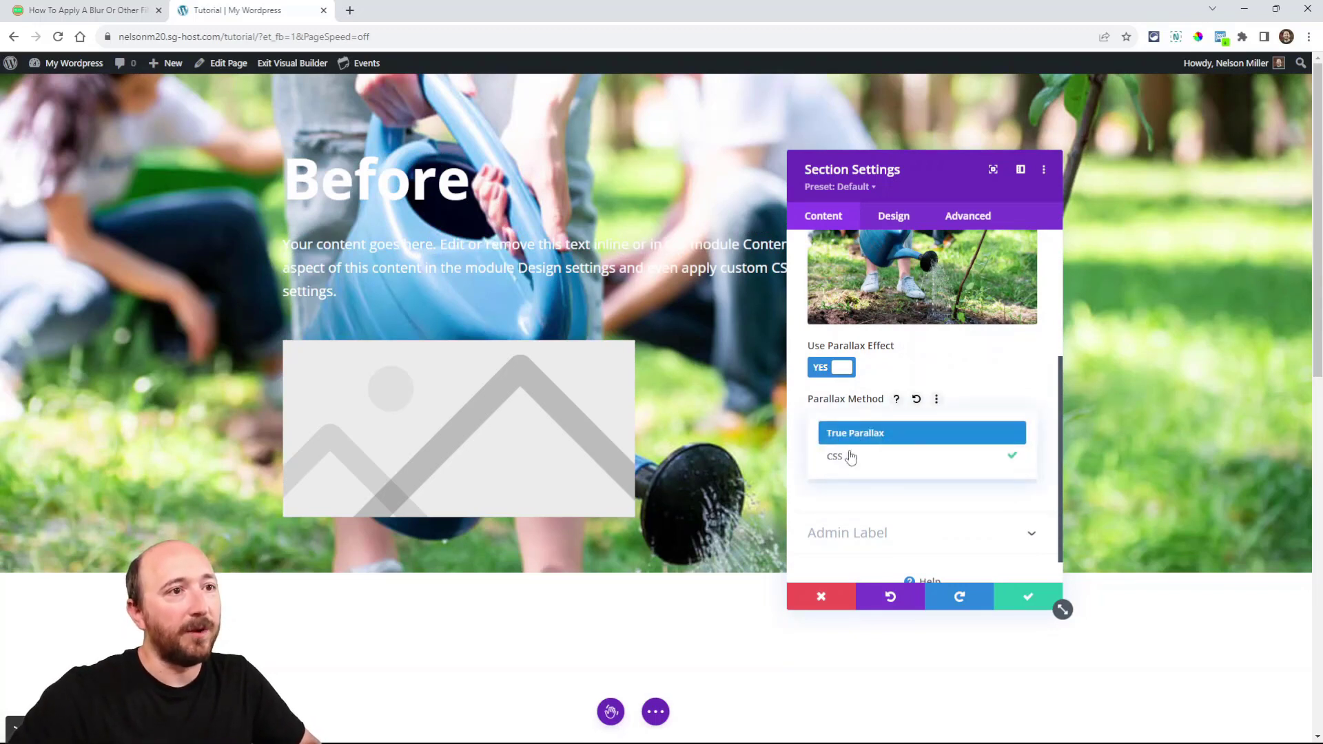
pyautogui.click(835, 456)
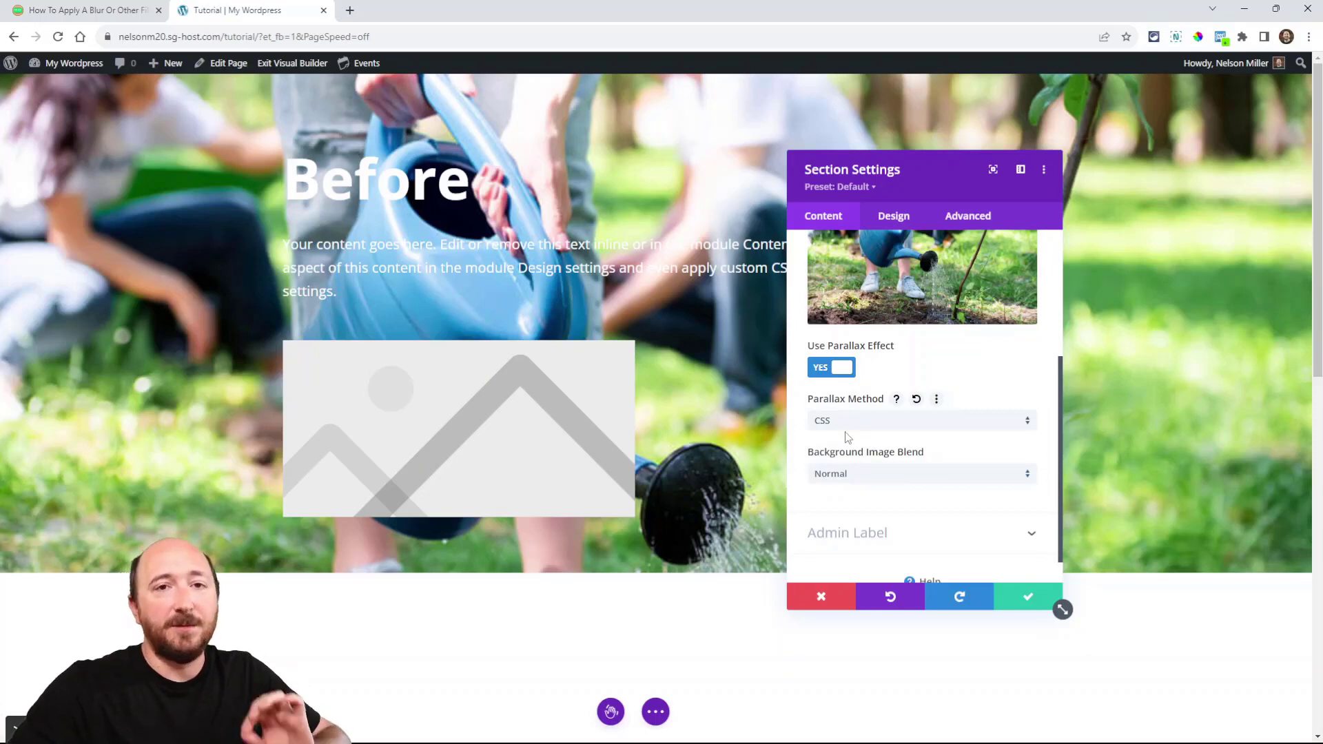
pyautogui.moveTo(665, 409)
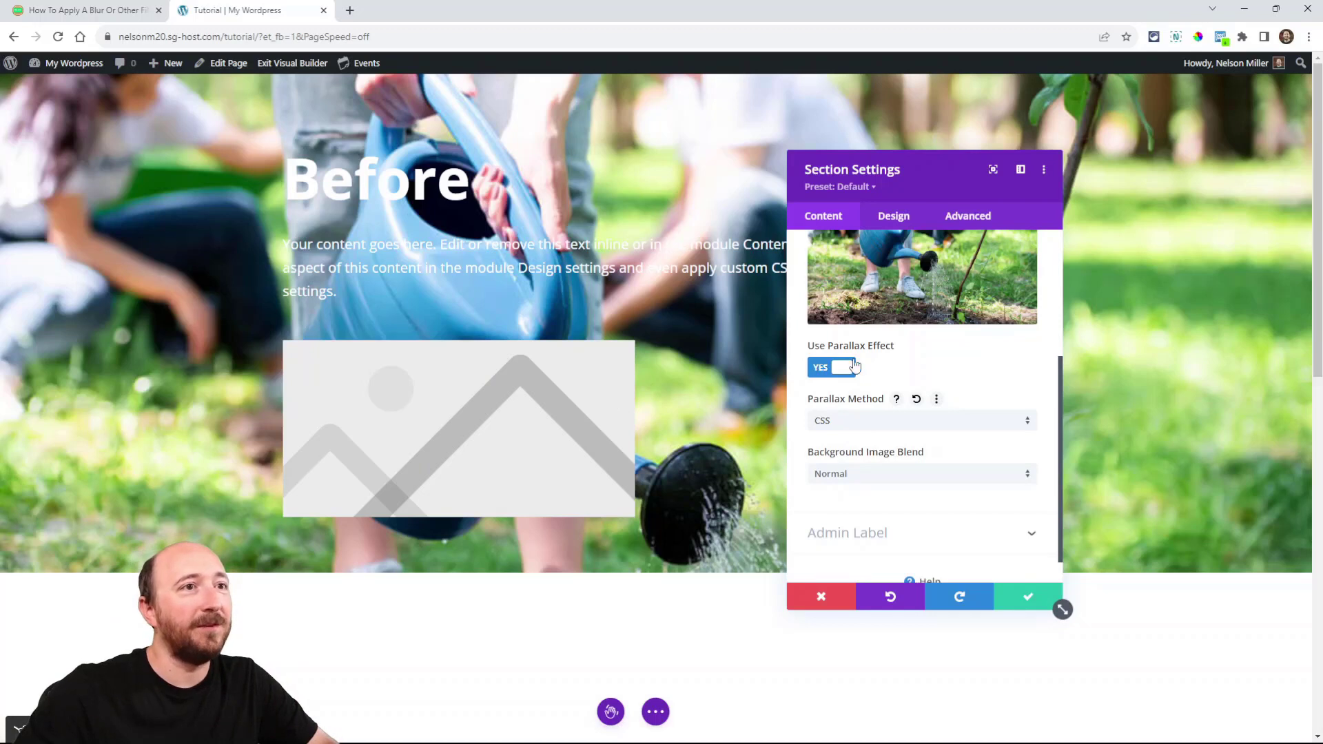
pyautogui.scroll(3)
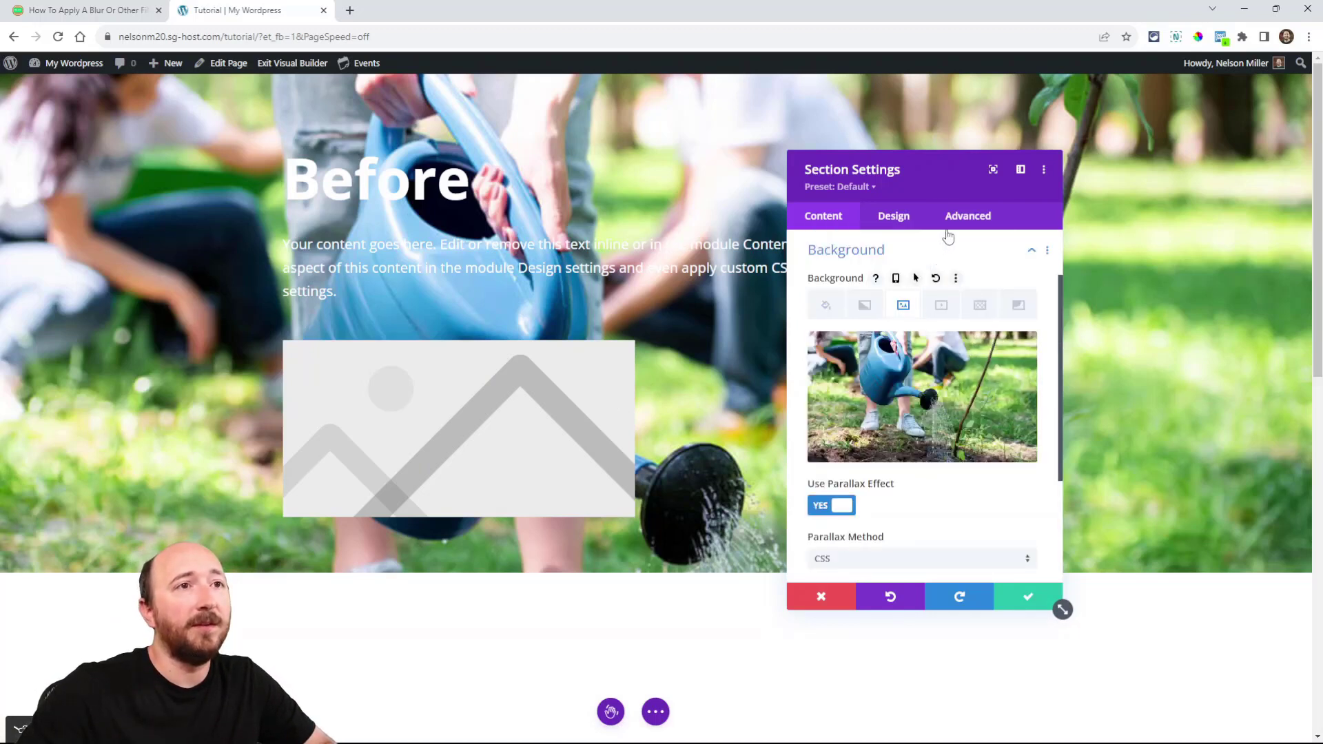
pyautogui.click(967, 215)
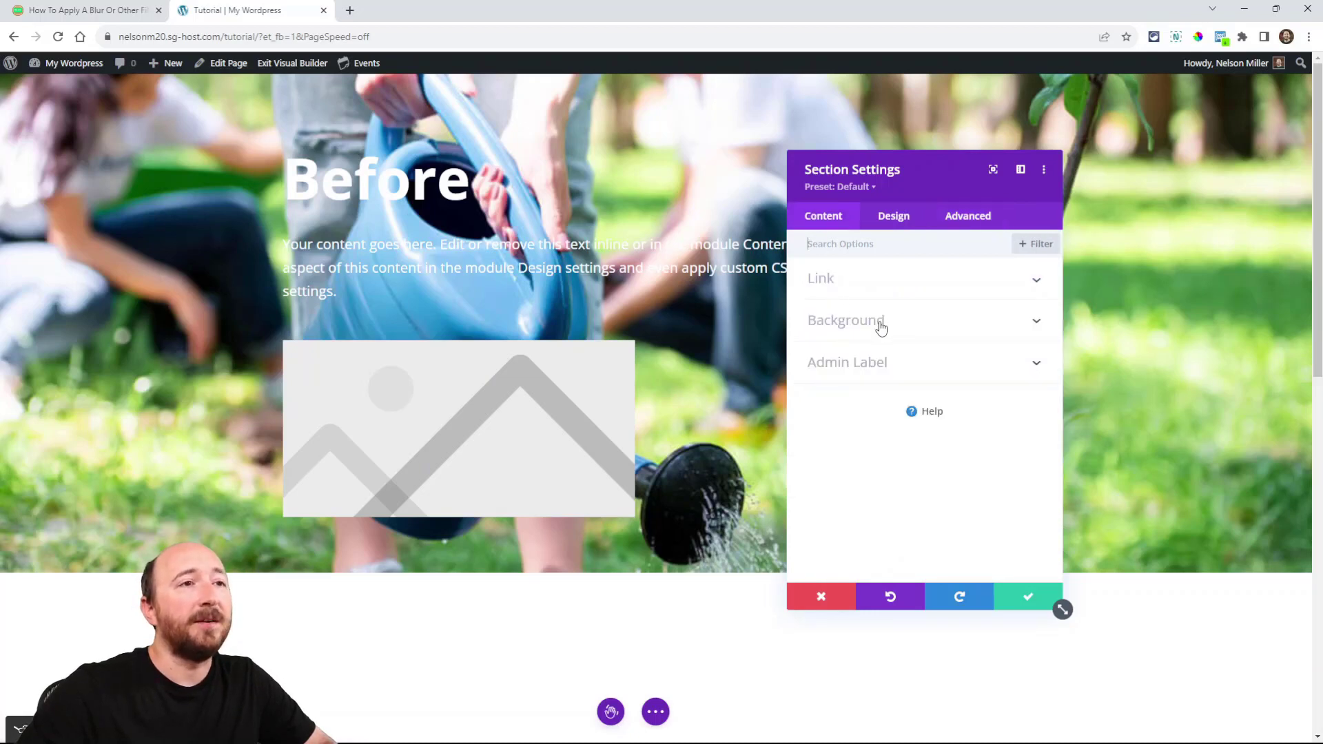
pyautogui.moveTo(854, 328)
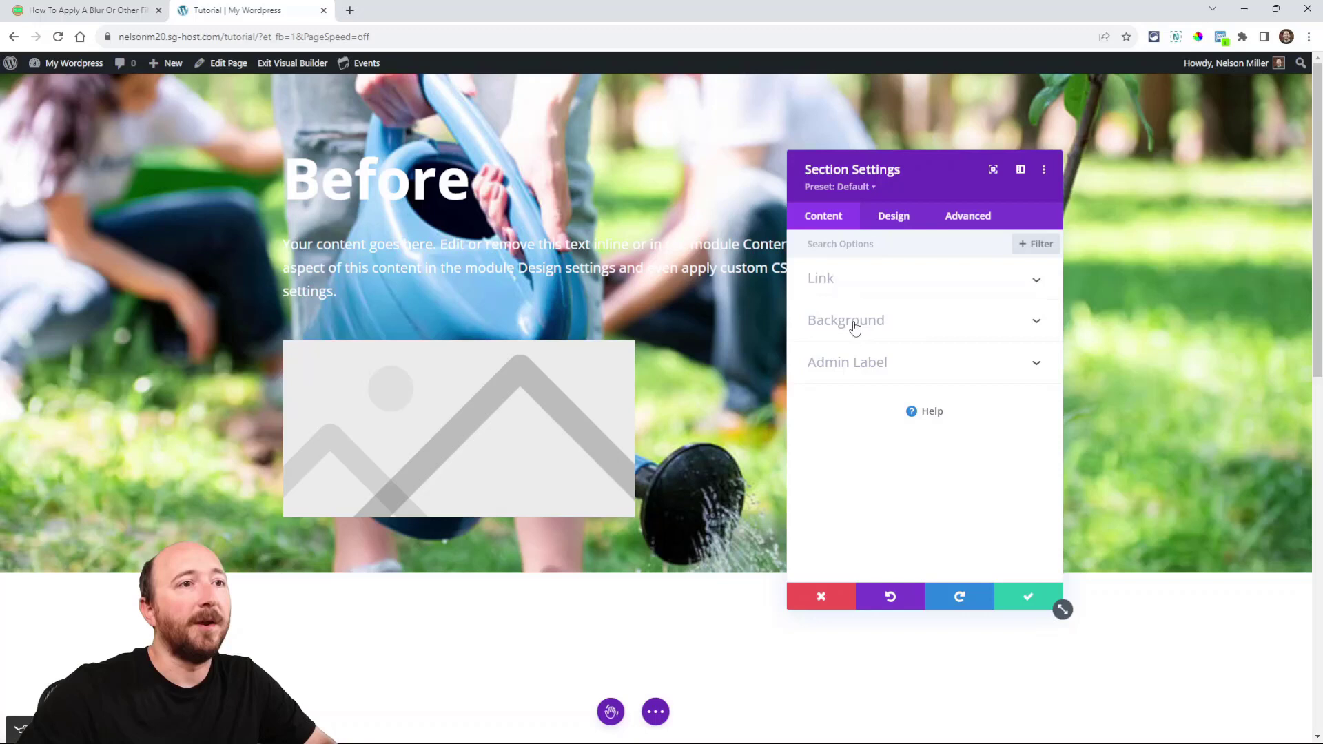
pyautogui.click(845, 320)
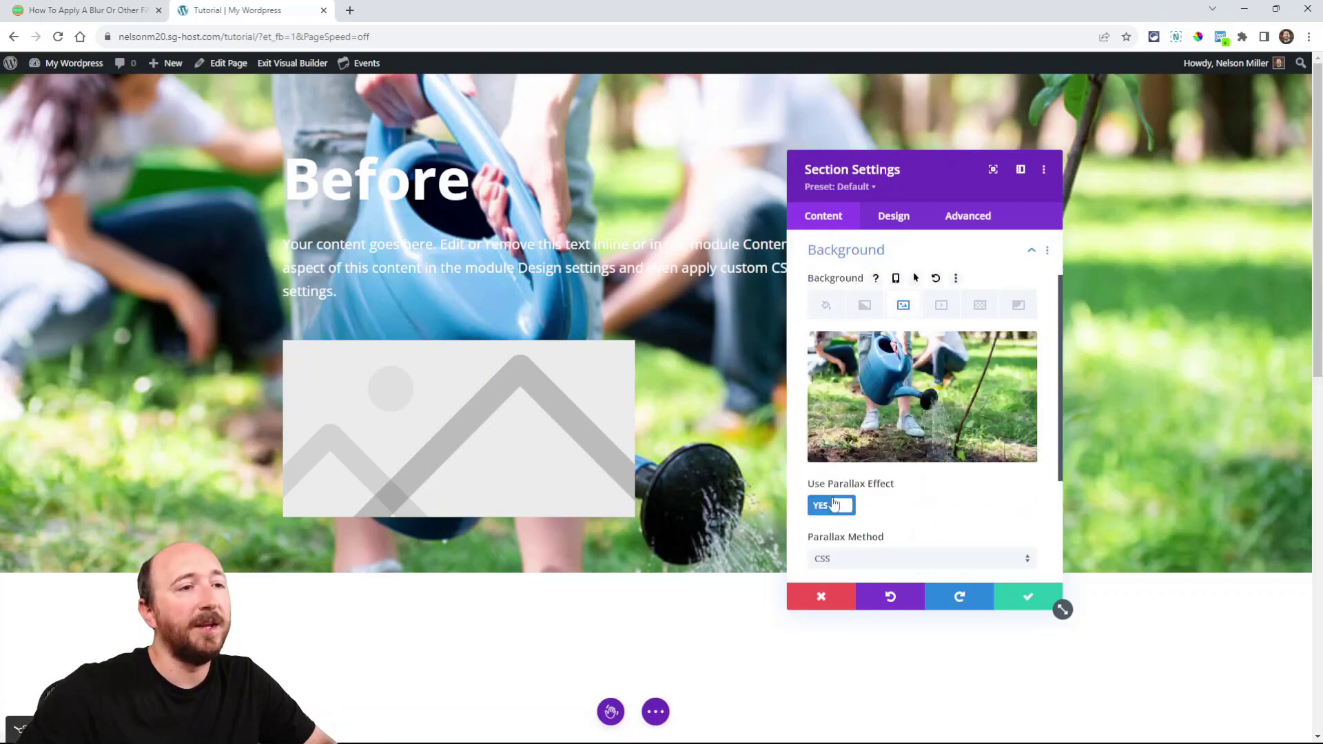
pyautogui.moveTo(824, 560)
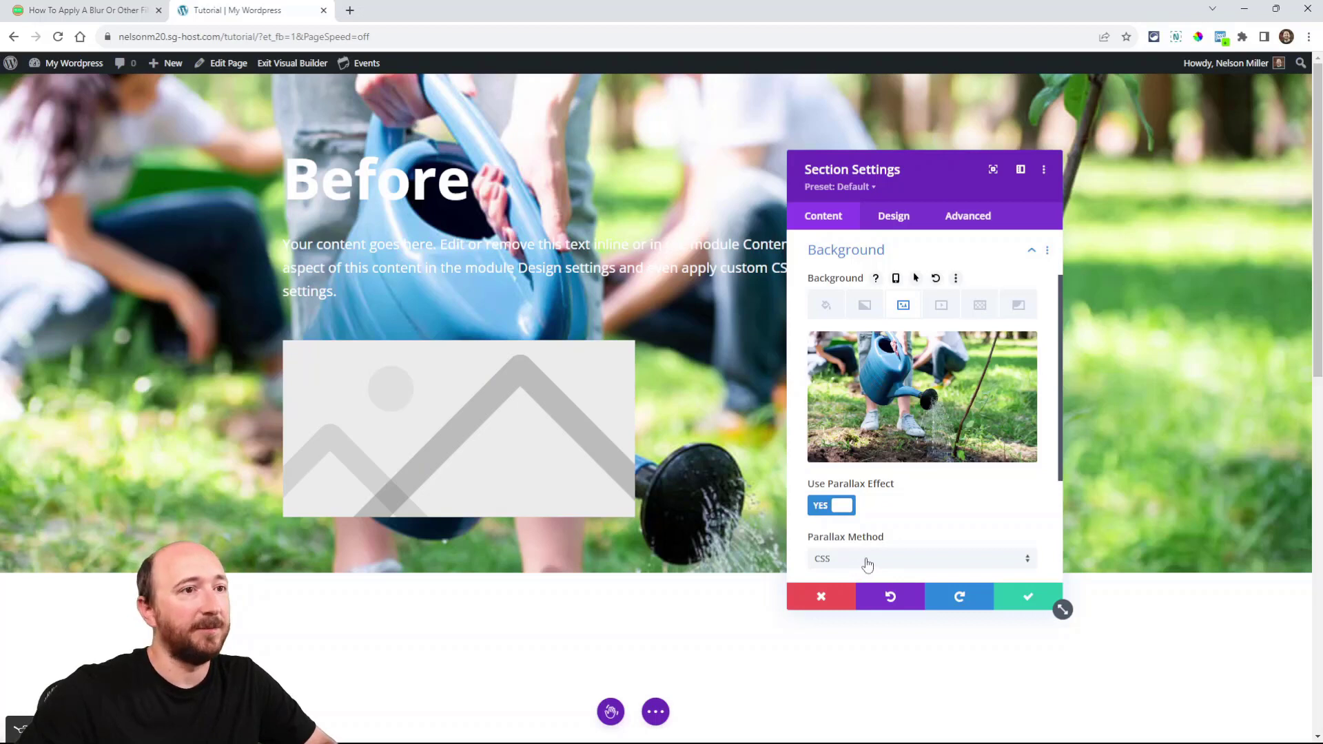
pyautogui.click(820, 597)
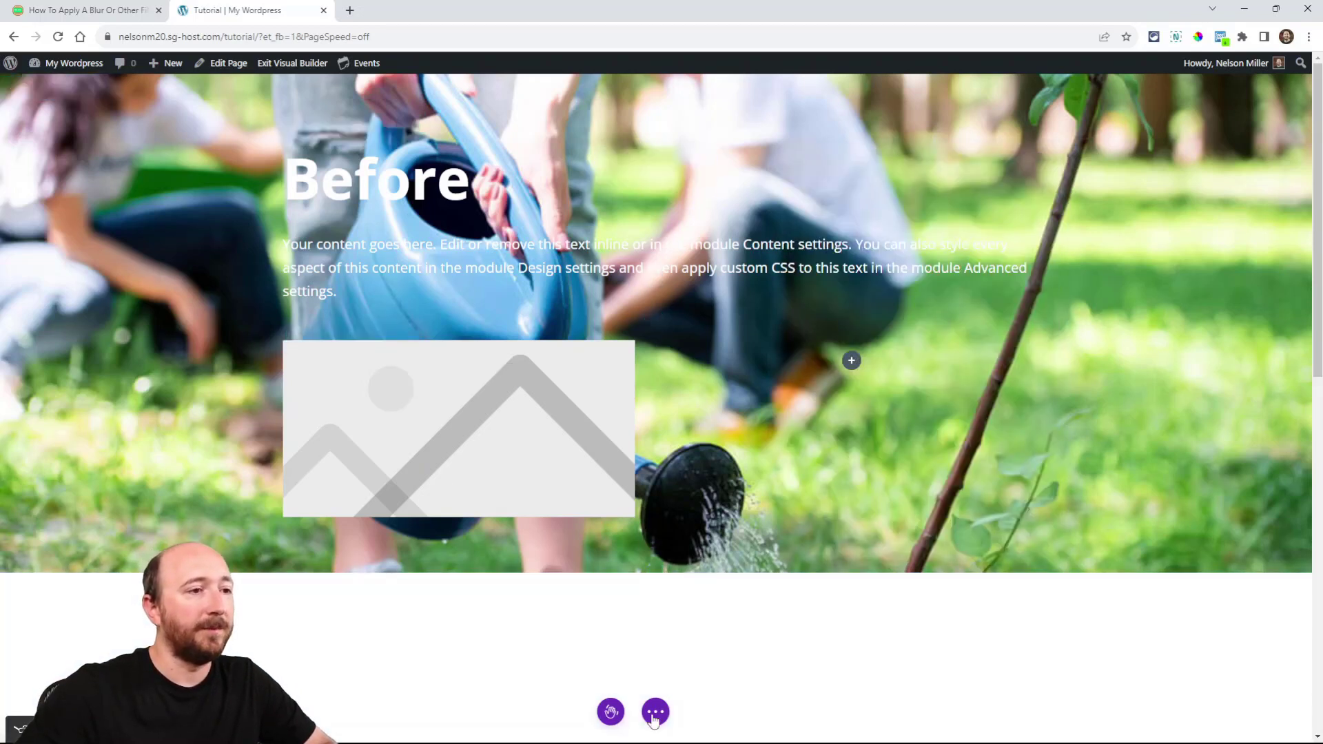
pyautogui.click(84, 10)
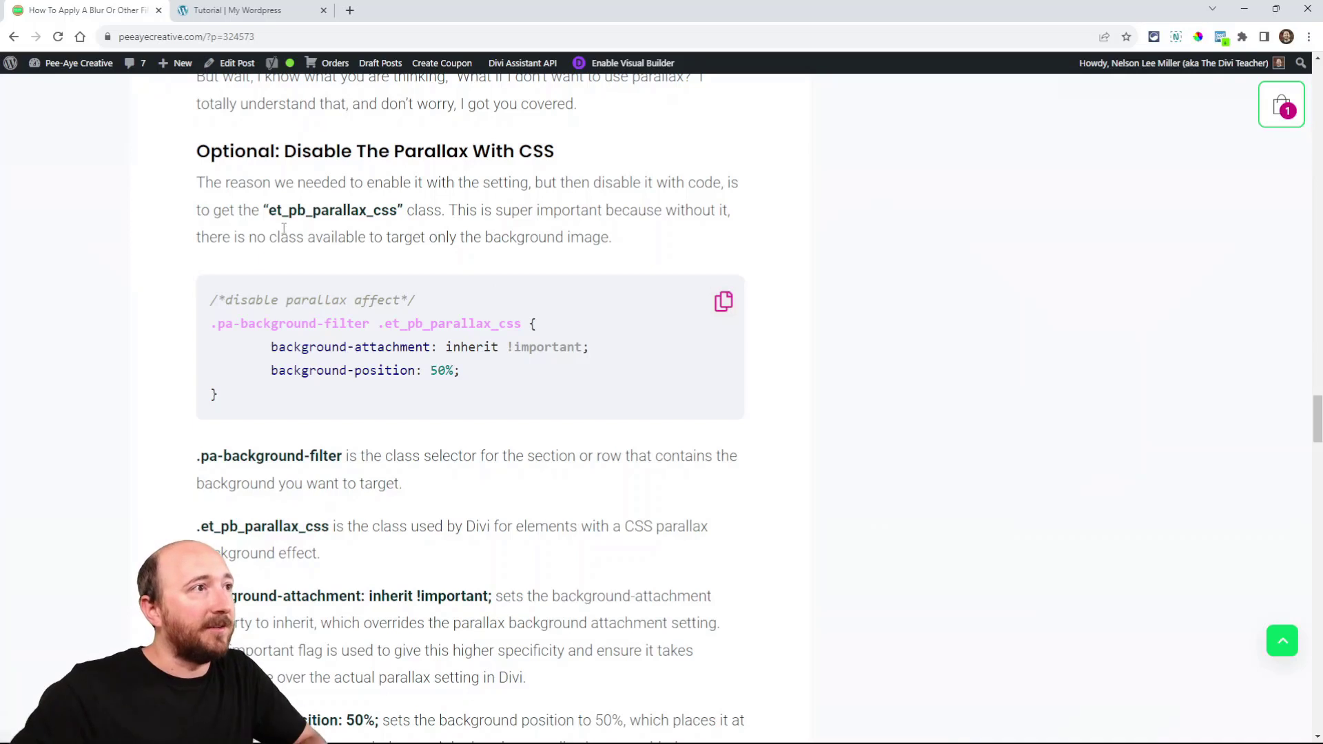
# Step: Copy the et_pb_parallax_css disable-parallax snippet and switch to the Divi Theme Options page
pyautogui.doubleClick(332, 209)
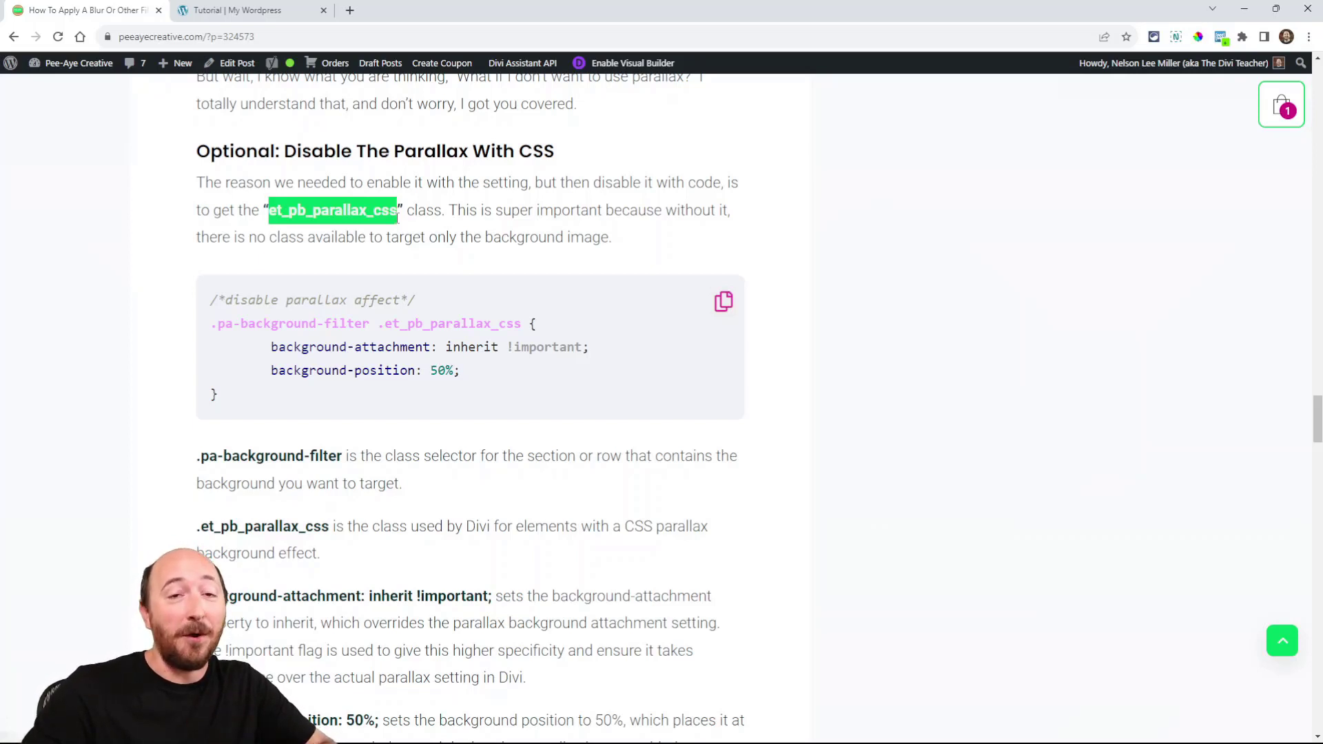
pyautogui.moveTo(735, 333)
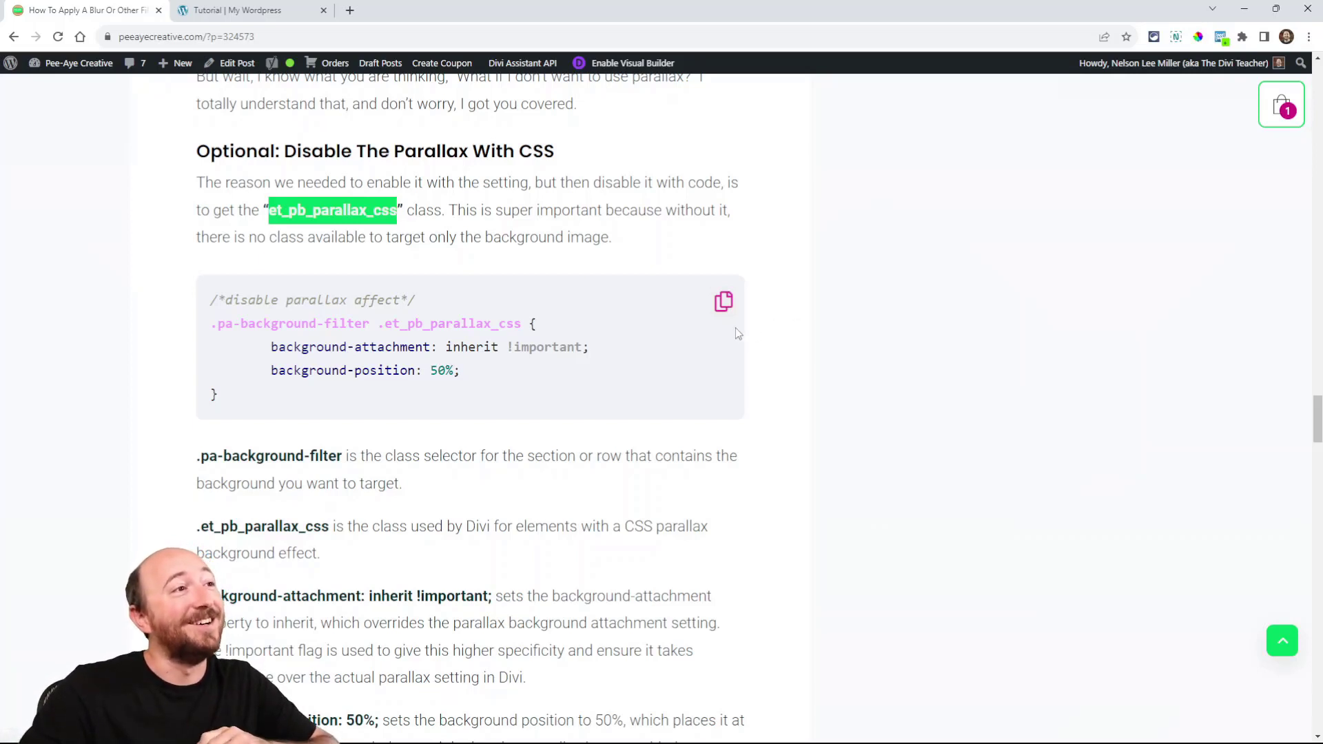
pyautogui.click(723, 302)
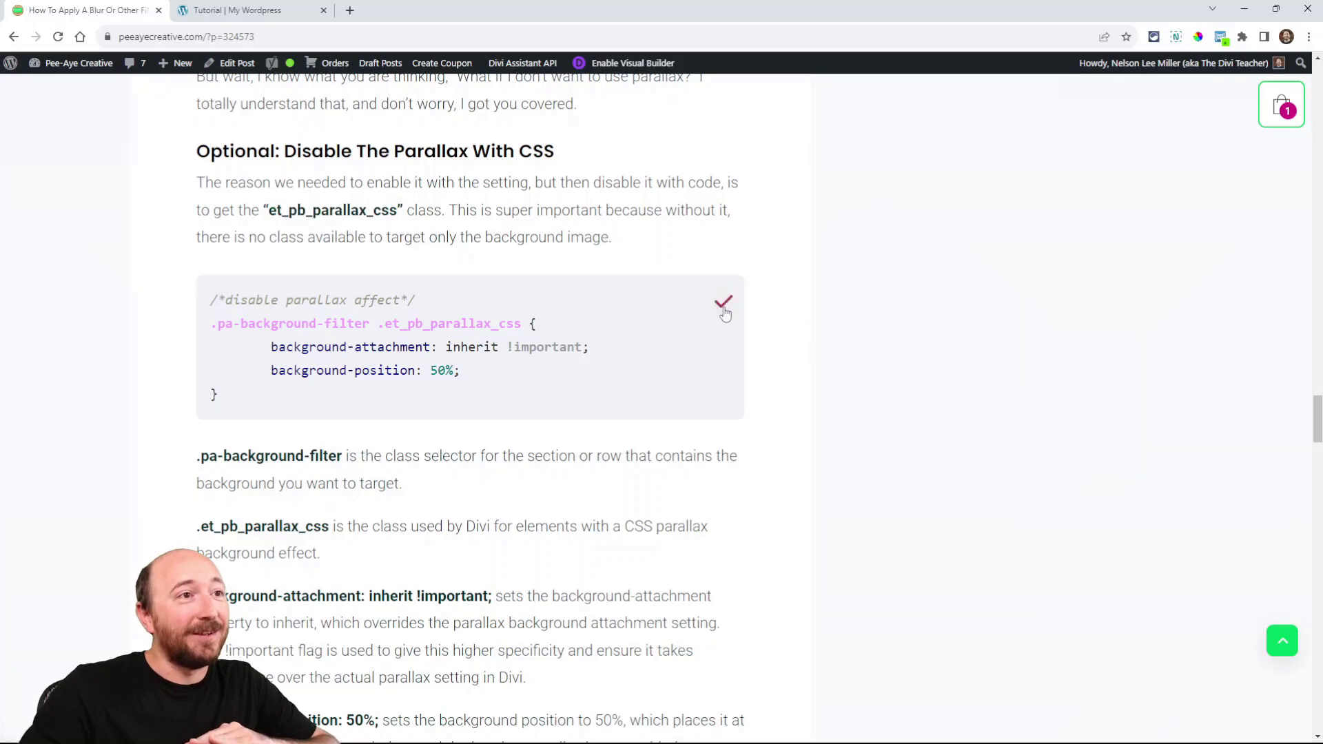
pyautogui.click(723, 302)
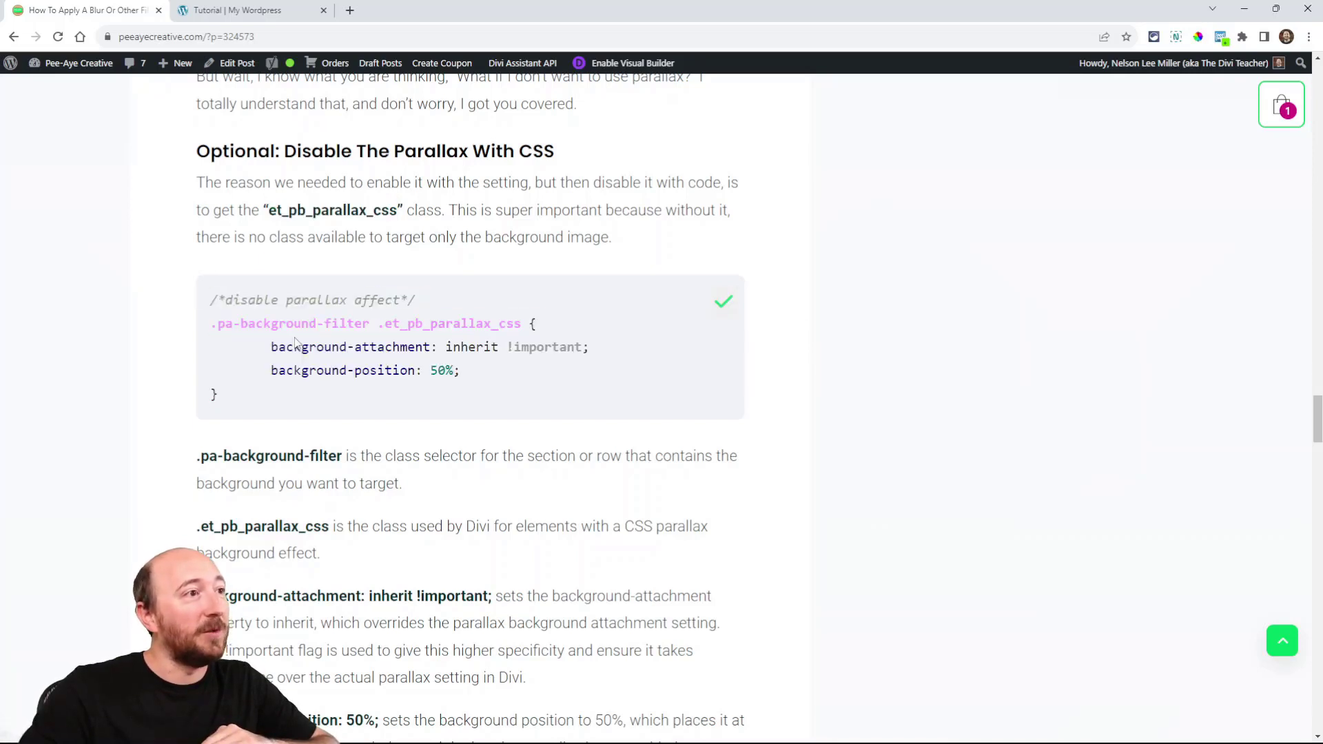
pyautogui.click(413, 10)
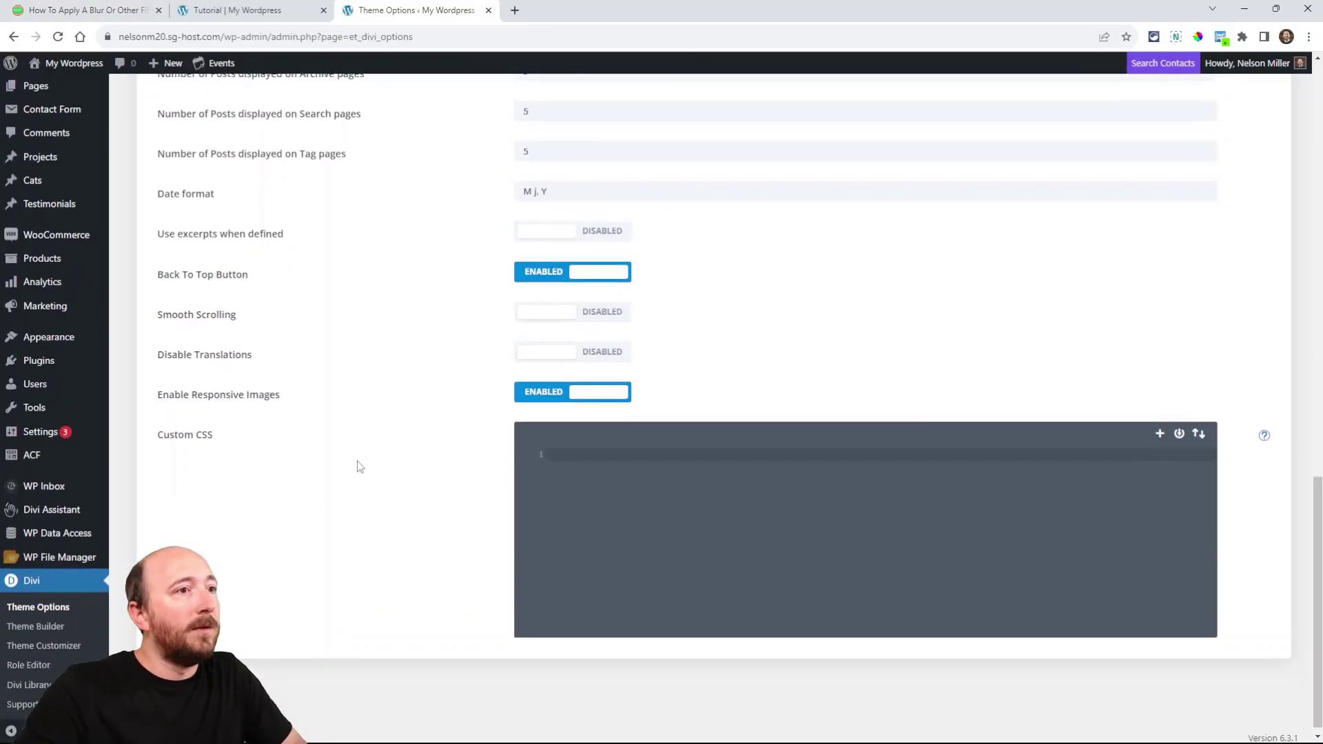
# Step: Paste the snippet into the Theme Options Custom CSS box, save, and view the live tutorial page
pyautogui.scroll(3)
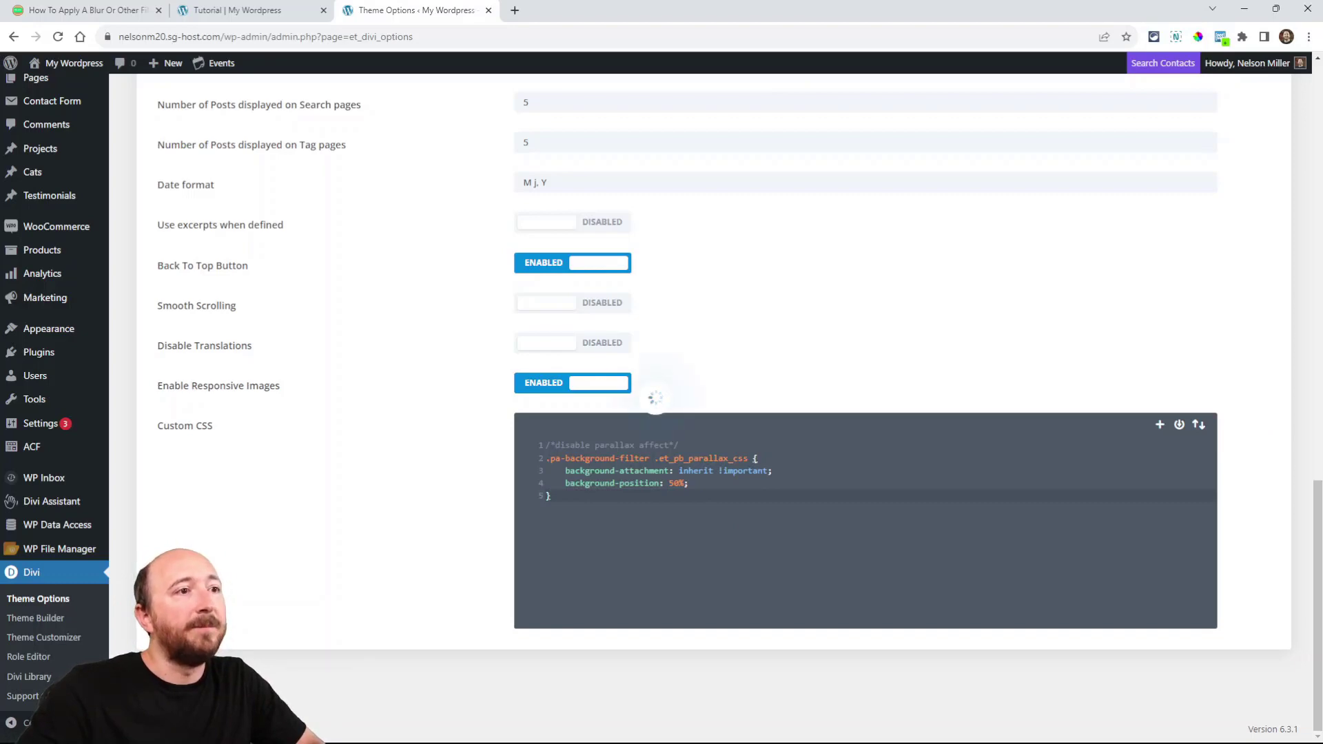
pyautogui.click(245, 9)
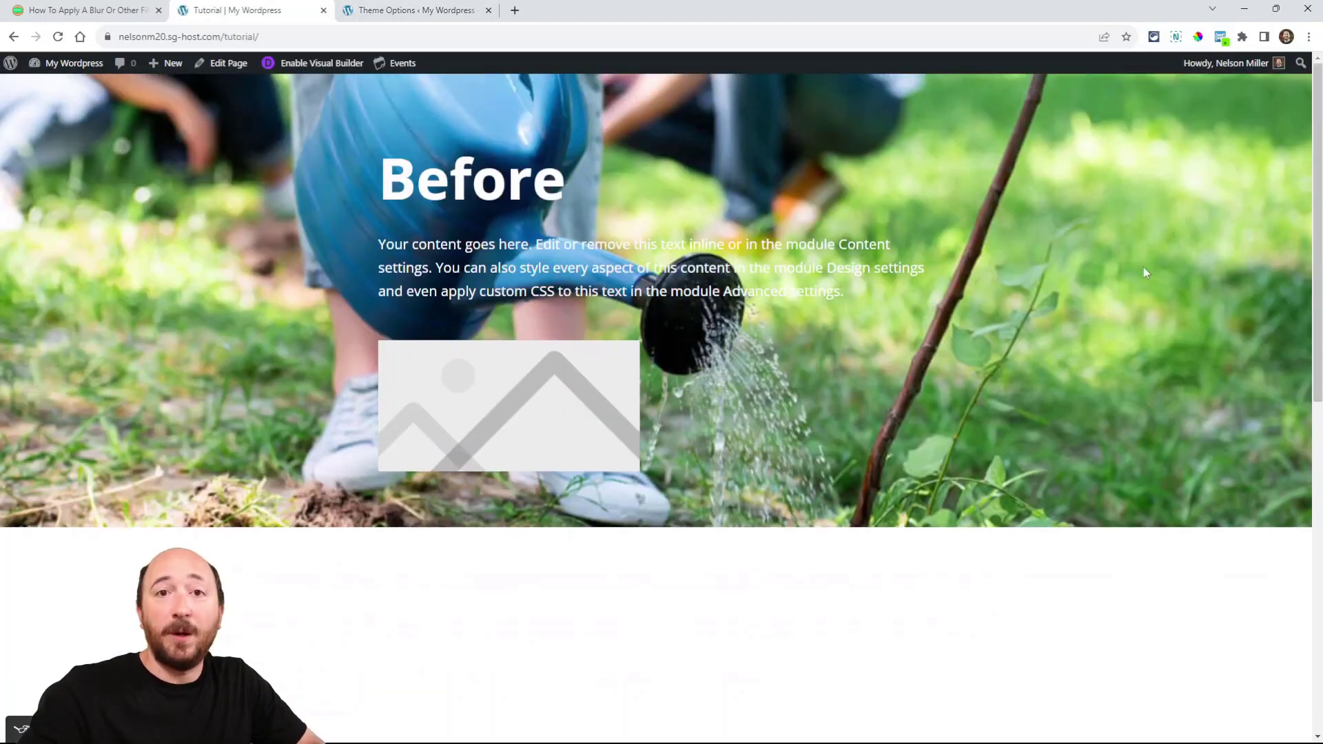
pyautogui.scroll(-3)
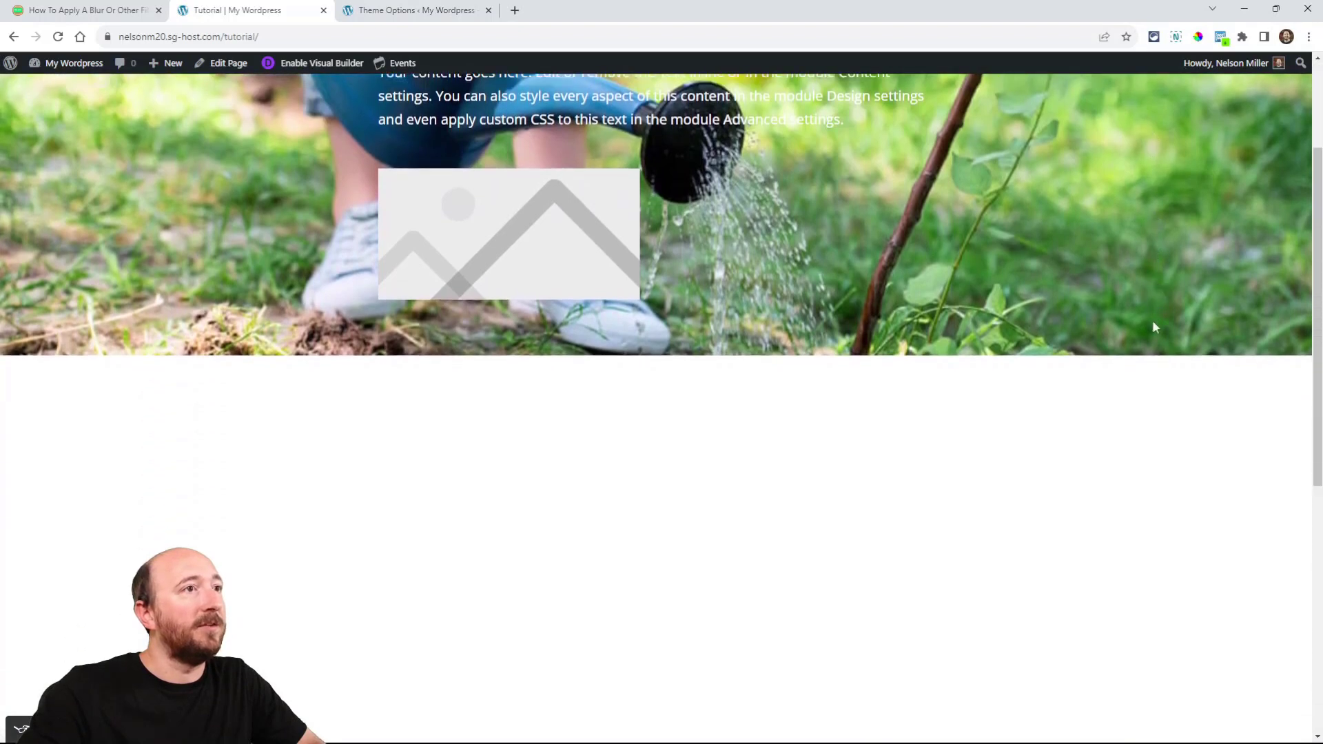
pyautogui.scroll(-3)
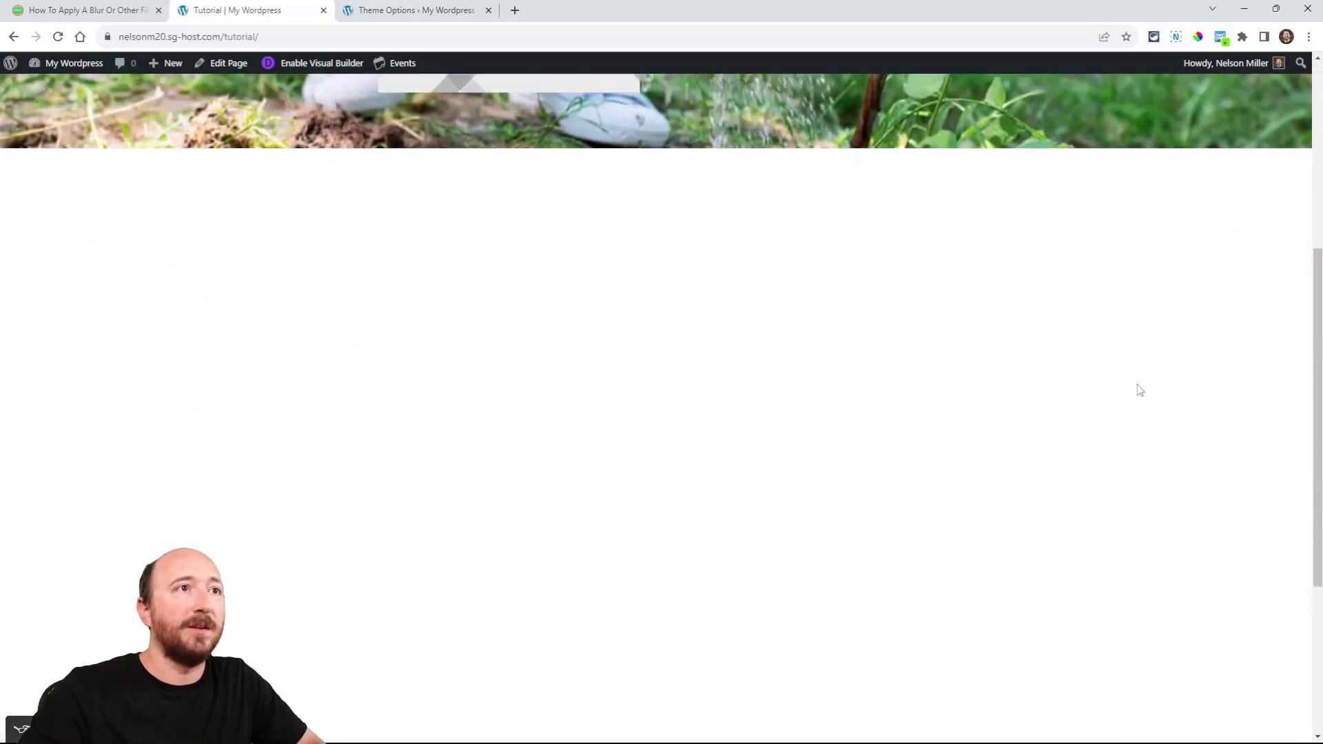
pyautogui.scroll(3)
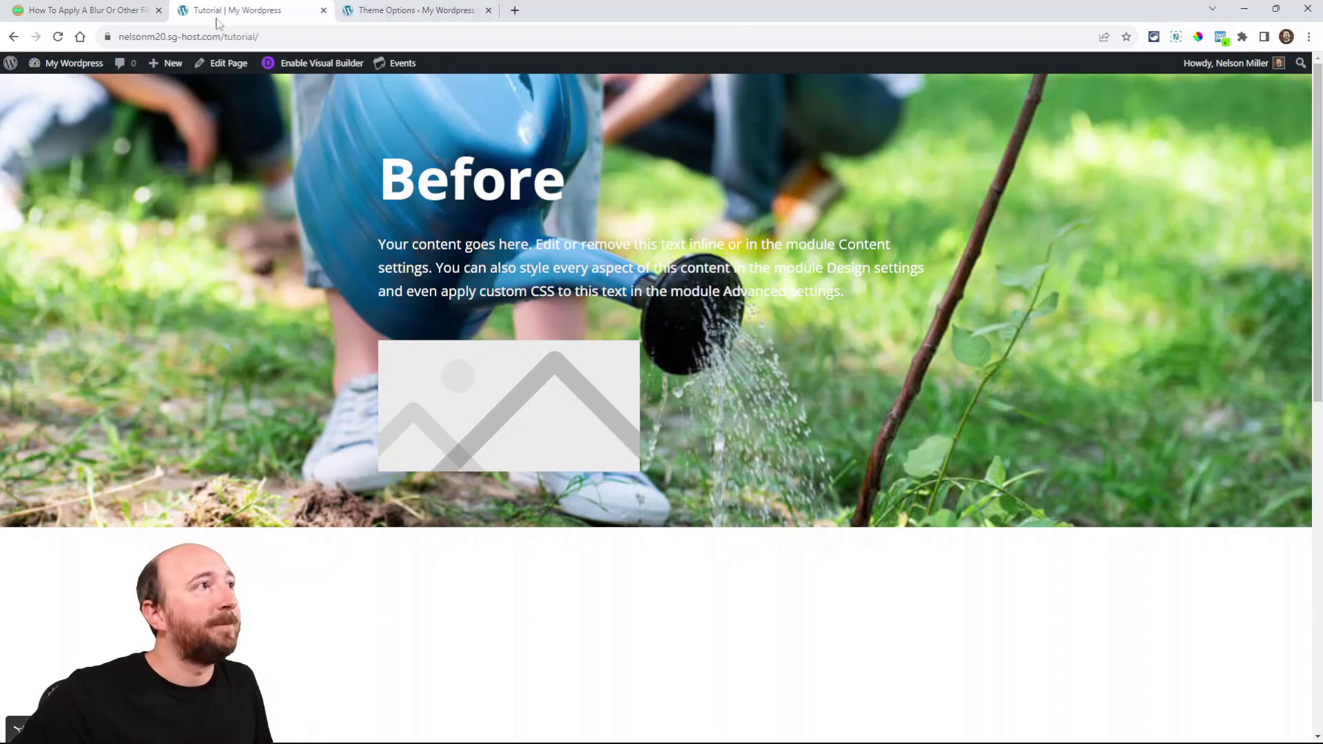
# Step: Scroll the Pee-Aye Creative article back to the 'Optional: Disable The Parallax With CSS' snippet
pyautogui.click(84, 9)
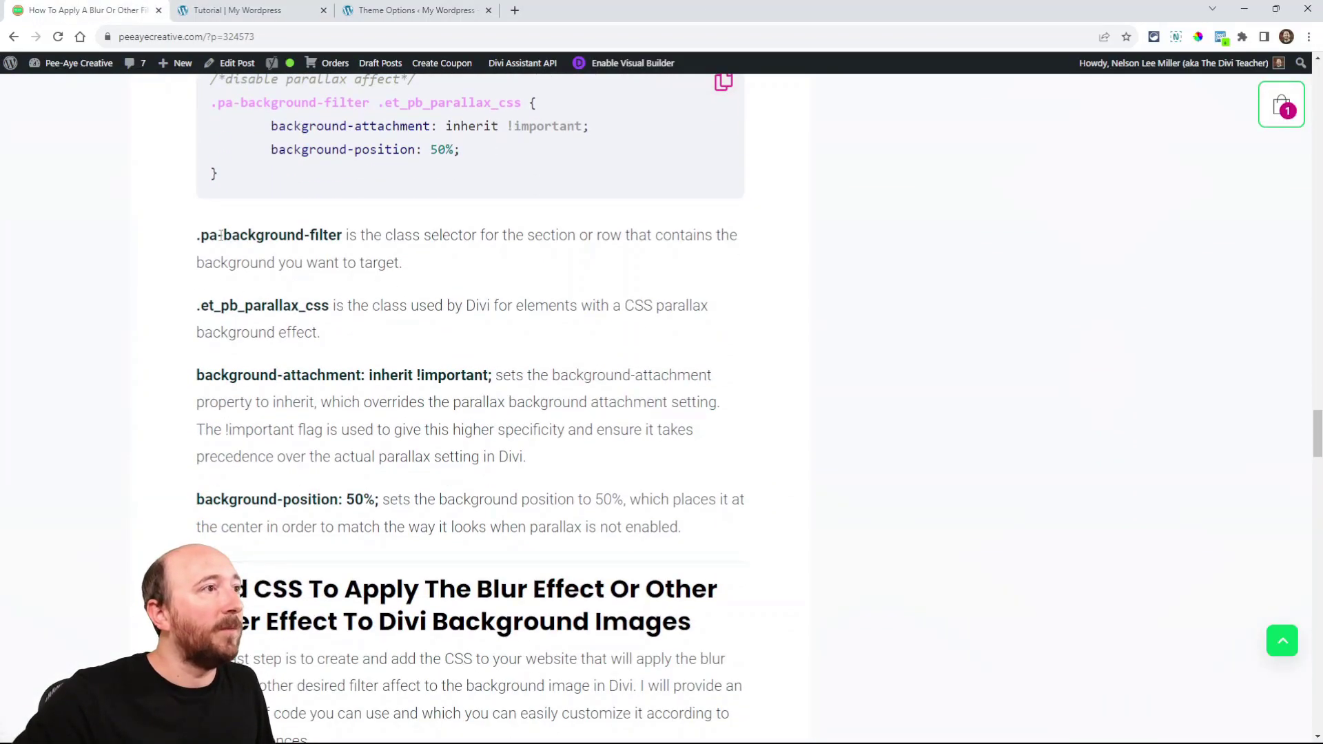
pyautogui.scroll(-3)
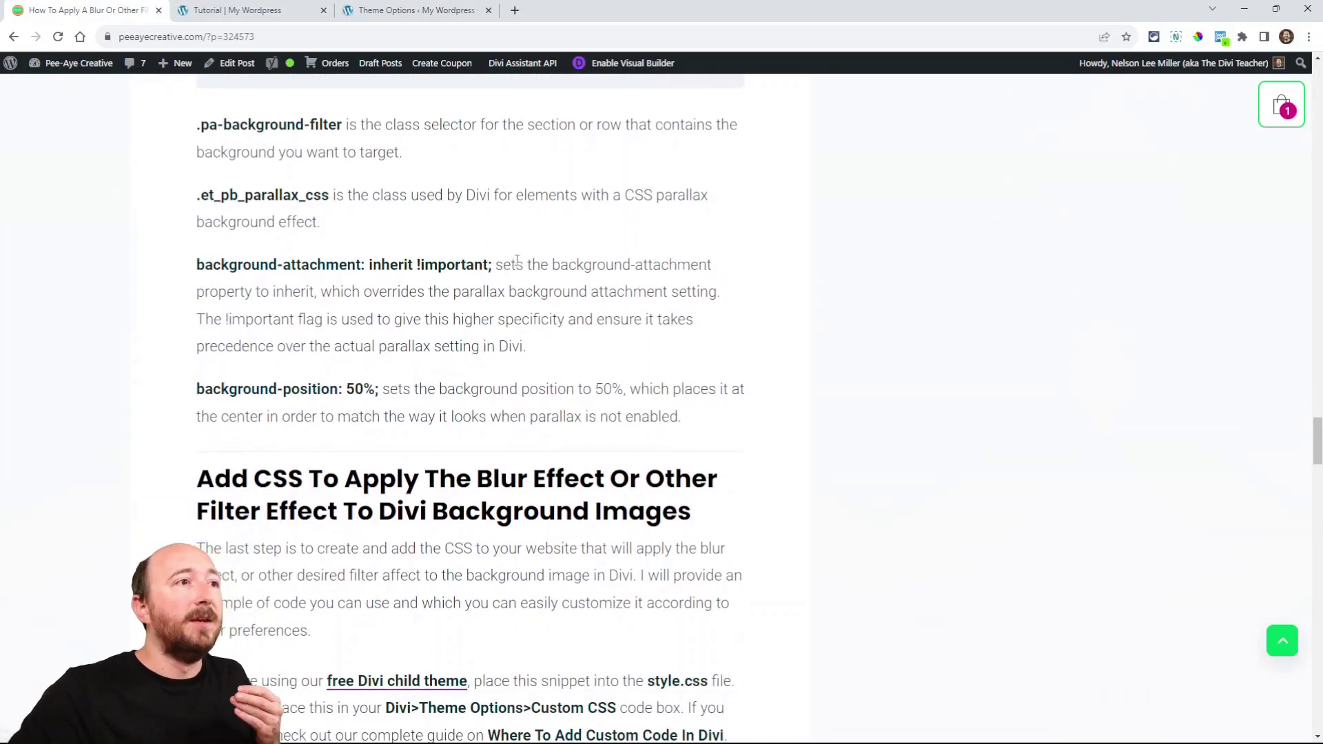
pyautogui.scroll(3)
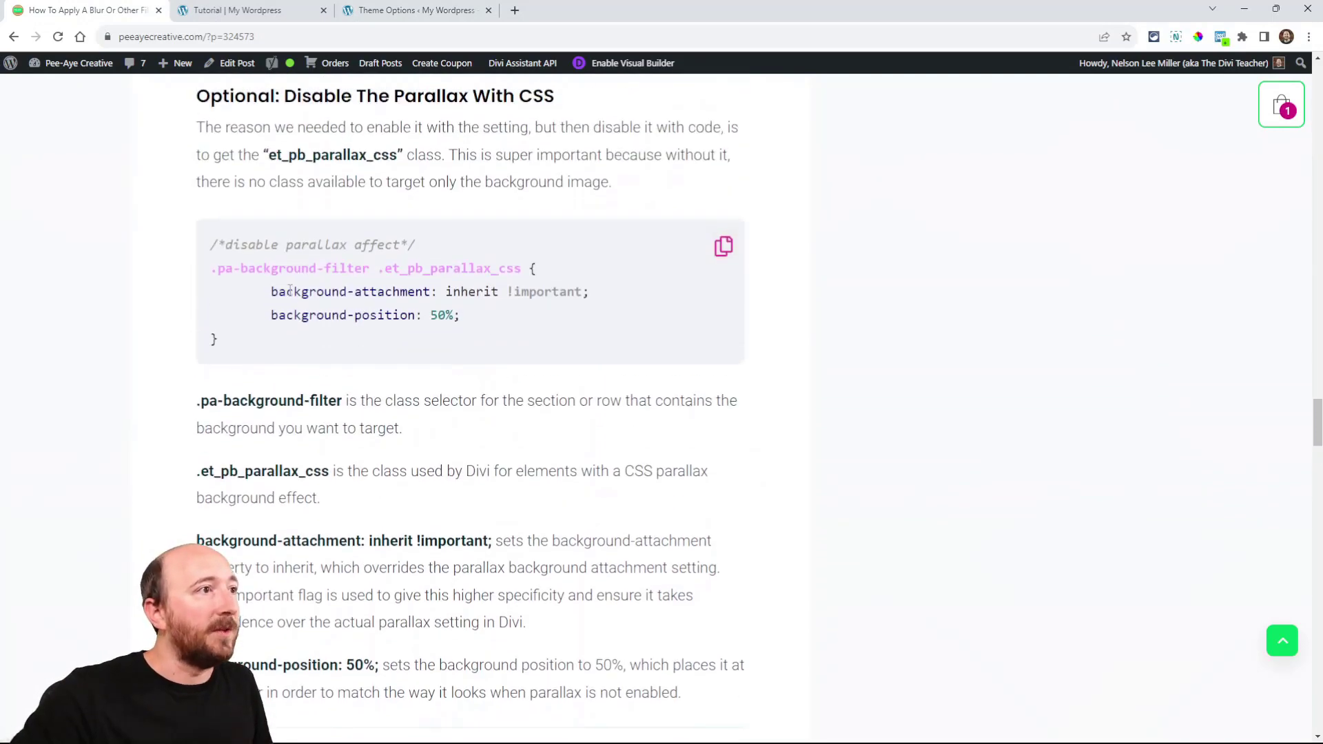
pyautogui.doubleClick(471, 290)
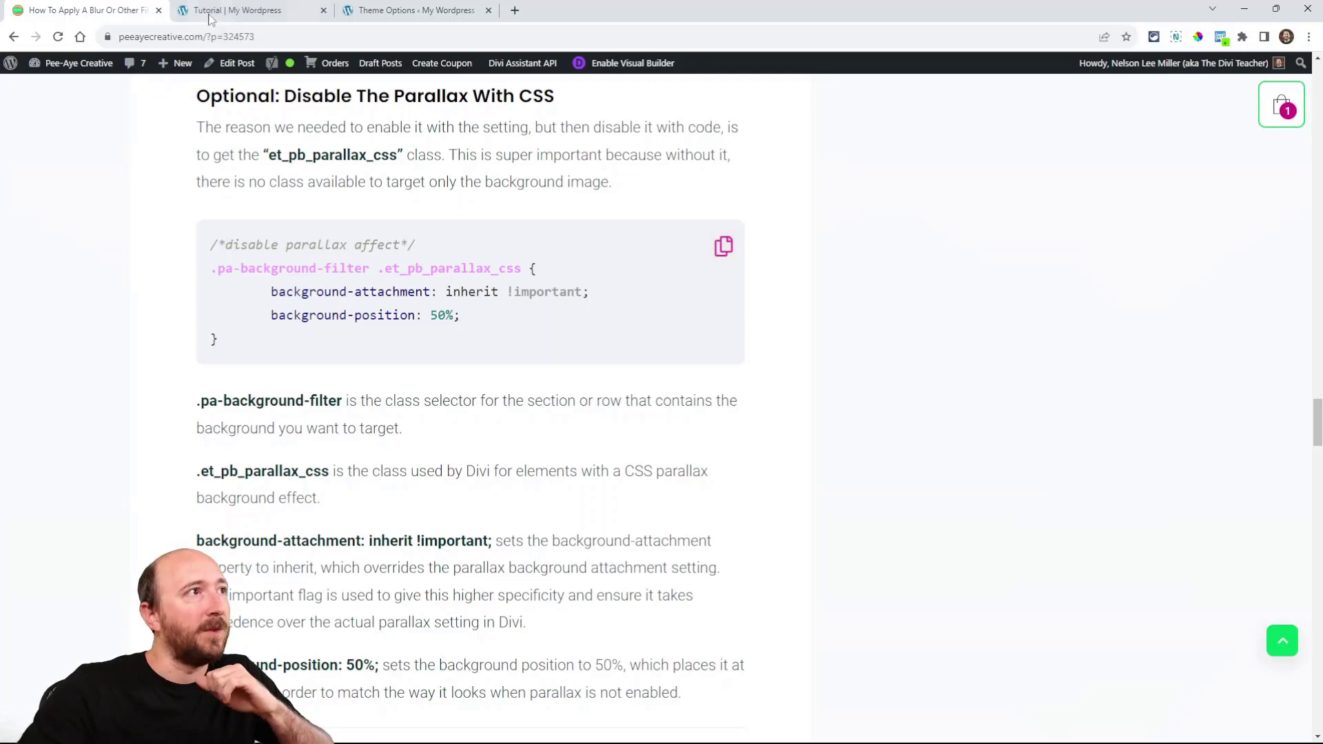
# Step: Inspect the et_pb_parallax_css background span with DevTools on the tutorial page, then close DevTools
pyautogui.click(245, 9)
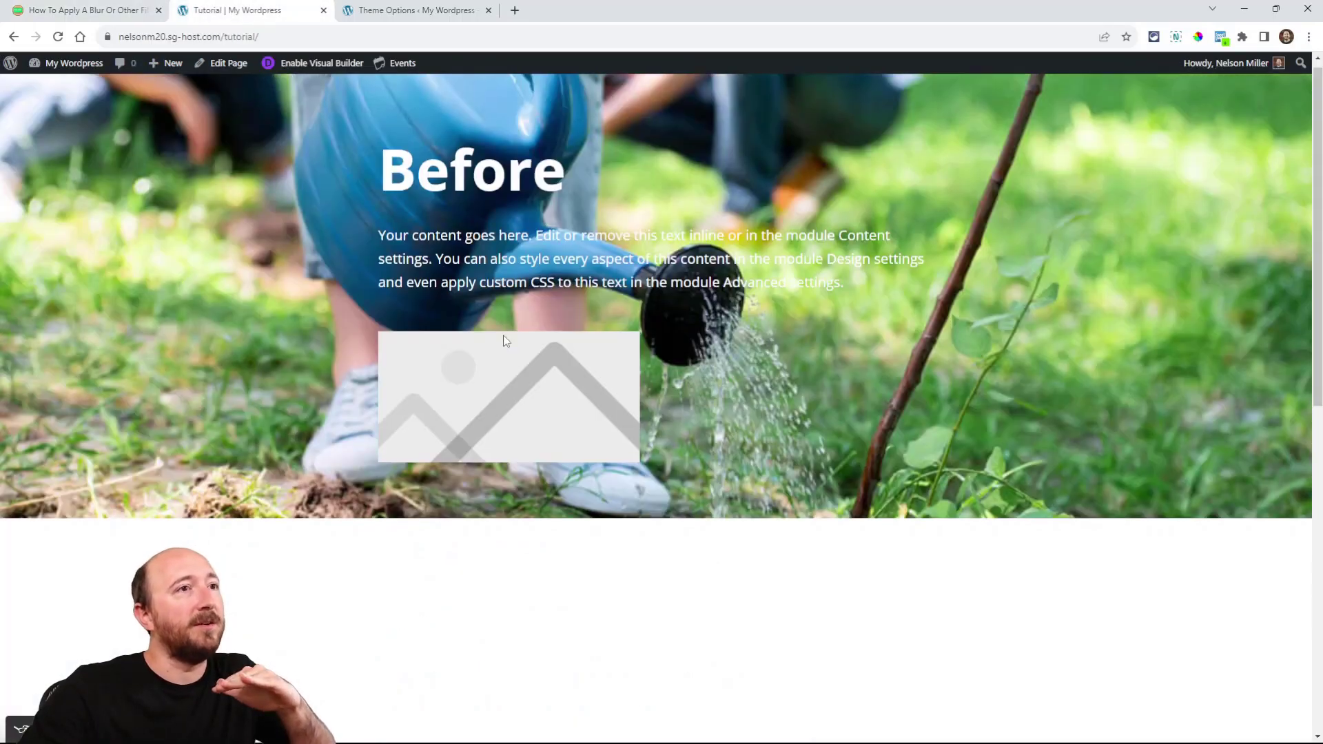
pyautogui.scroll(-3)
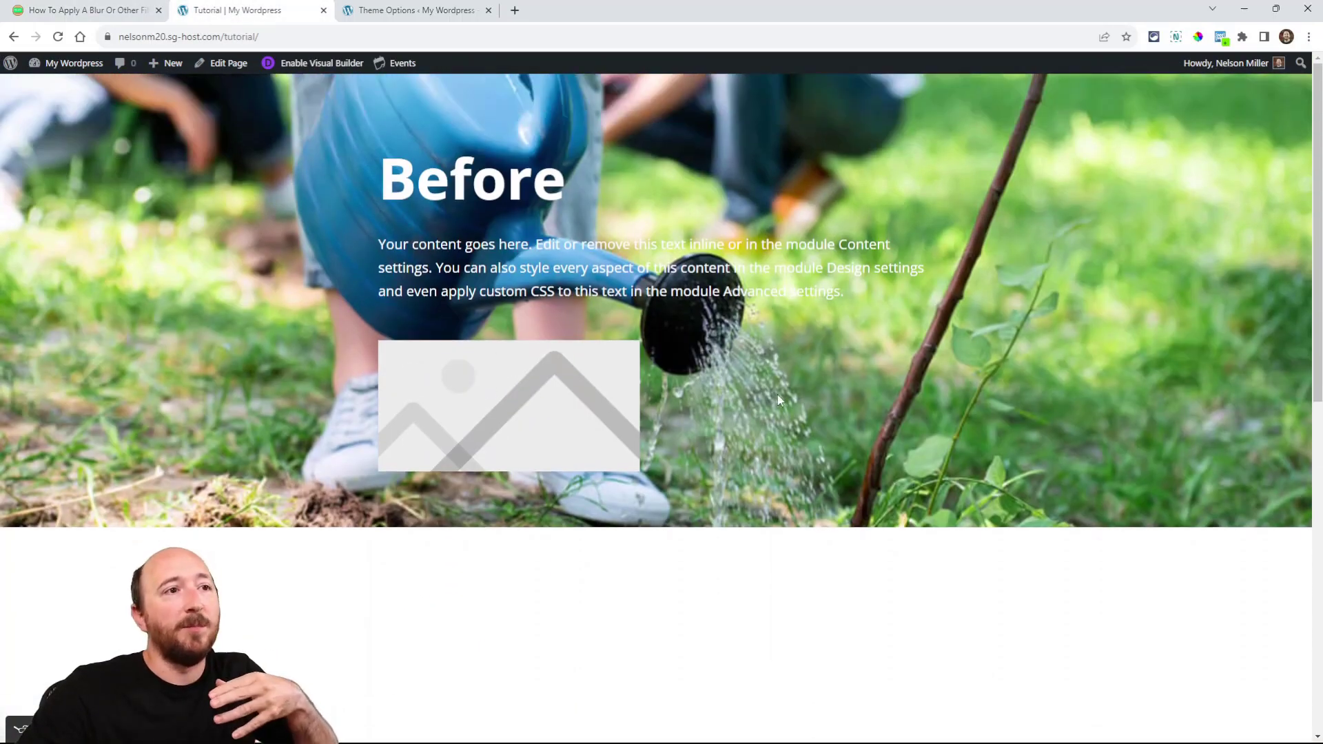
pyautogui.press('F12')
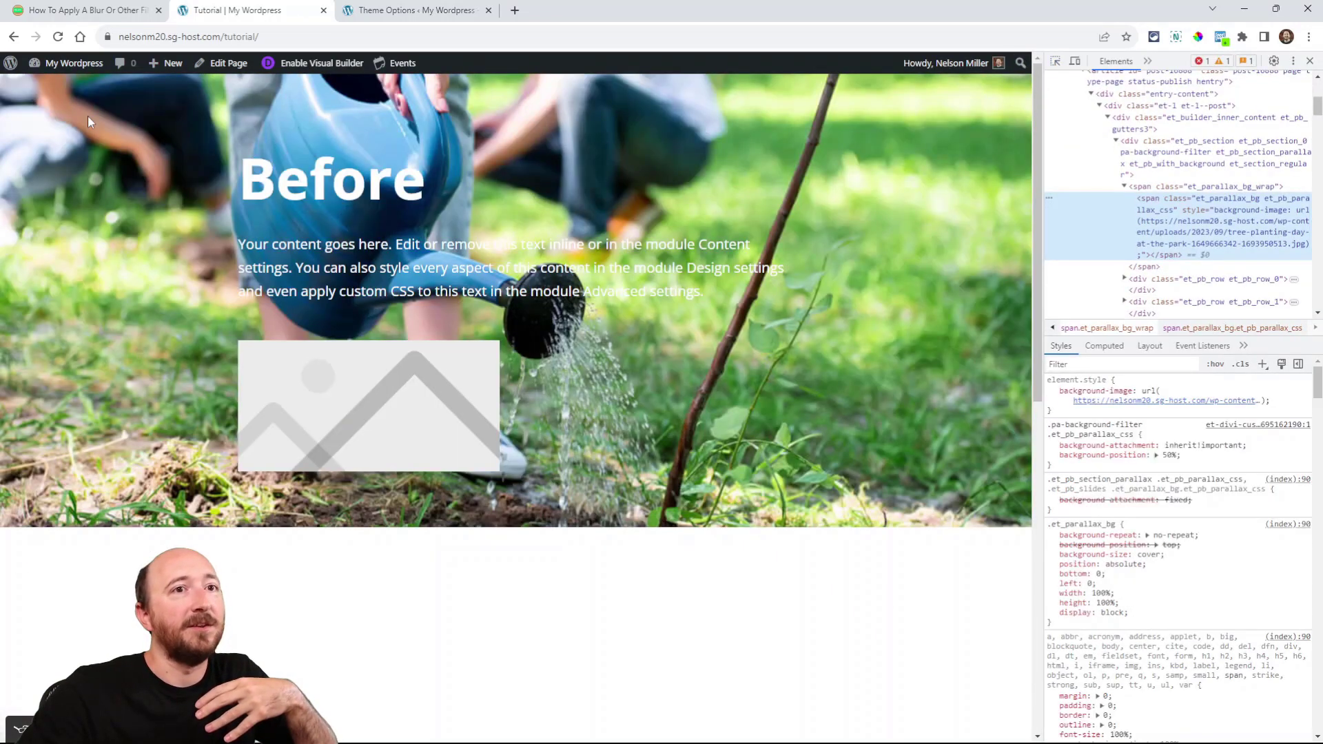
pyautogui.click(1051, 455)
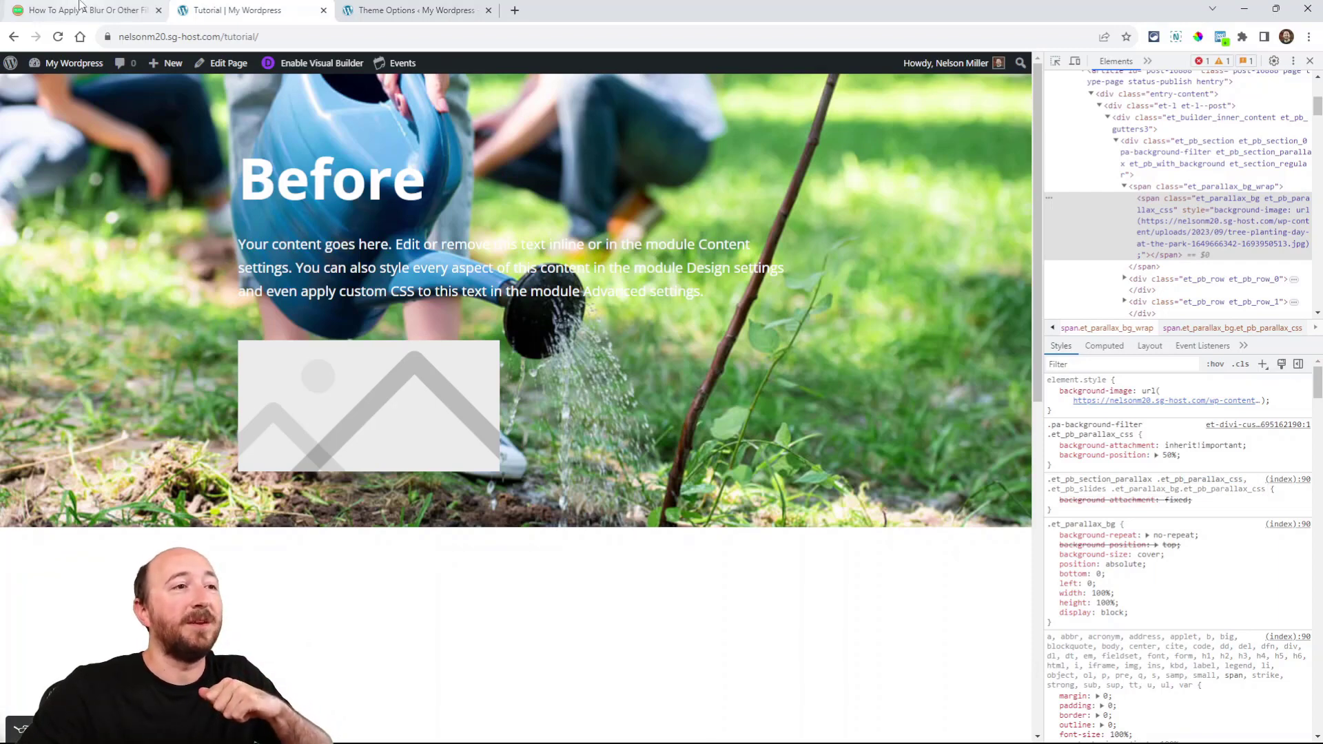
pyautogui.click(1307, 59)
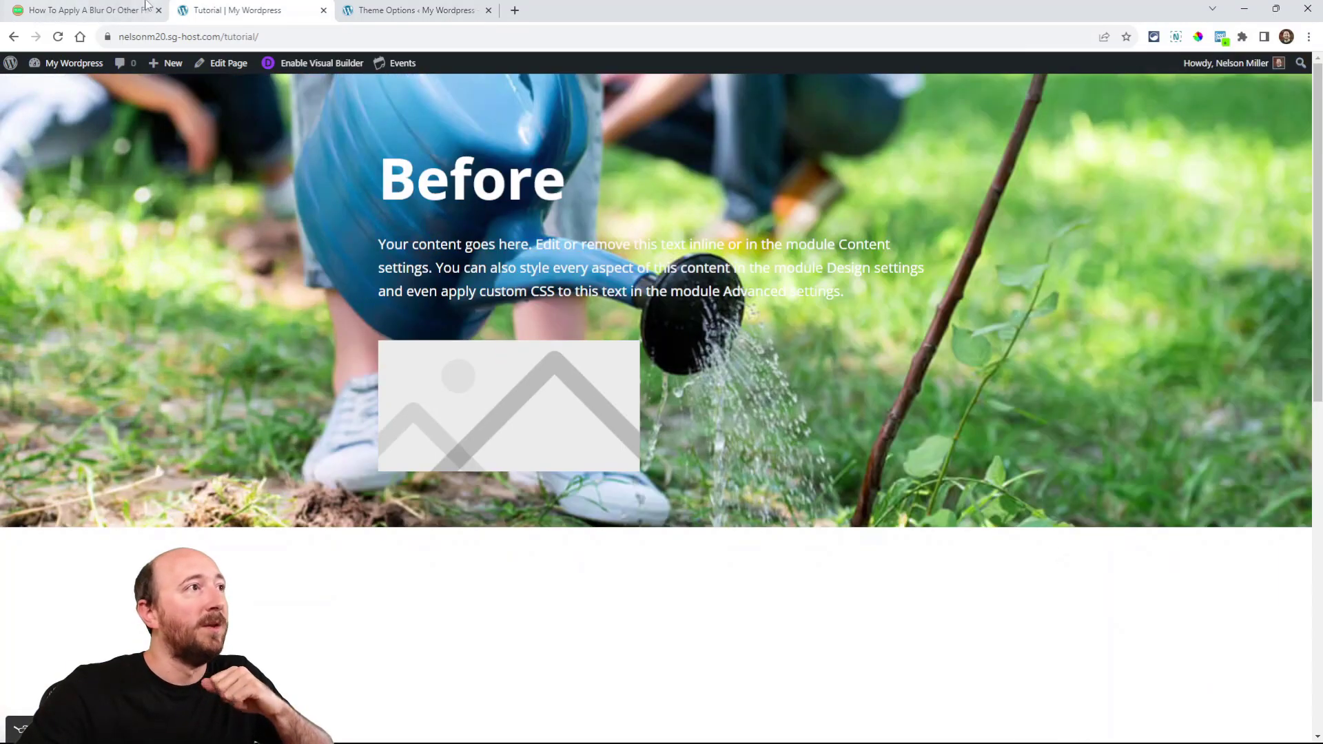
# Step: Review the blur snippet's .pa-background-filter and .et_pb_parallax_css classes and its 10px blur amount
pyautogui.click(80, 10)
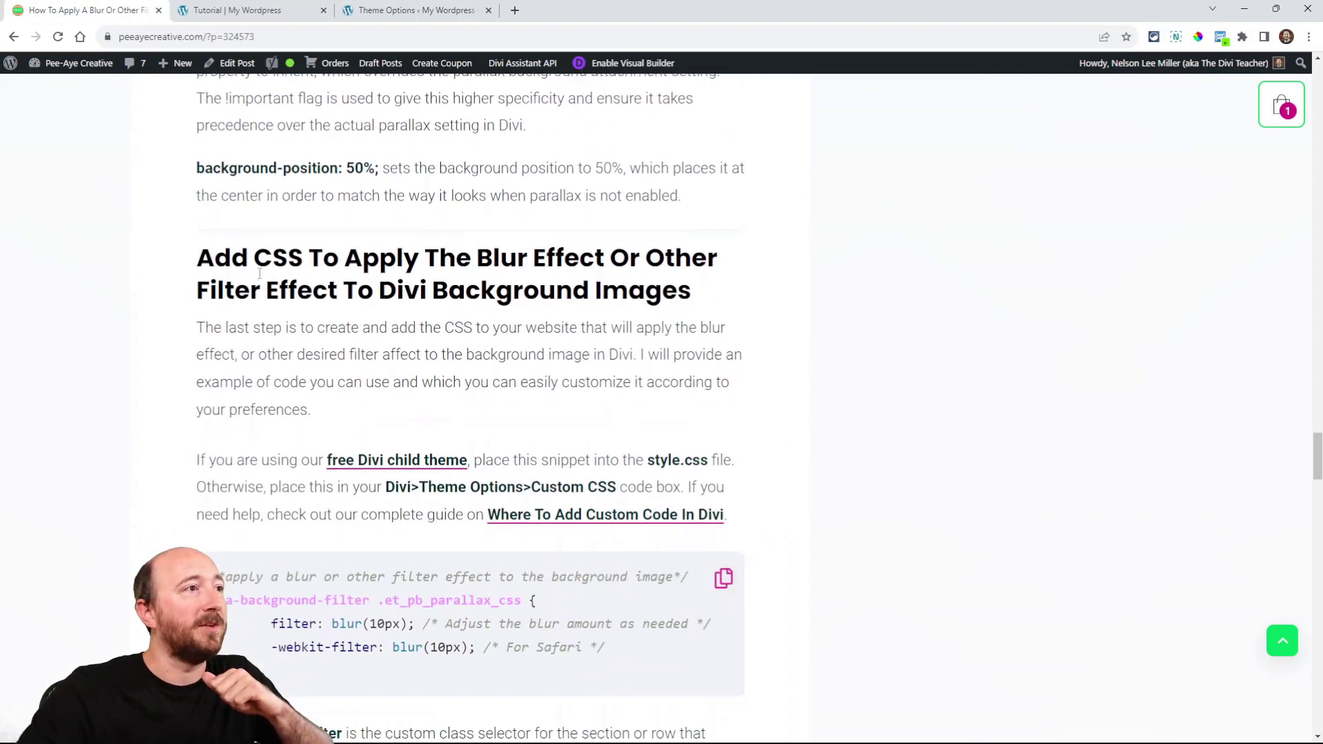
pyautogui.scroll(-3)
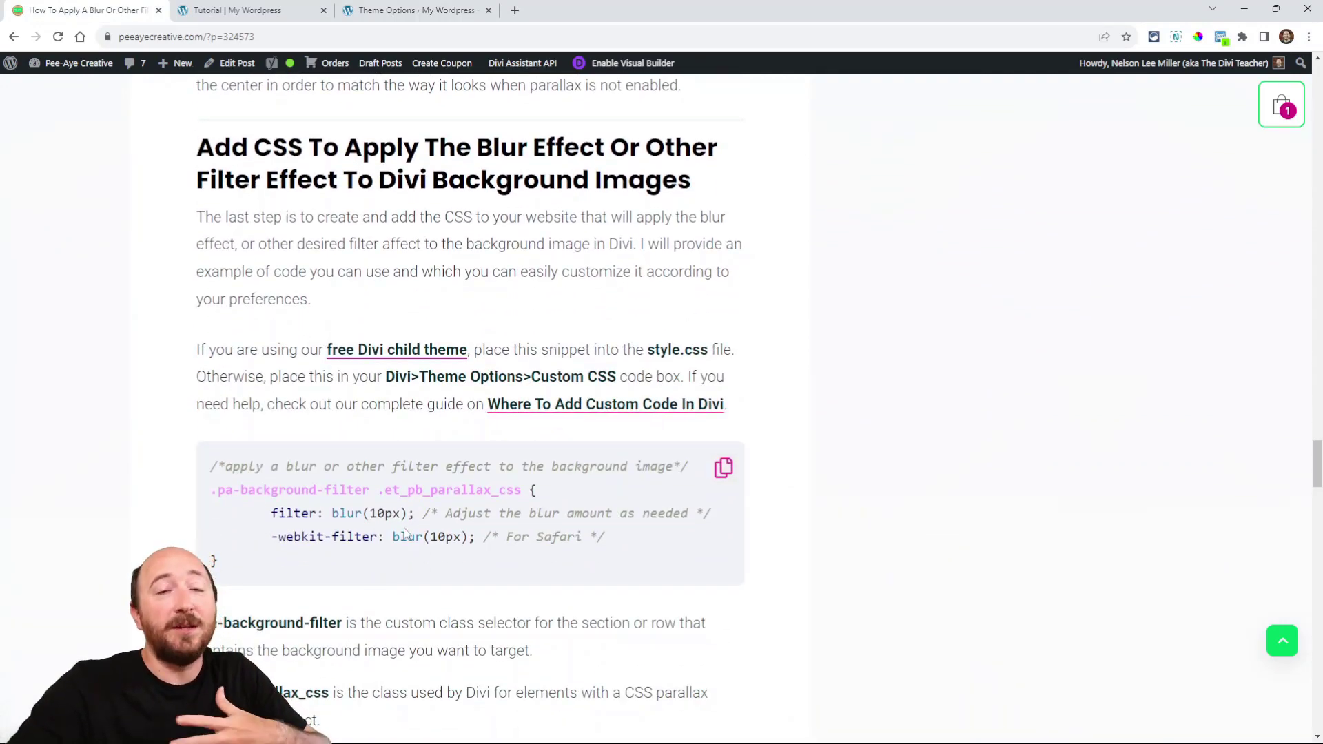
pyautogui.scroll(-3)
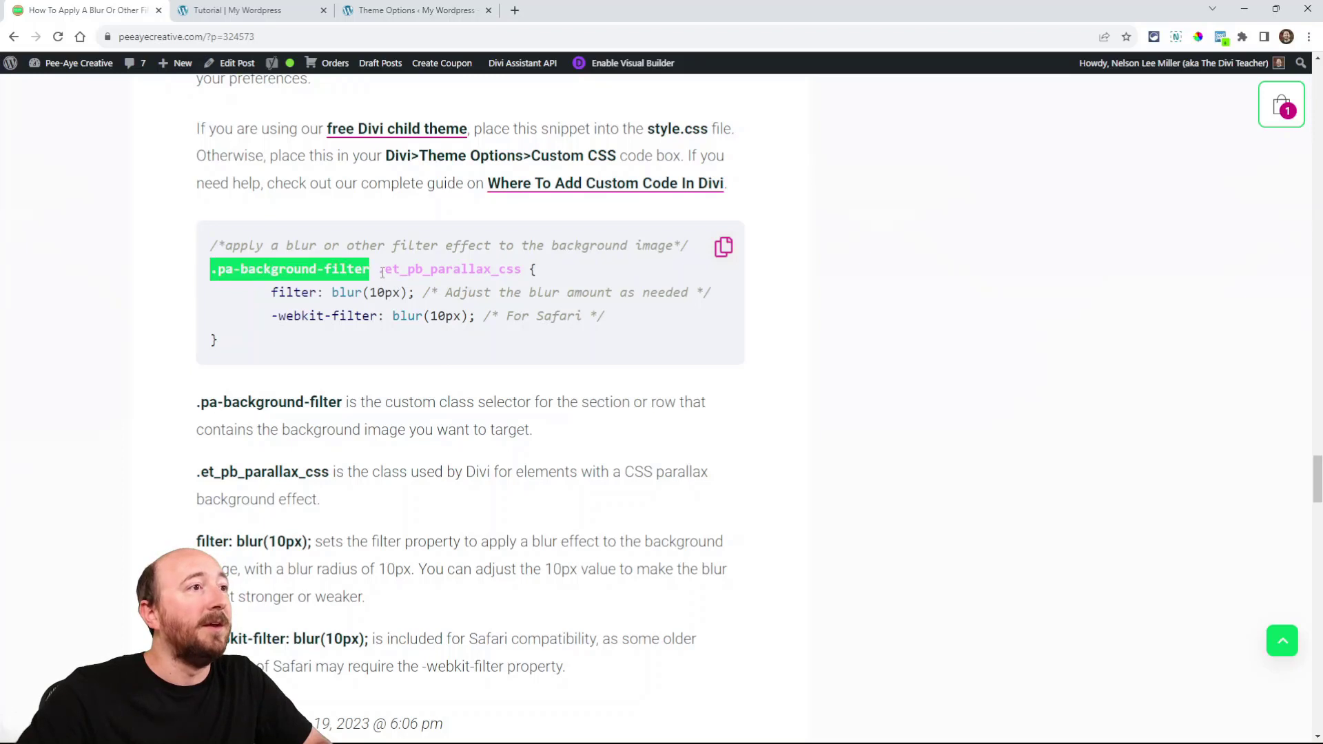
pyautogui.doubleClick(434, 269)
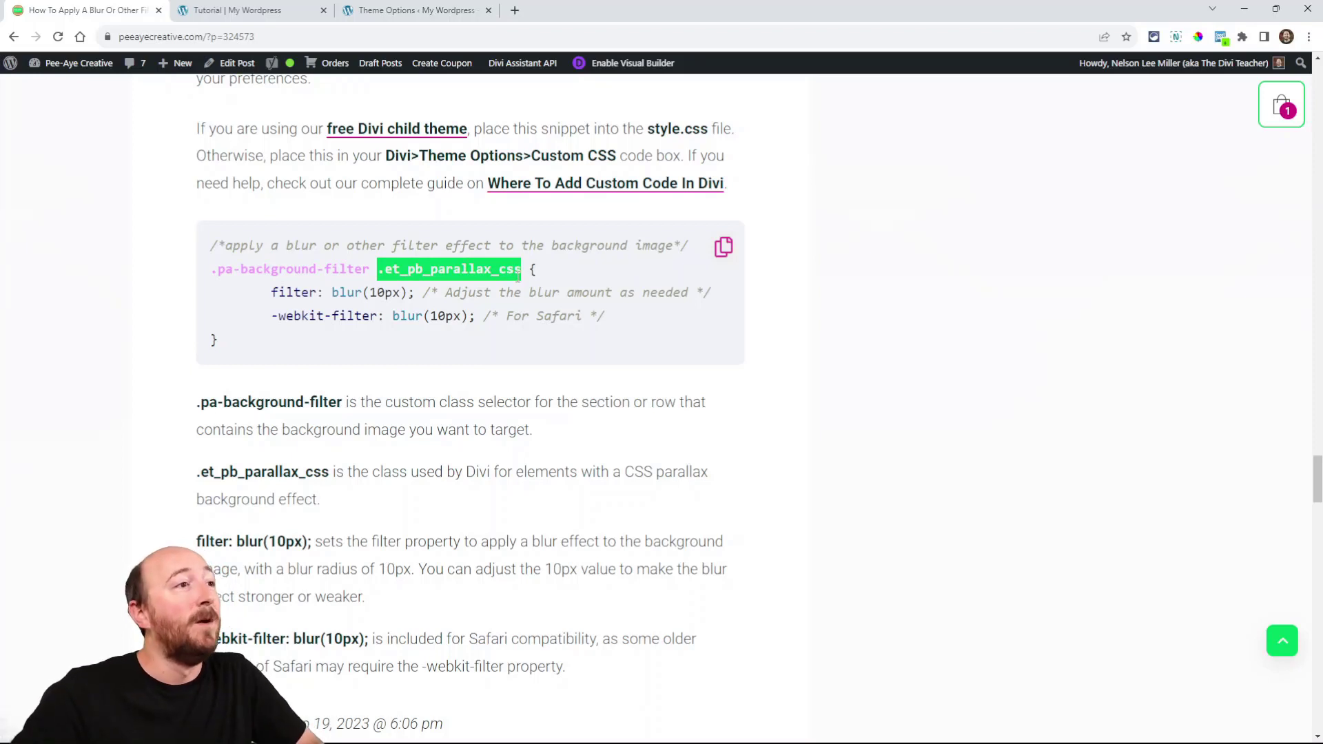
pyautogui.doubleClick(294, 292)
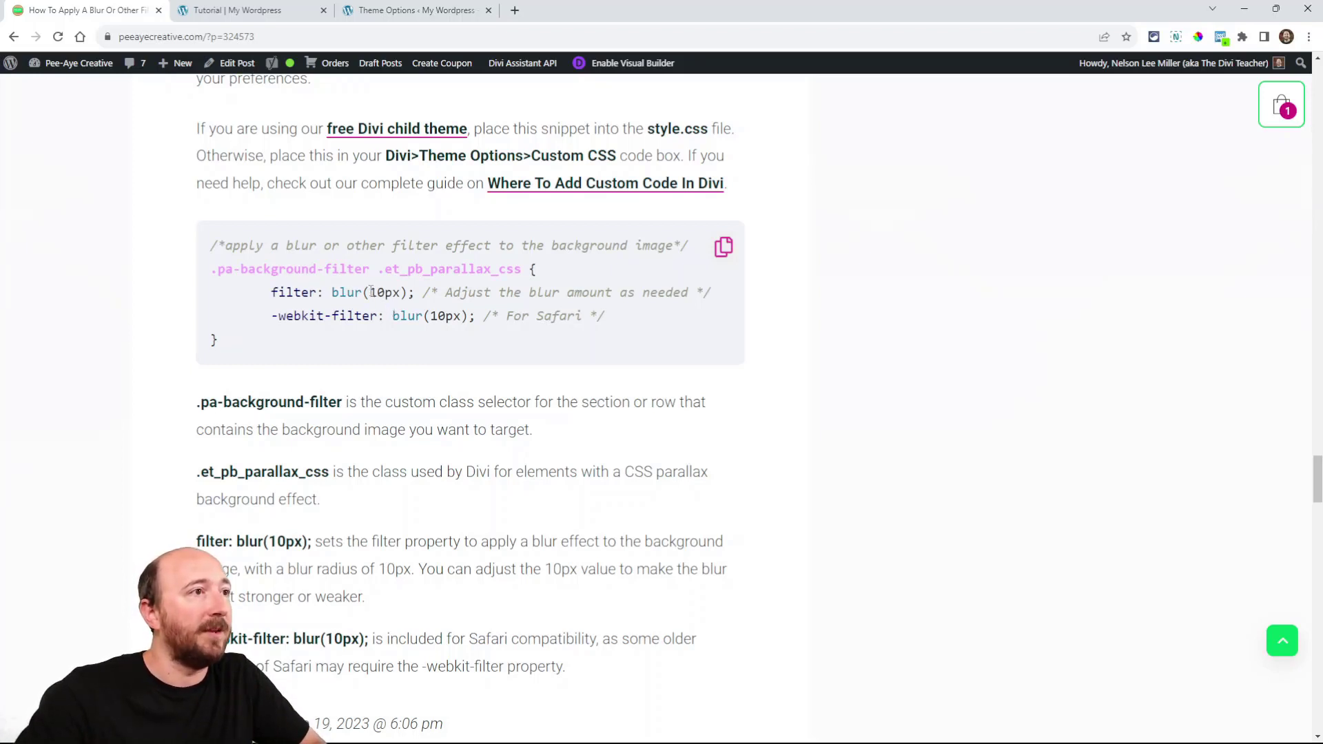
pyautogui.doubleClick(384, 292)
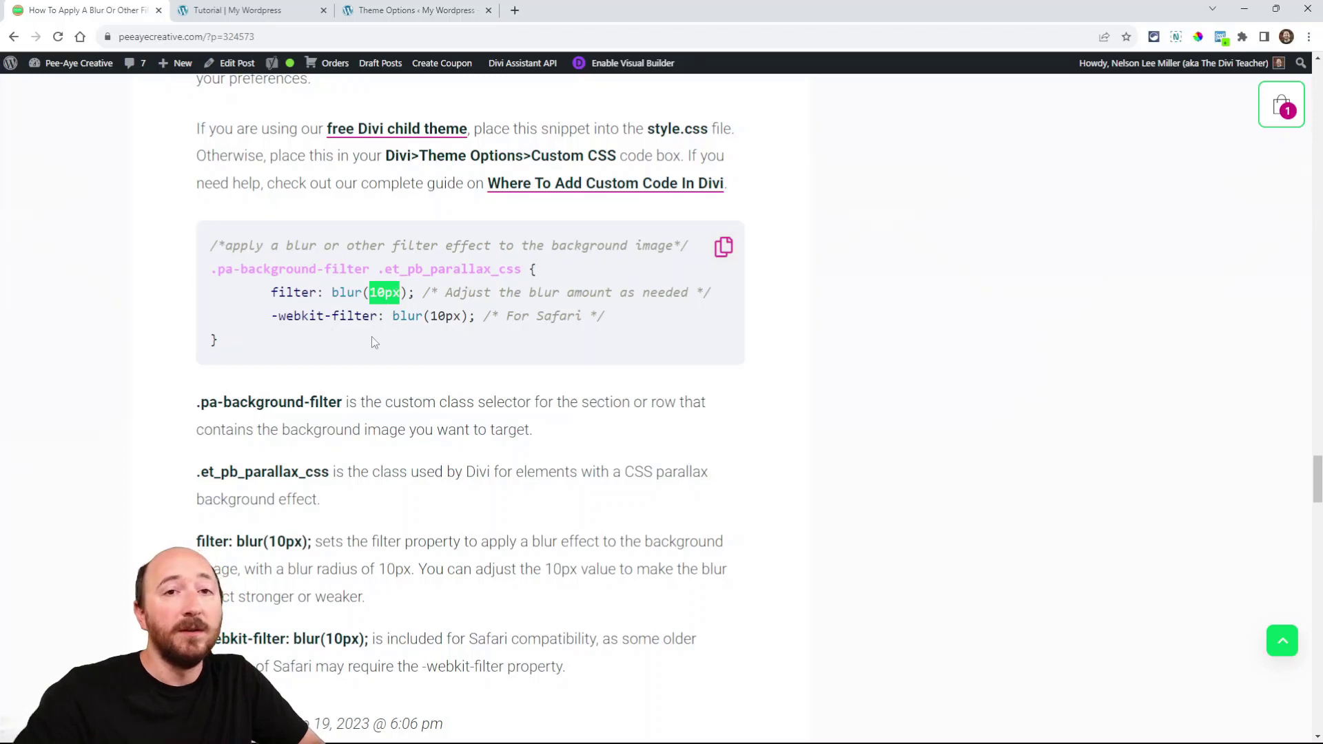
pyautogui.moveTo(364, 345)
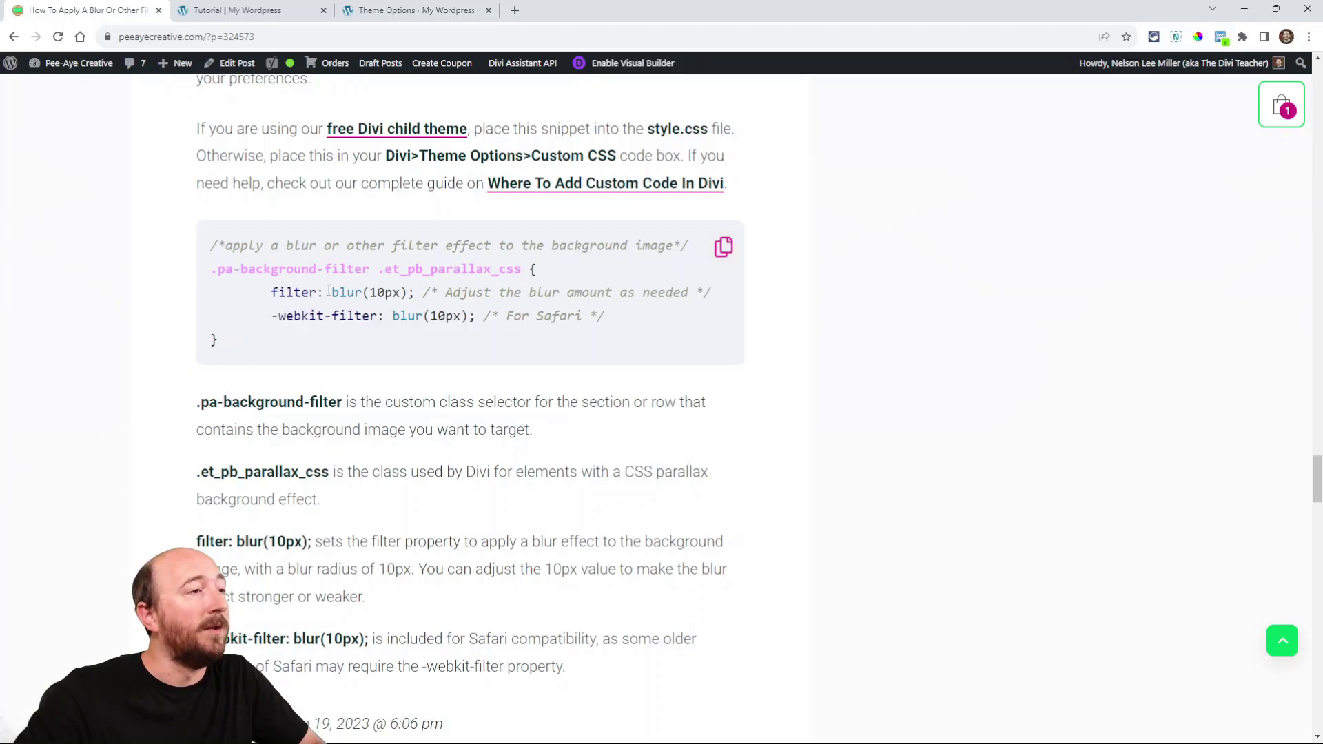
# Step: Copy the blur-filter CSS snippet and return to the tutorial page
pyautogui.click(723, 245)
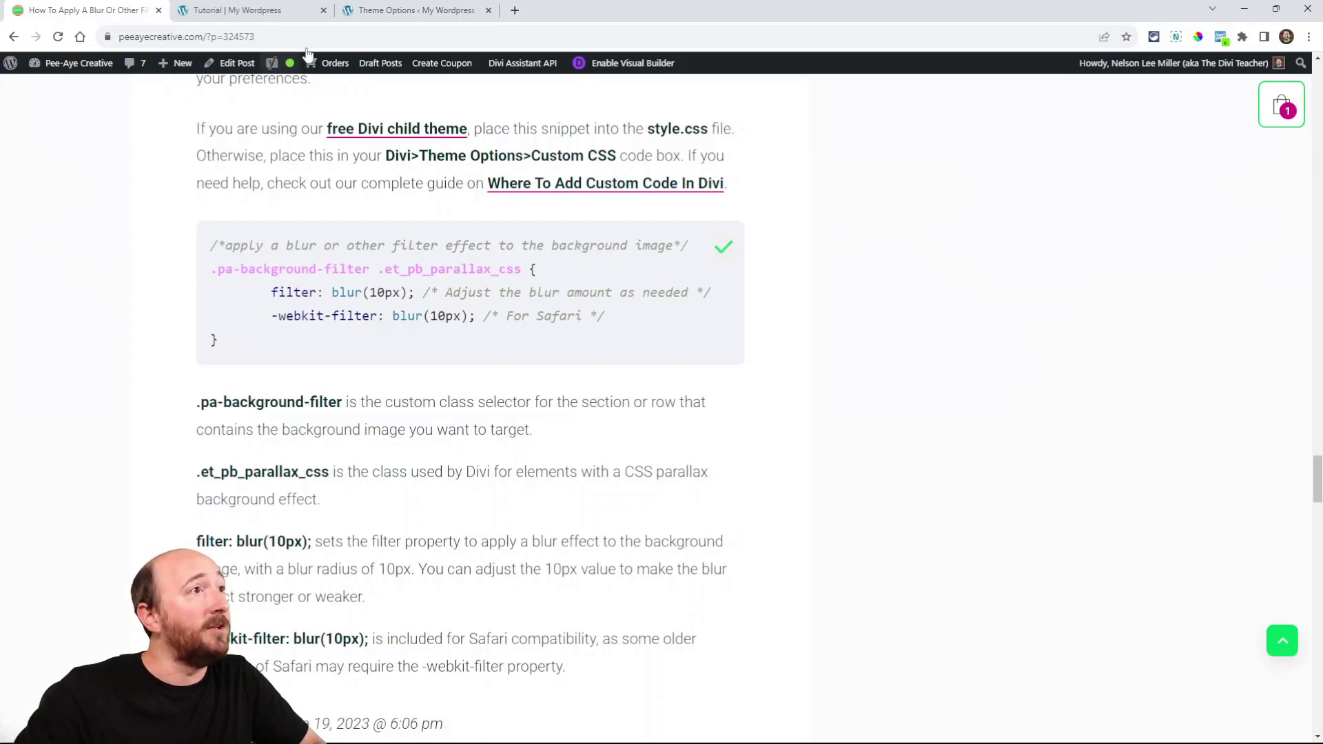
pyautogui.click(413, 9)
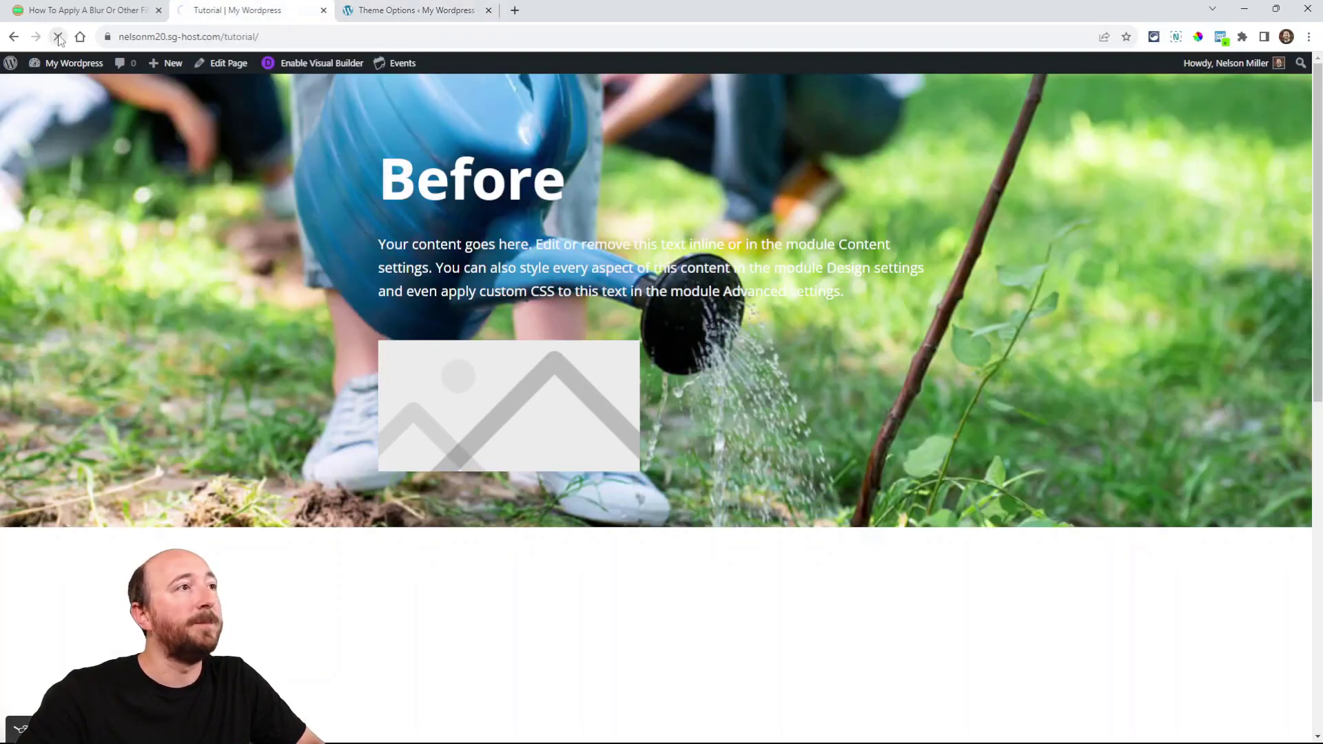
# Step: Raise the Custom CSS blur from 3px to 20px, checking the Before section's photo after each save
pyautogui.click(58, 36)
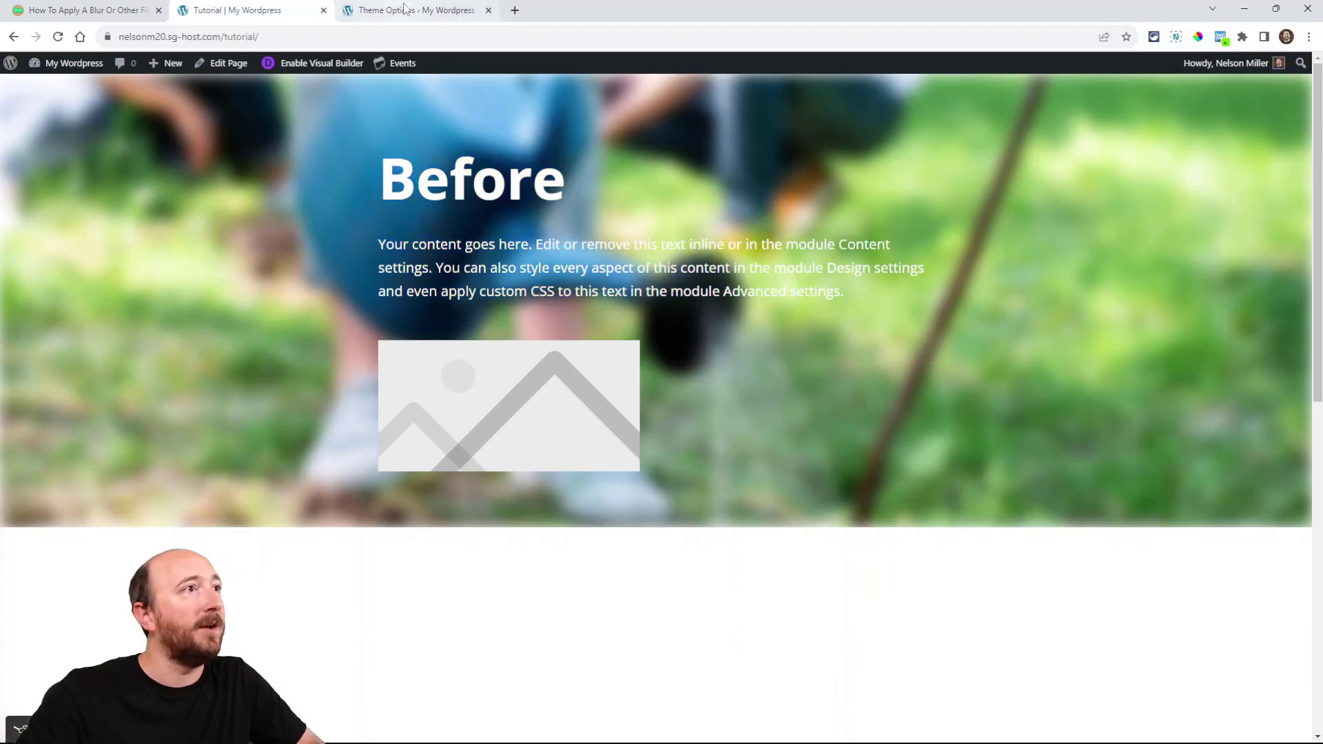
pyautogui.click(414, 9)
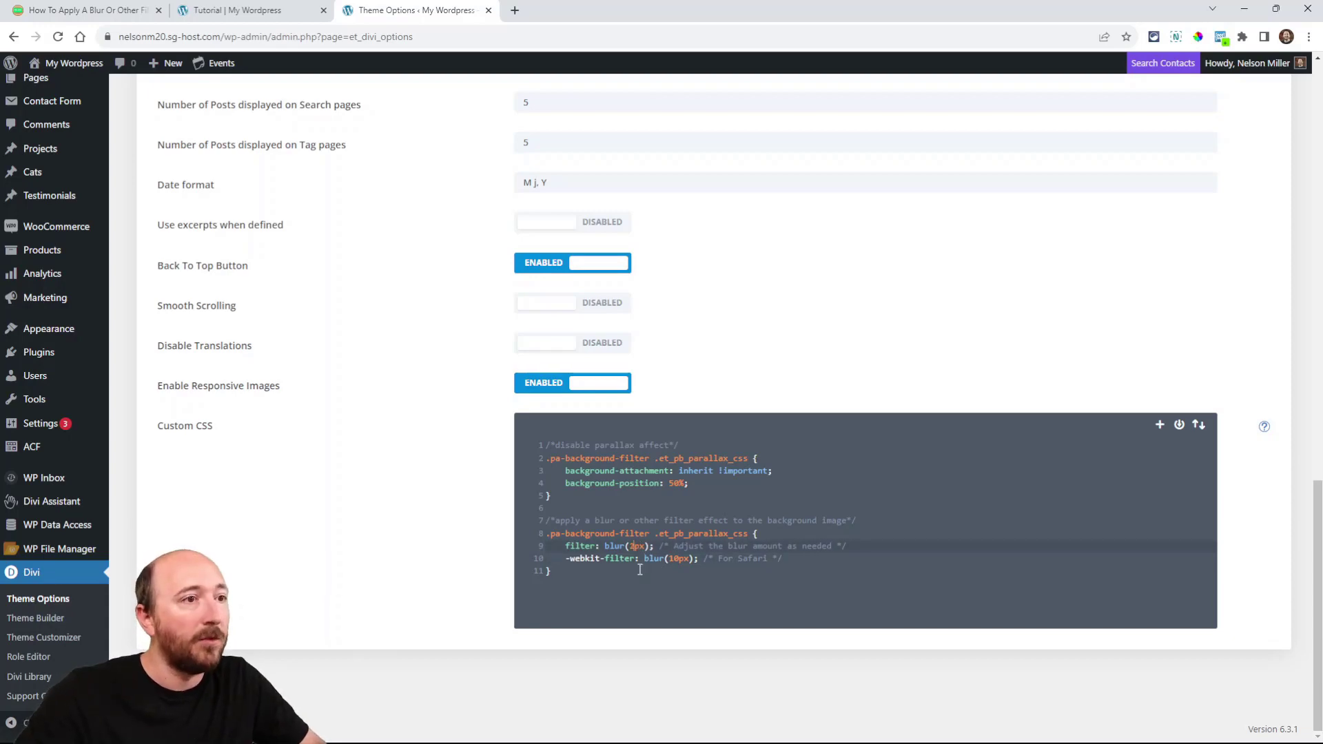
pyautogui.click(245, 9)
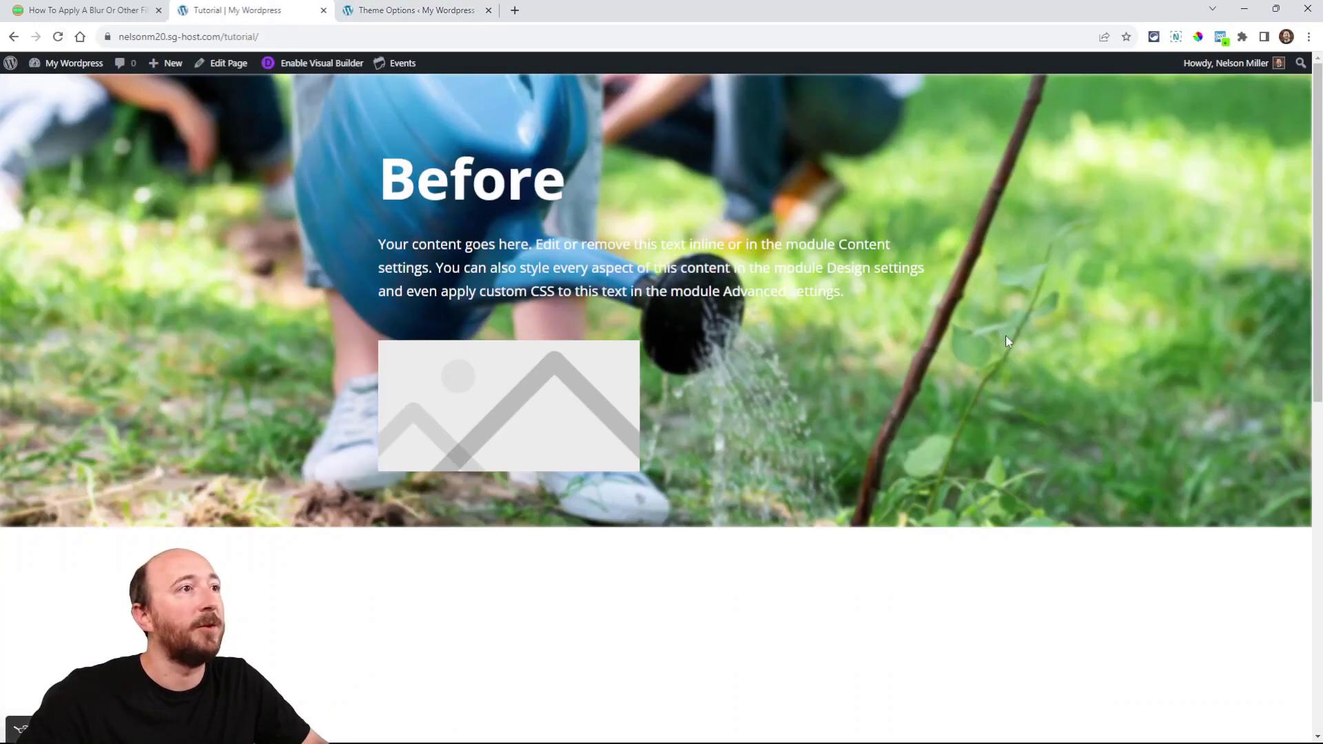
pyautogui.click(414, 9)
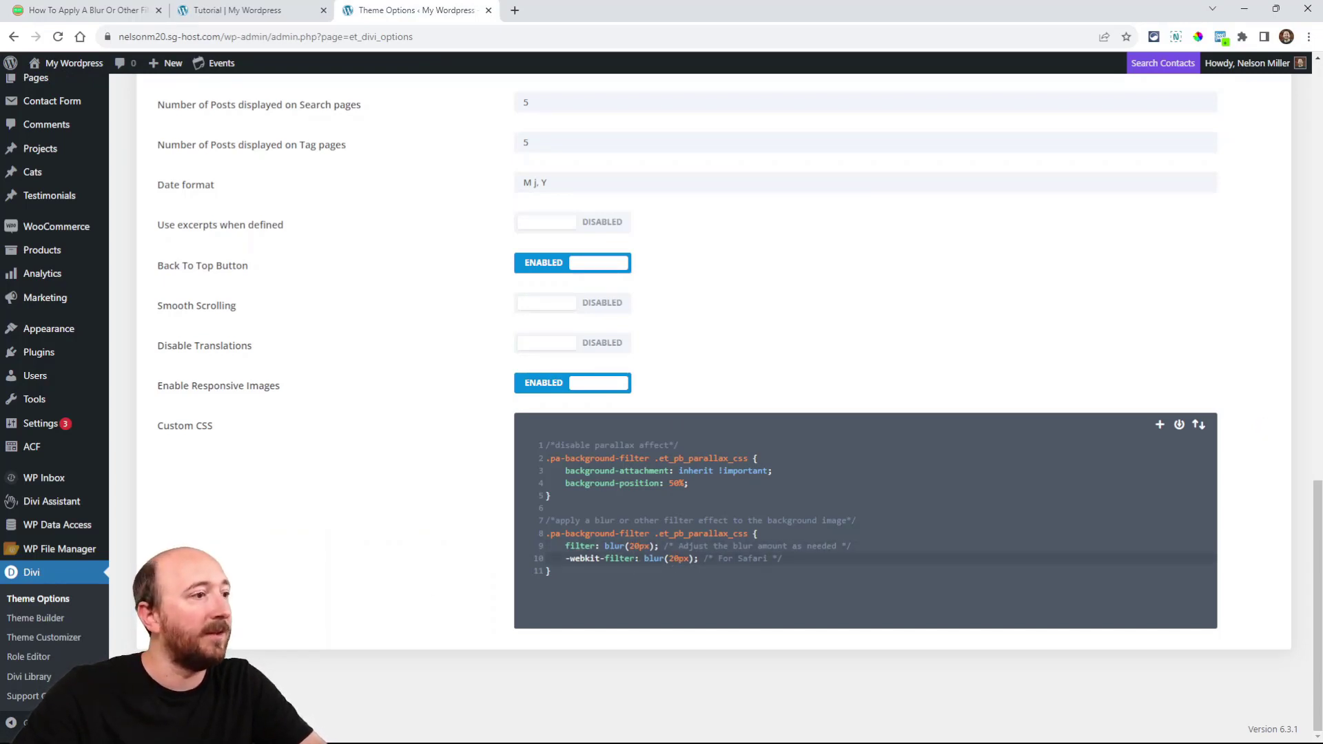
pyautogui.click(245, 9)
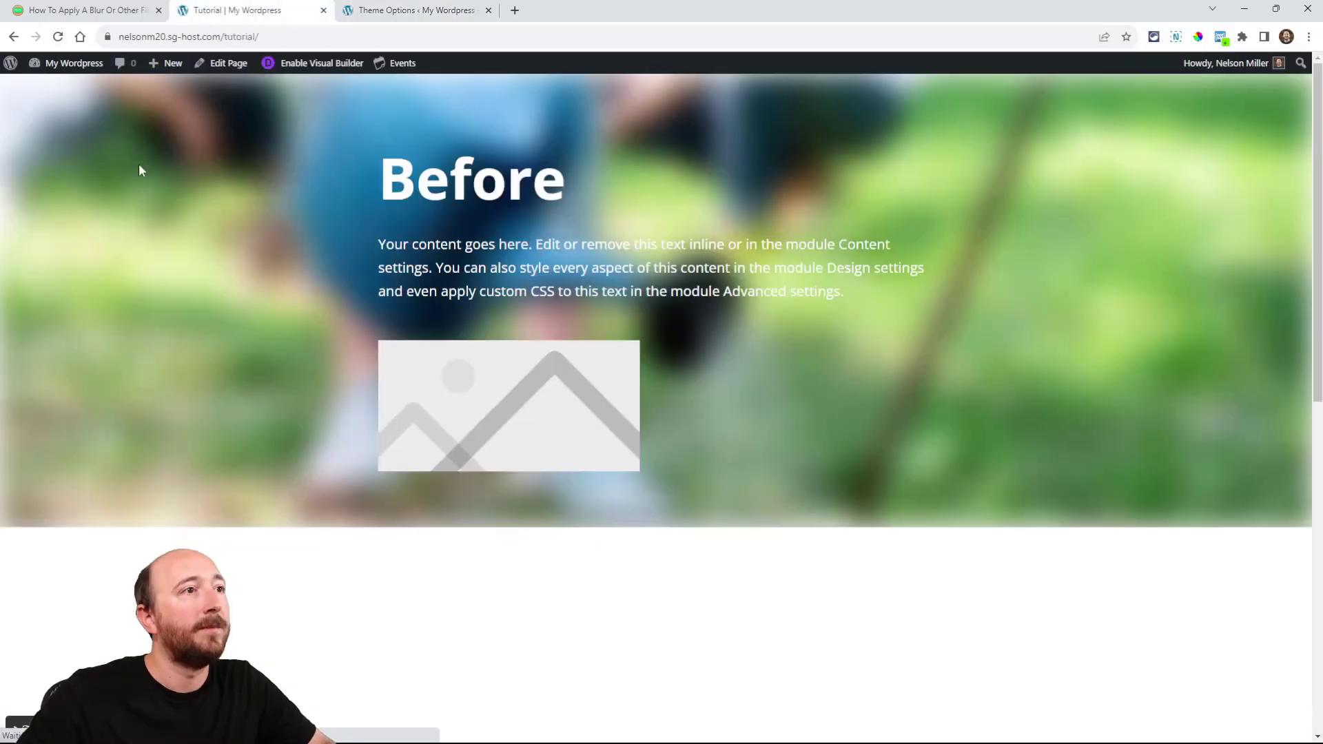
pyautogui.moveTo(1048, 373)
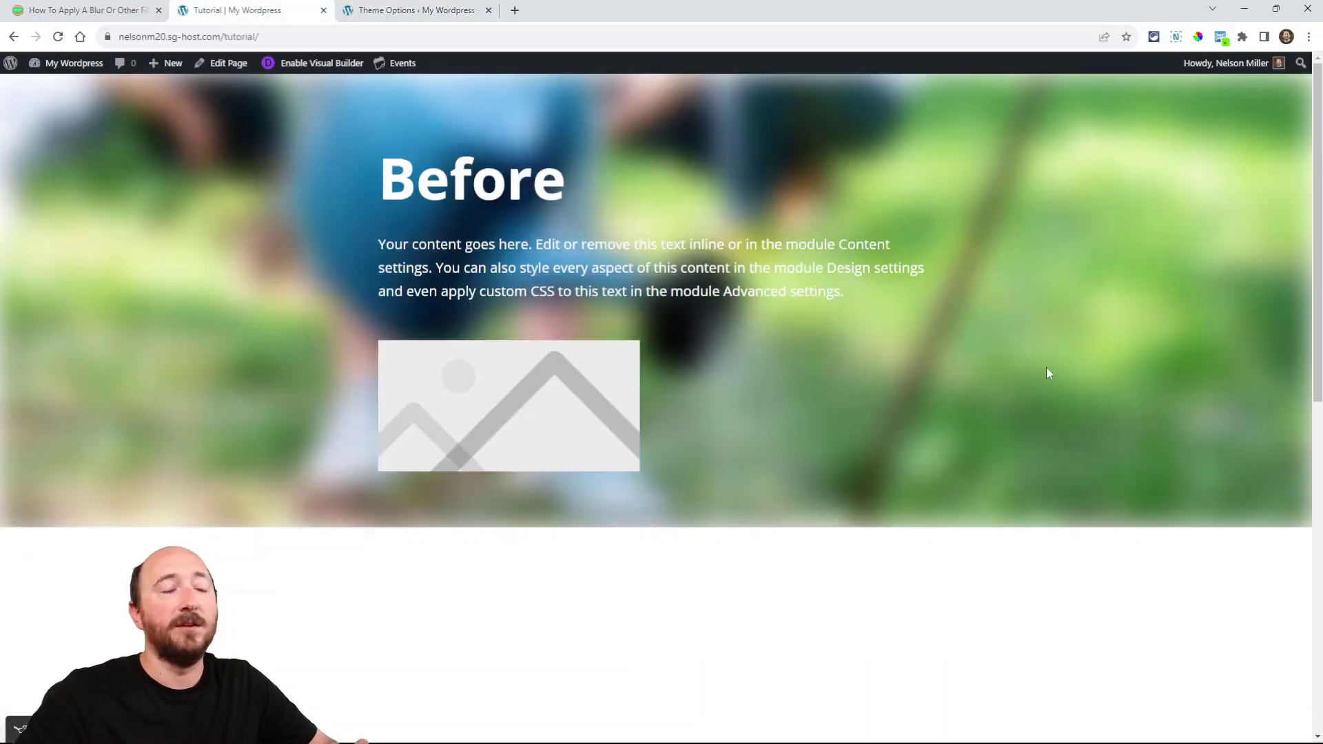